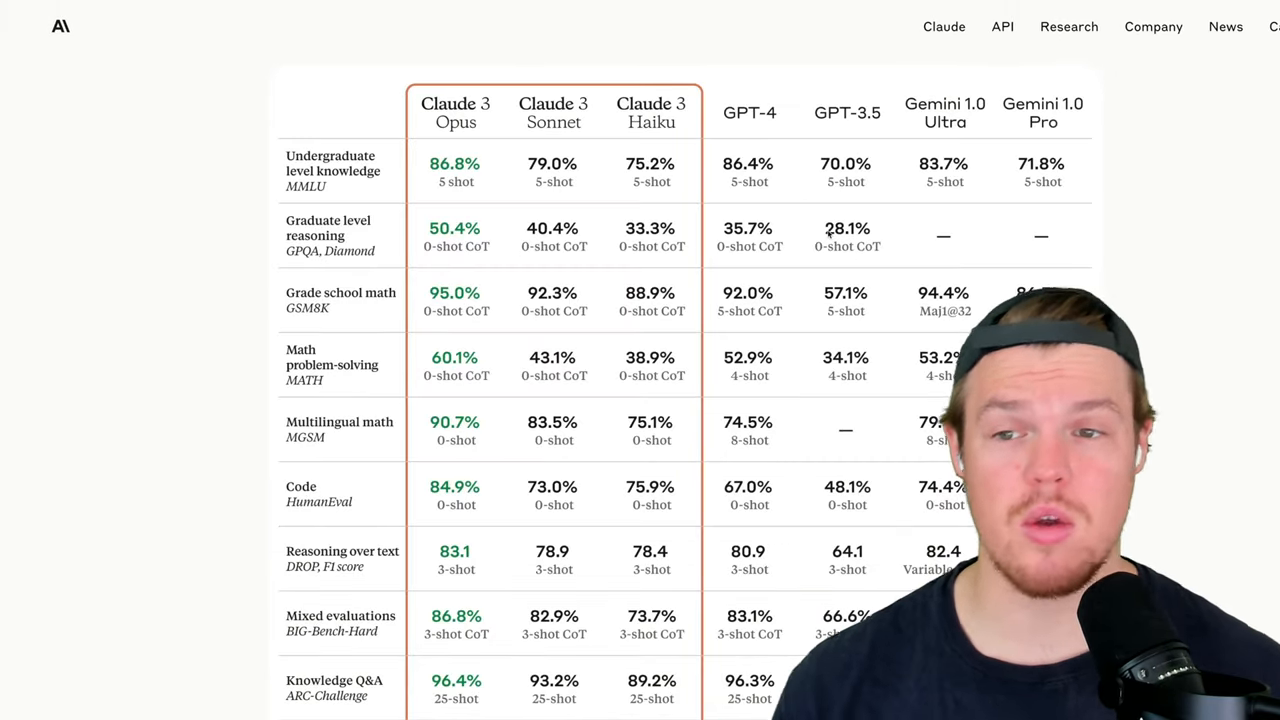
Step: Reach the account Settings with the Billing section showing the Claude Pro offer
{"action": "scroll", "scroll_direction": "up", "scroll_amount": 3}
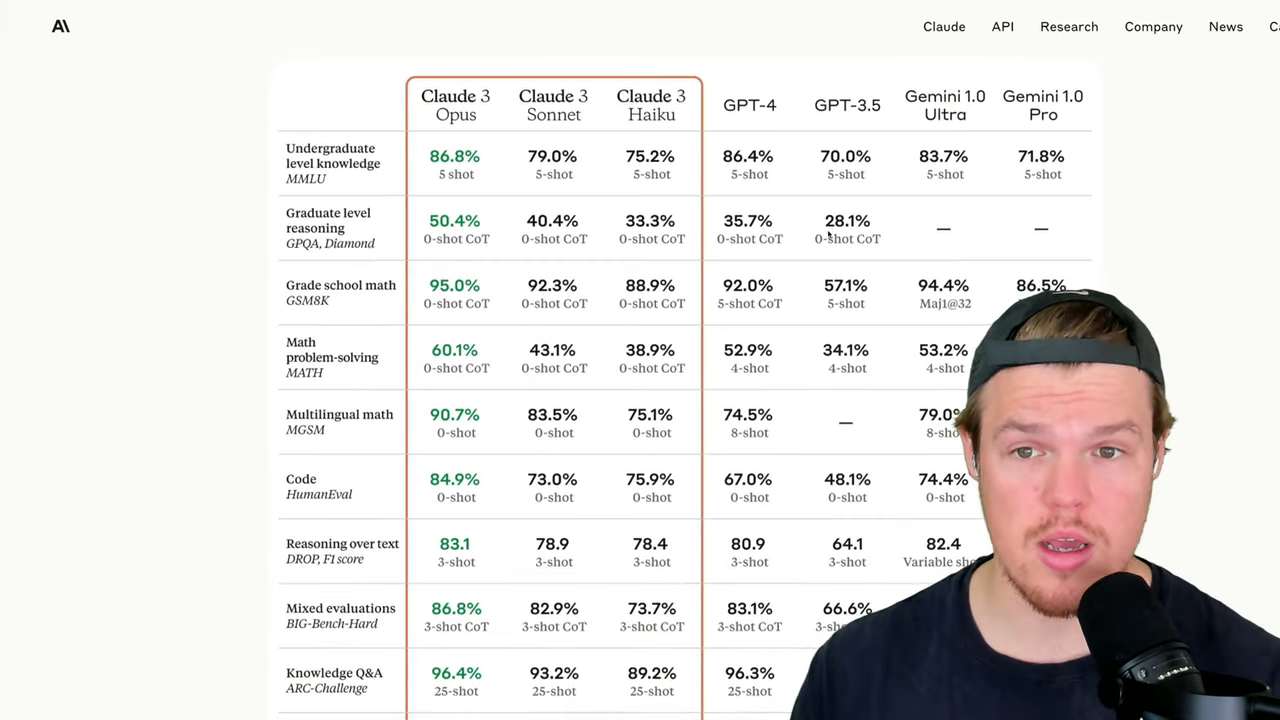
{"action": "scroll", "scroll_direction": "down", "scroll_amount": 3}
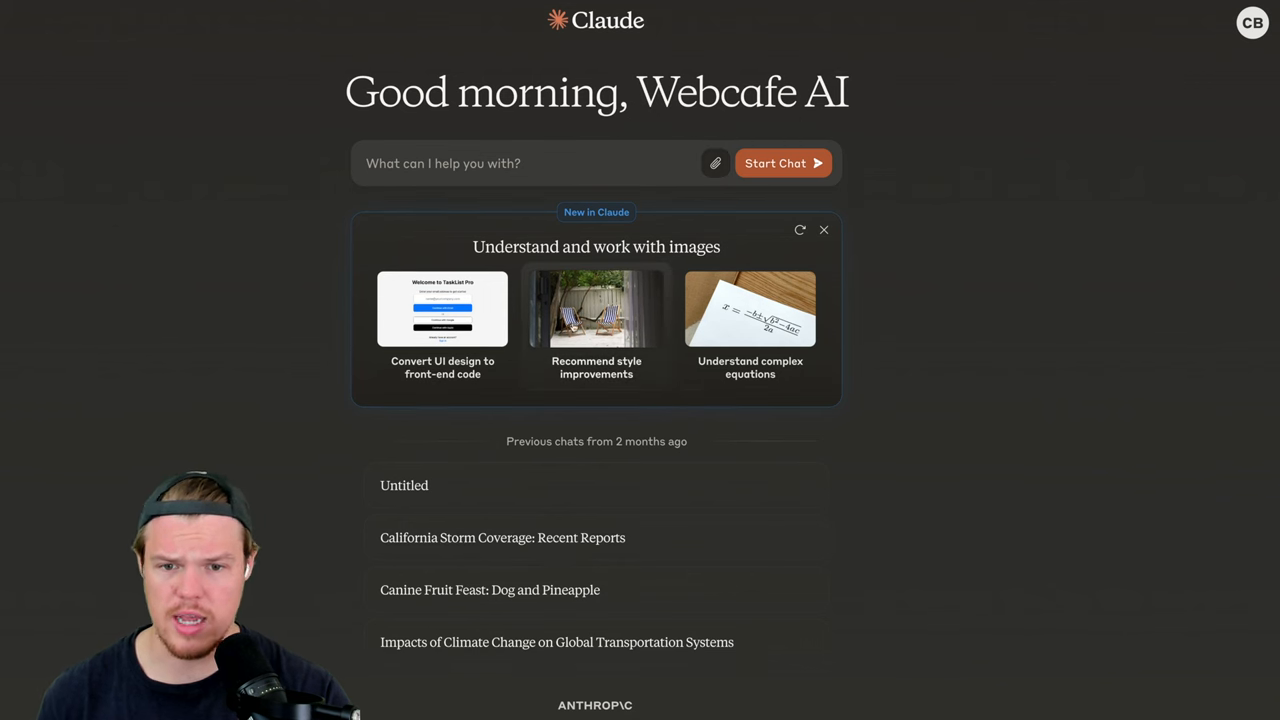
{"action": "scroll", "scroll_direction": "up", "scroll_amount": 3}
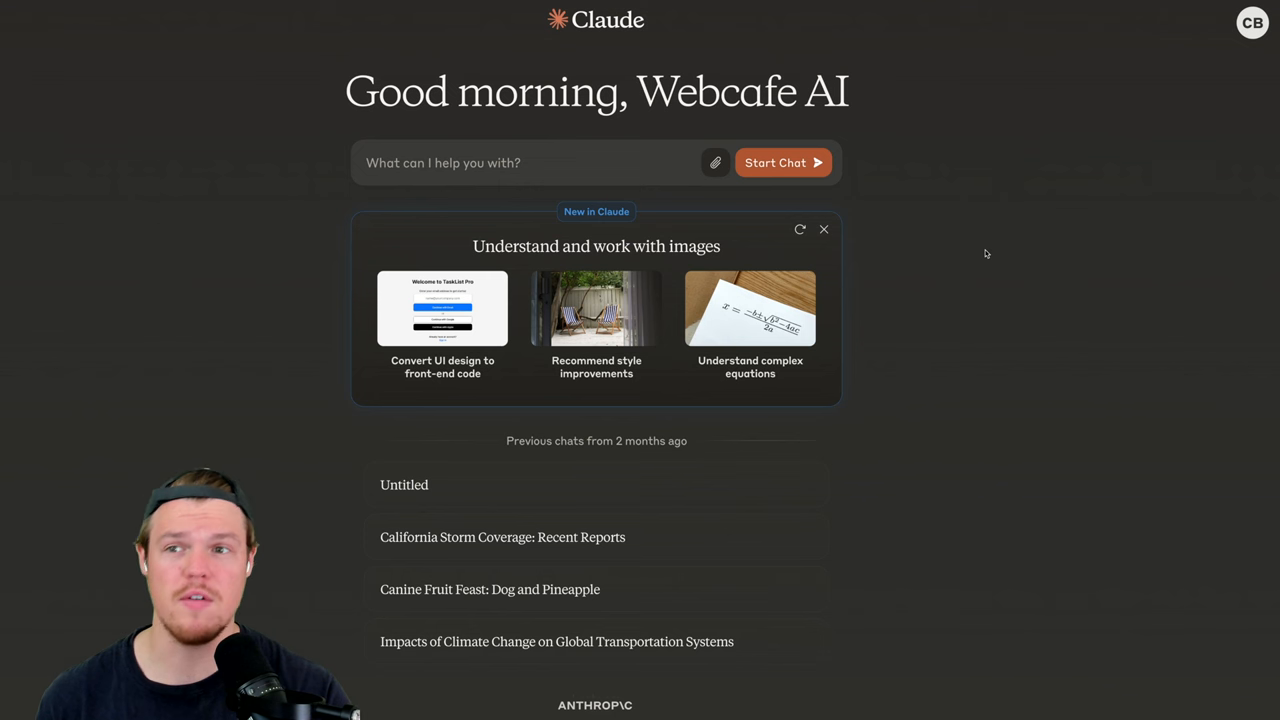
{"action": "left_click", "coordinate": [1252, 22]}
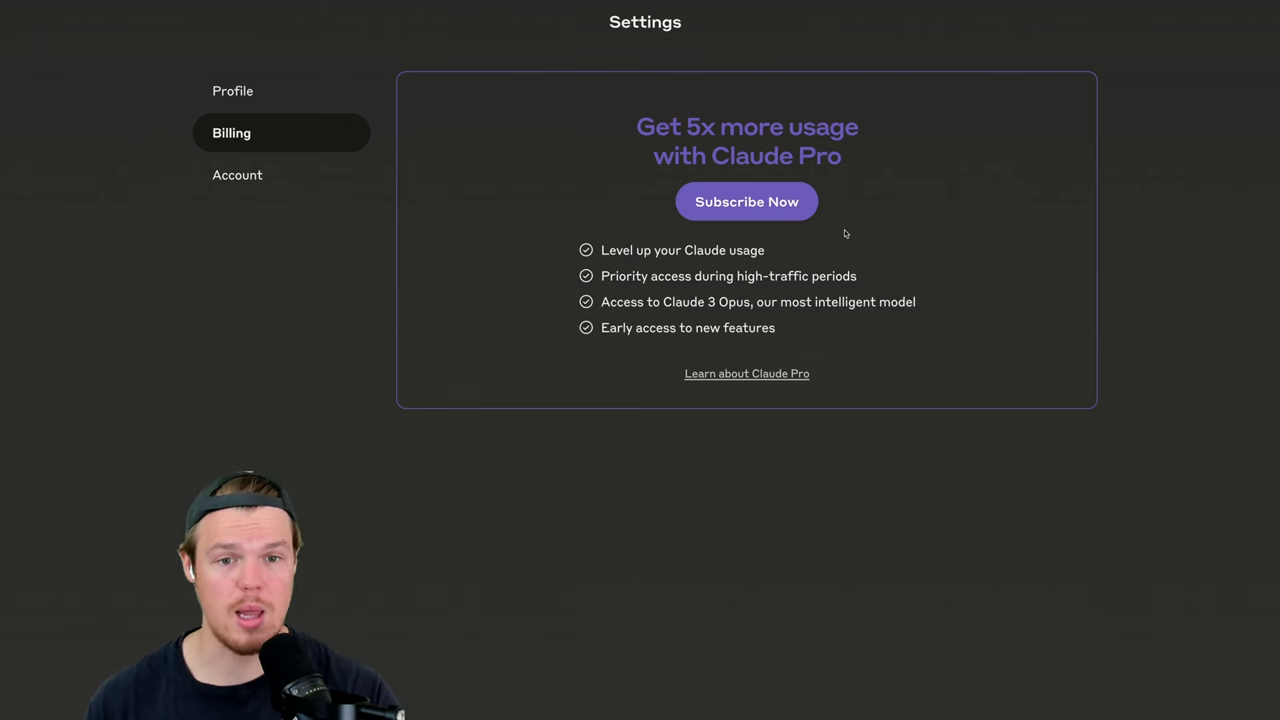
{"action": "mouse_move", "coordinate": [680, 296]}
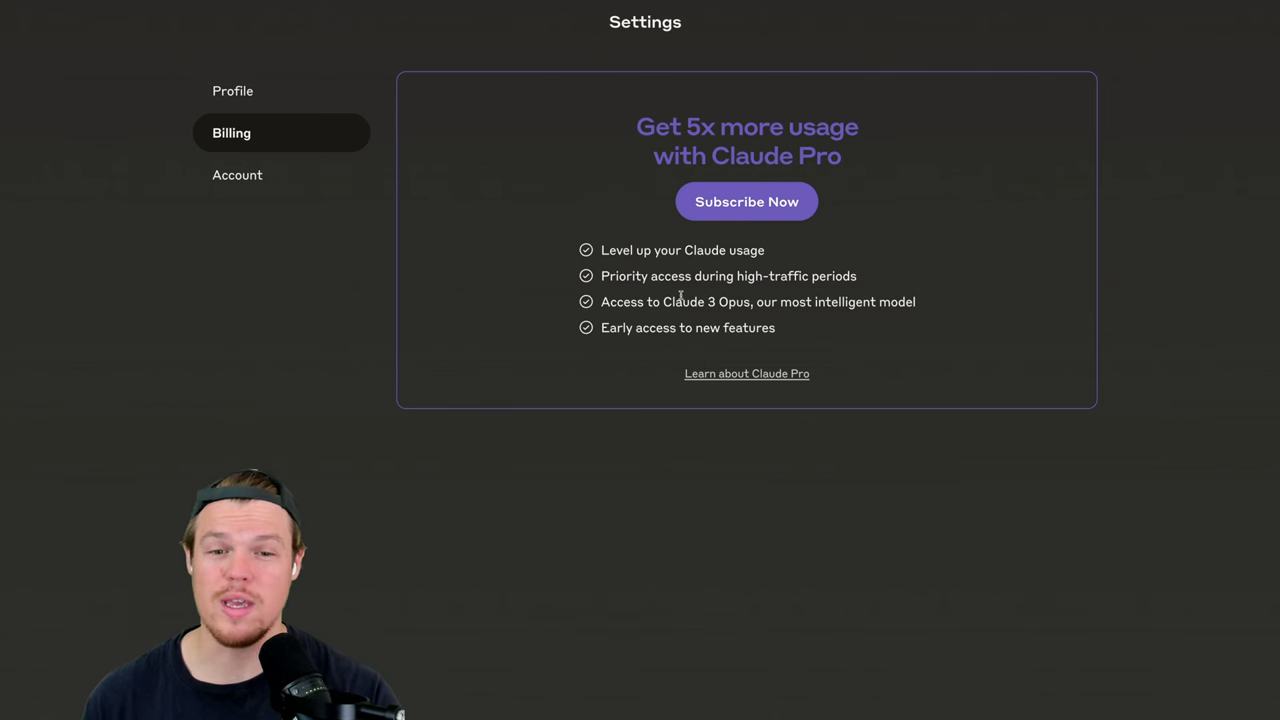
Step: Highlight 'Claude 3 Opus' in the Pro features list, then go back to the chat start page
{"action": "double_click", "coordinate": [706, 300]}
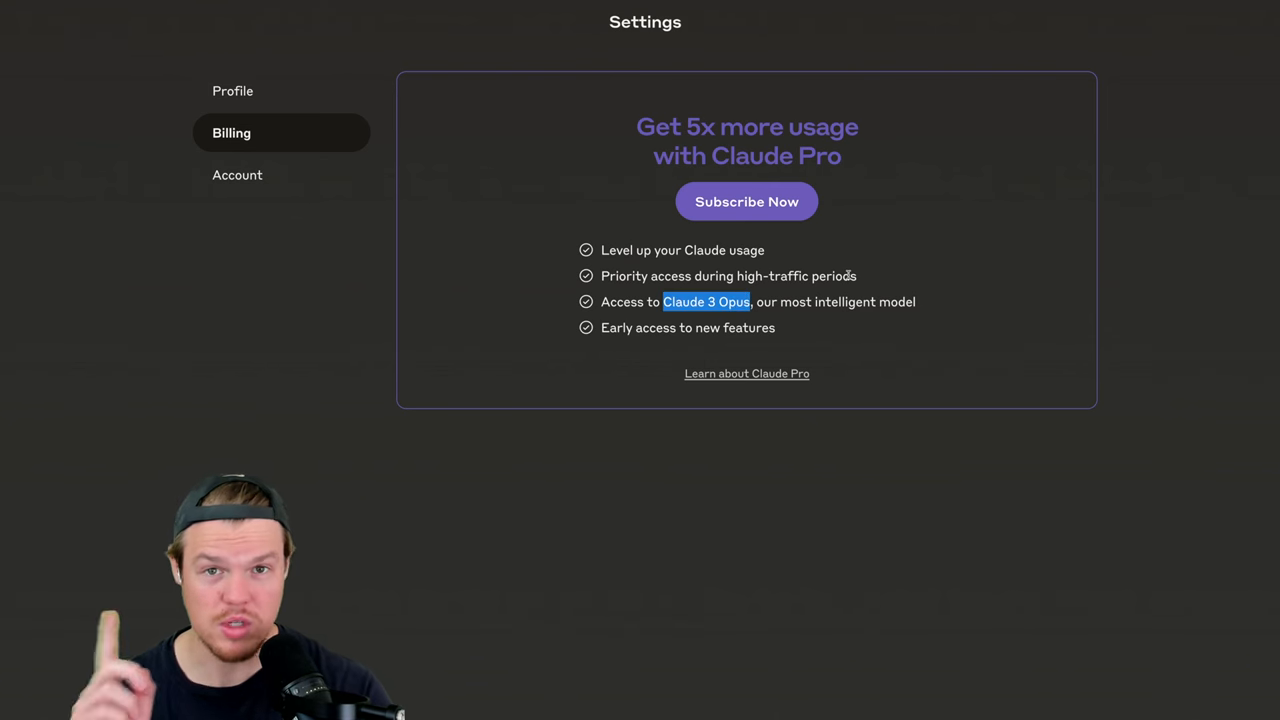
{"action": "mouse_move", "coordinate": [564, 184]}
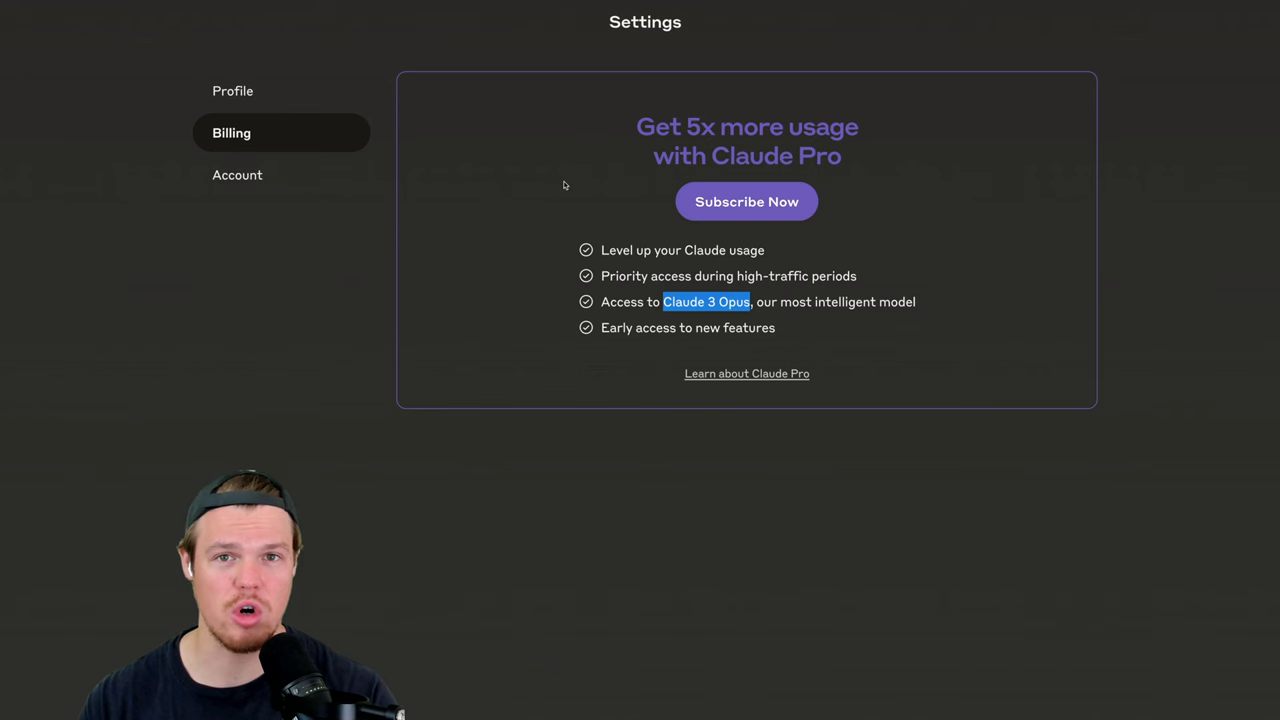
{"action": "mouse_move", "coordinate": [634, 278]}
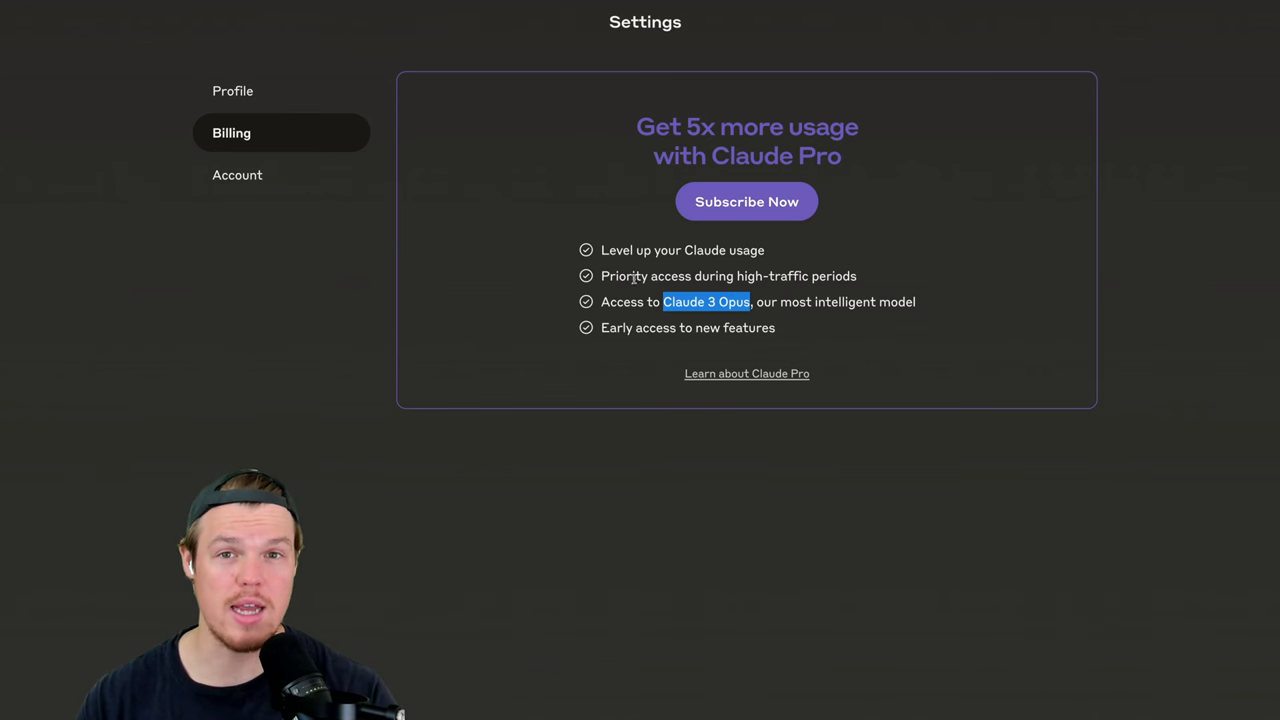
{"action": "left_click", "coordinate": [746, 200]}
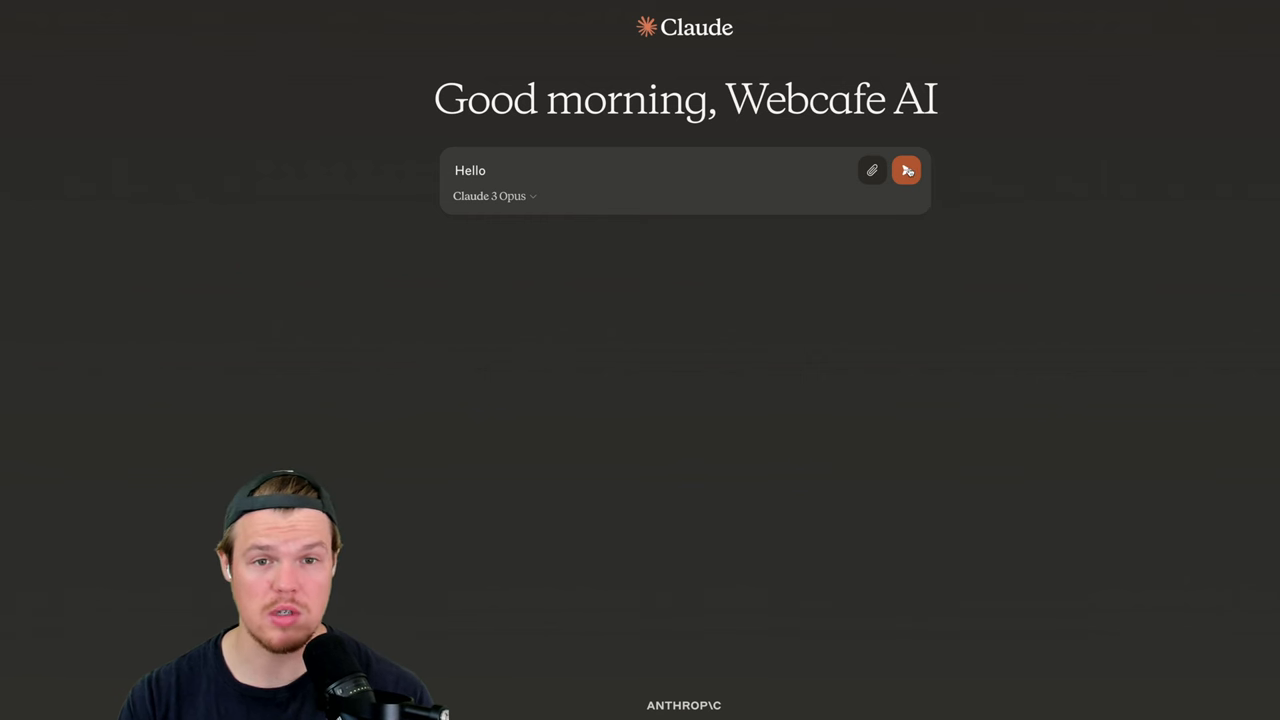
Step: Send 'Hello' to Claude 3 Opus and receive its greeting reply
{"action": "left_click", "coordinate": [906, 170]}
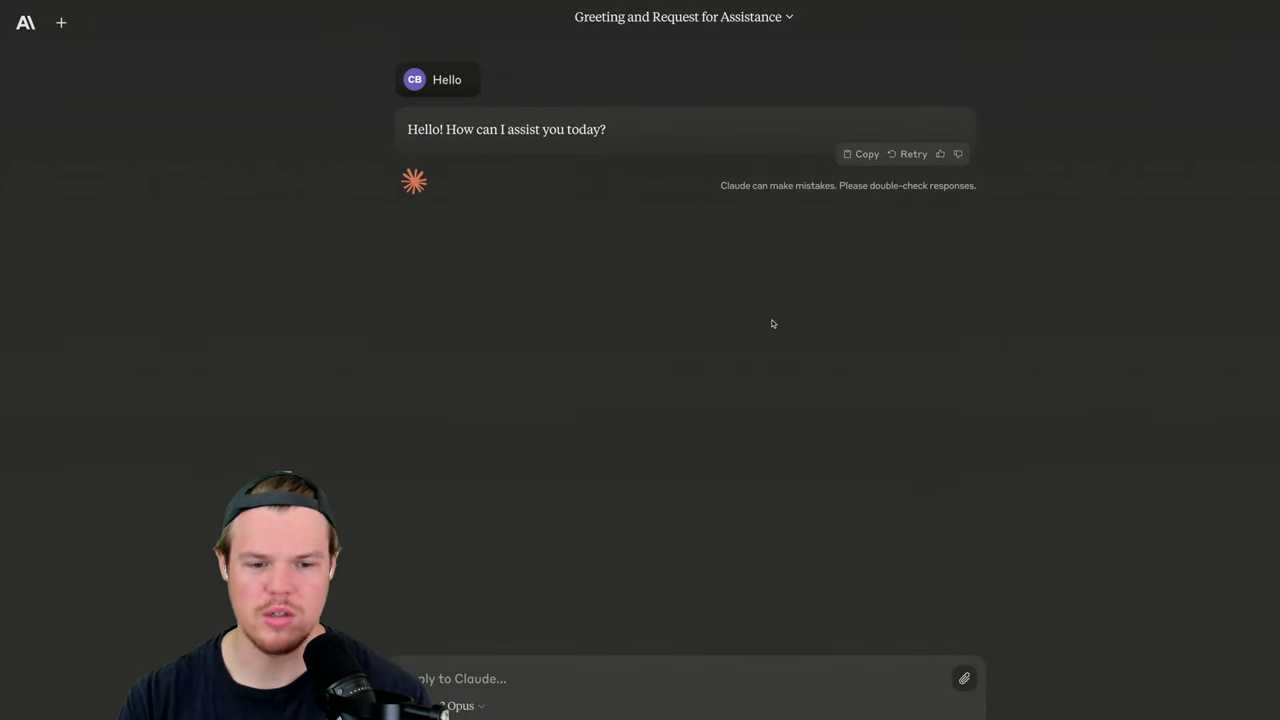
{"action": "left_click", "coordinate": [456, 704]}
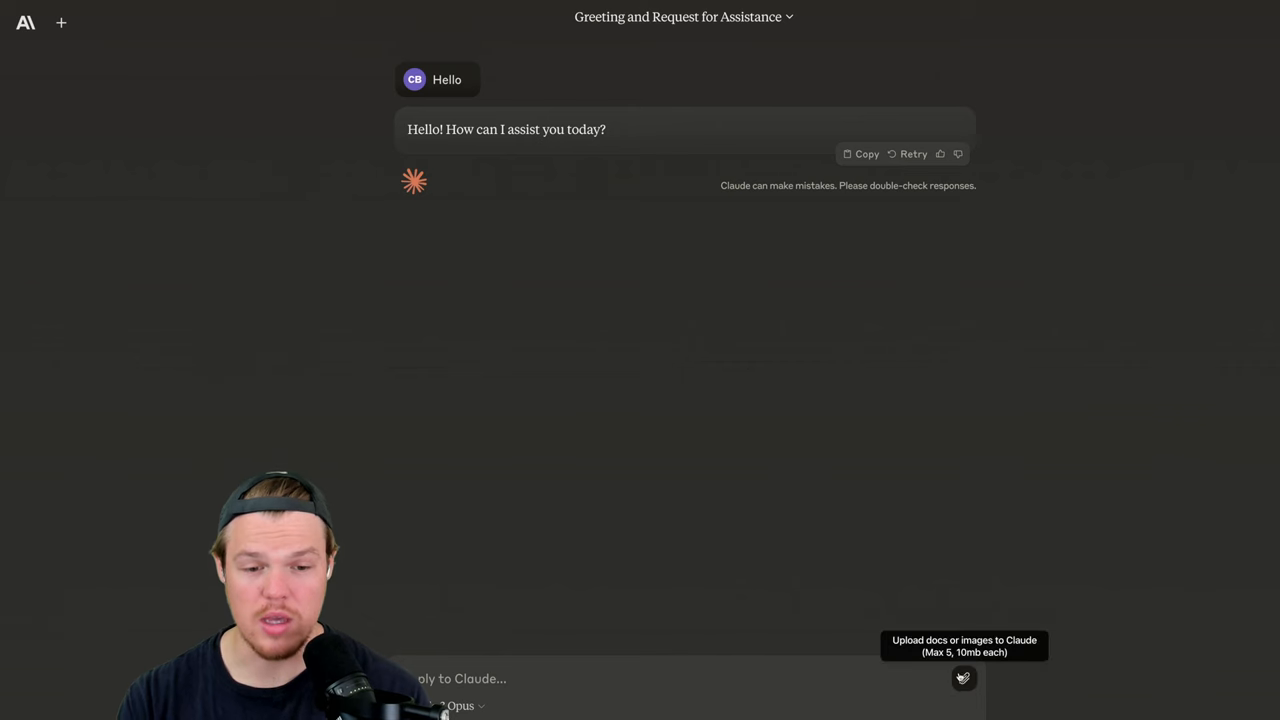
{"action": "mouse_move", "coordinate": [656, 300]}
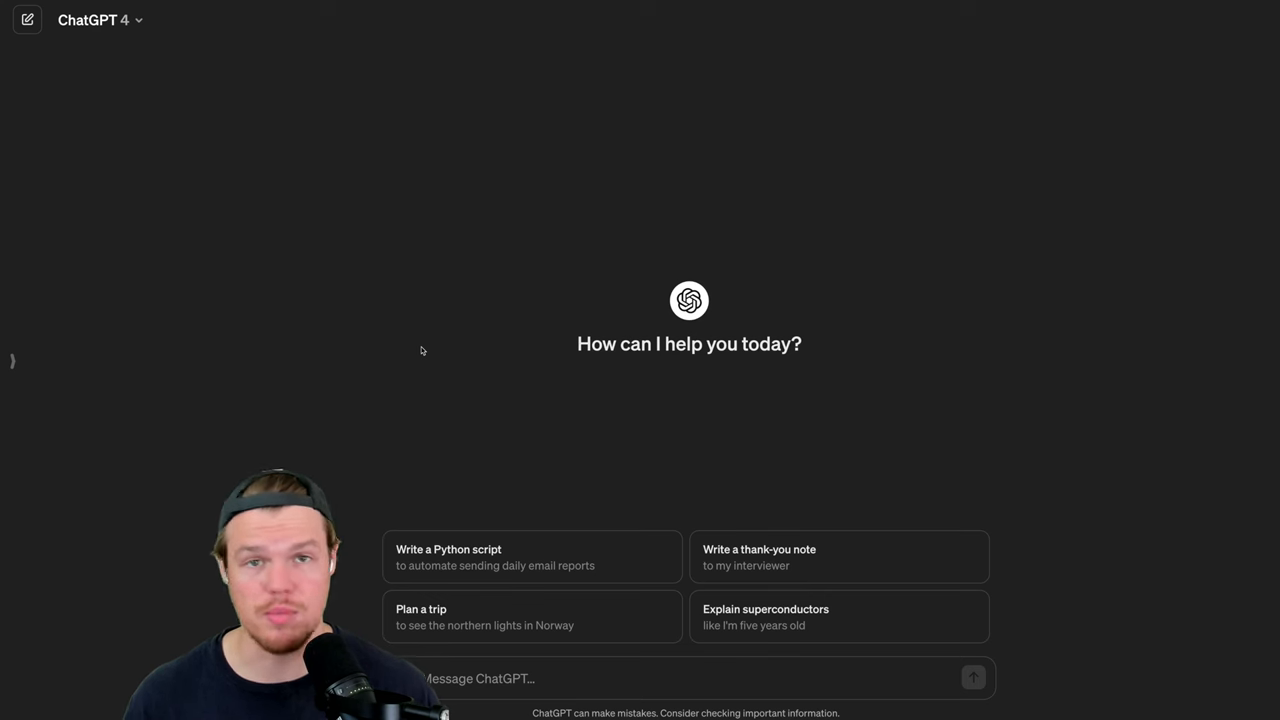
Step: Send 'Generate an image of a dog' to both ChatGPT and Claude
{"action": "type", "text": "Generate an image of a dog"}
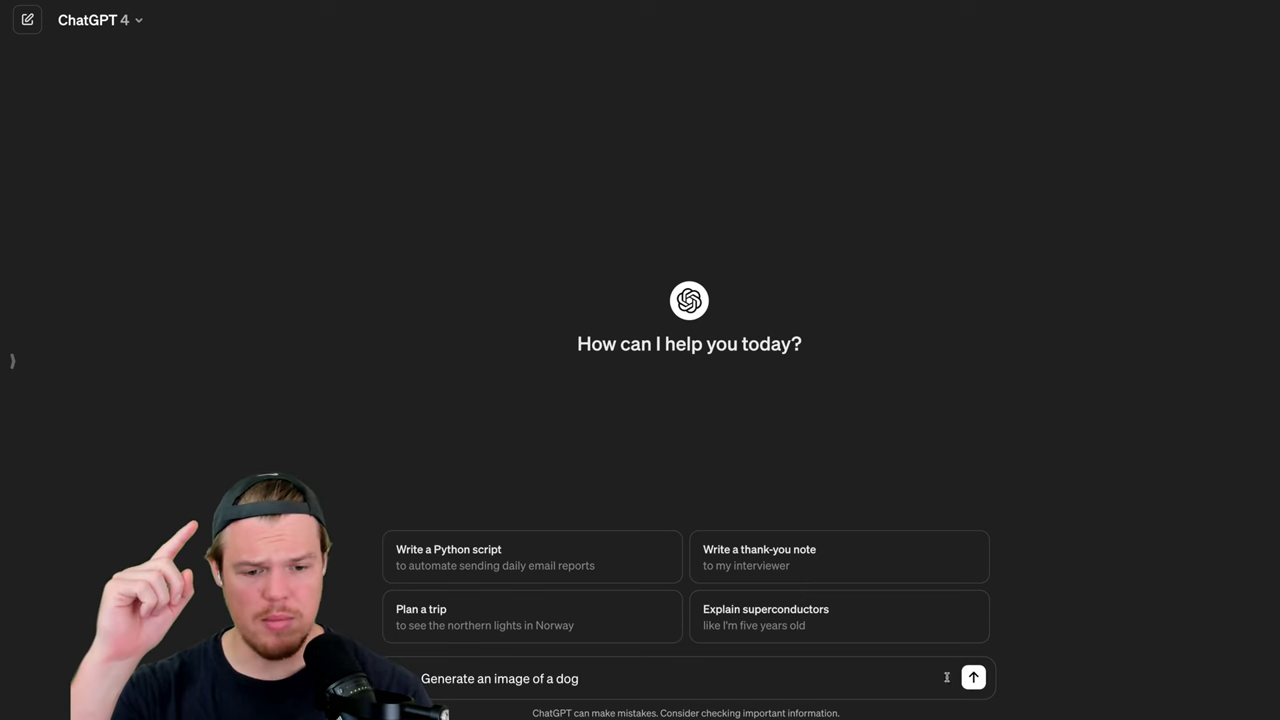
{"action": "left_click", "coordinate": [972, 676]}
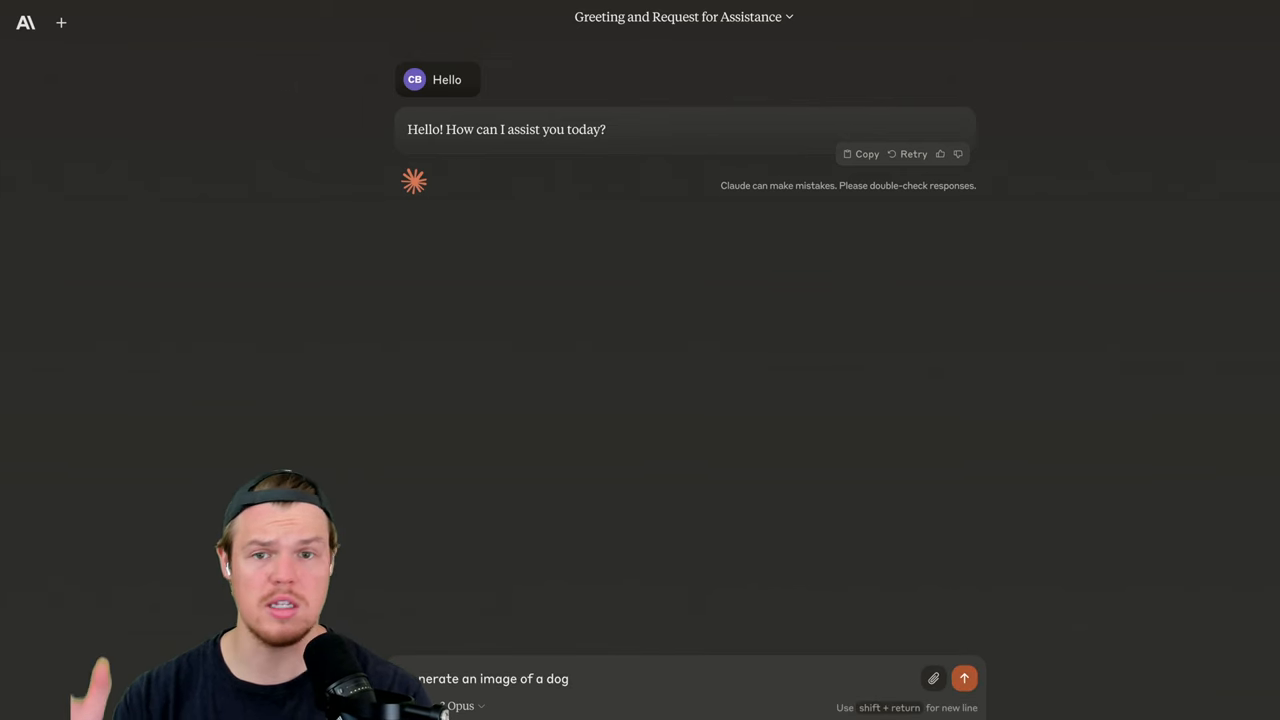
{"action": "left_click", "coordinate": [964, 678]}
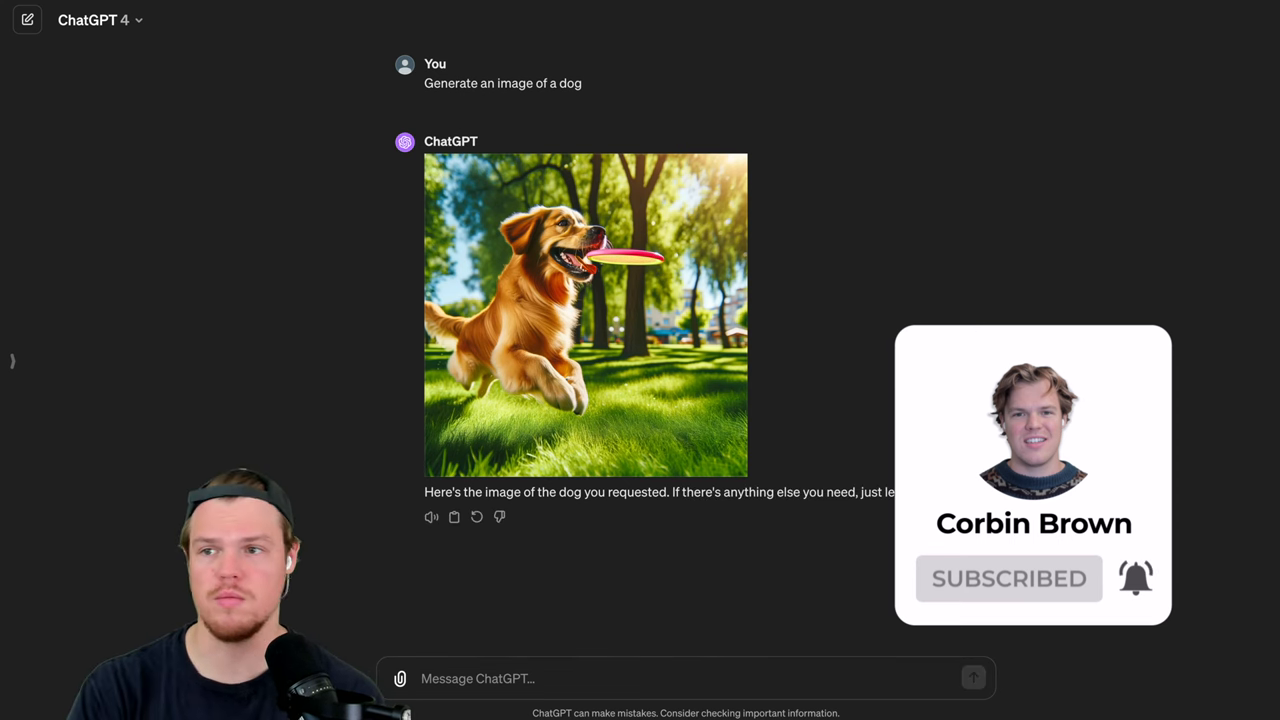
Step: Ask for July 2024 Spain flight options in a new chat and follow the Cheapflights link, dismissing its privacy notice
{"action": "left_click", "coordinate": [28, 20]}
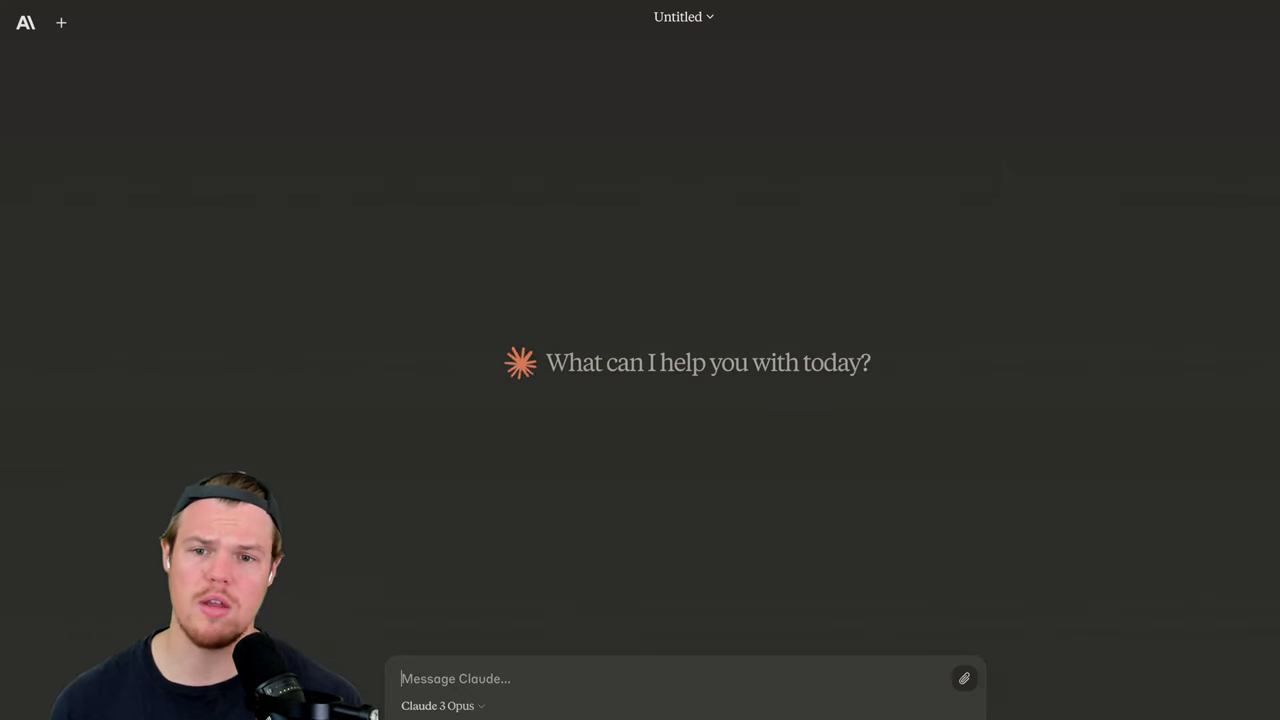
{"action": "key", "text": "Return"}
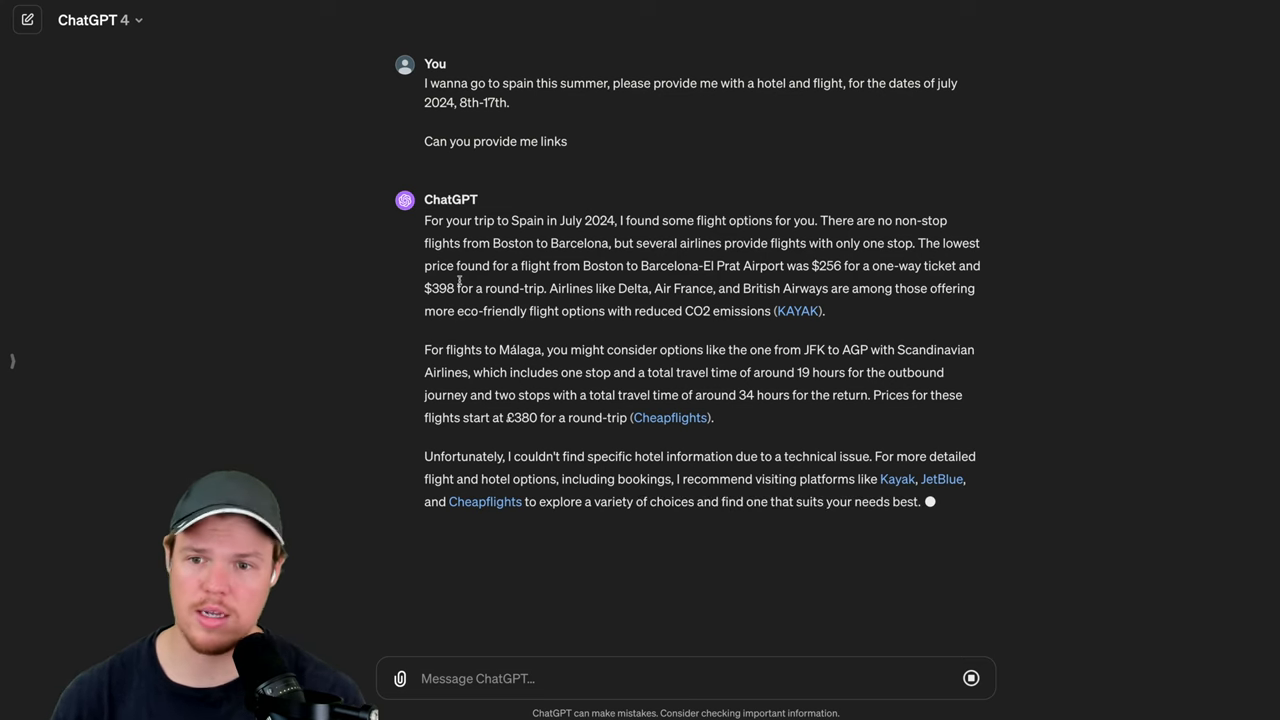
{"action": "mouse_move", "coordinate": [668, 418]}
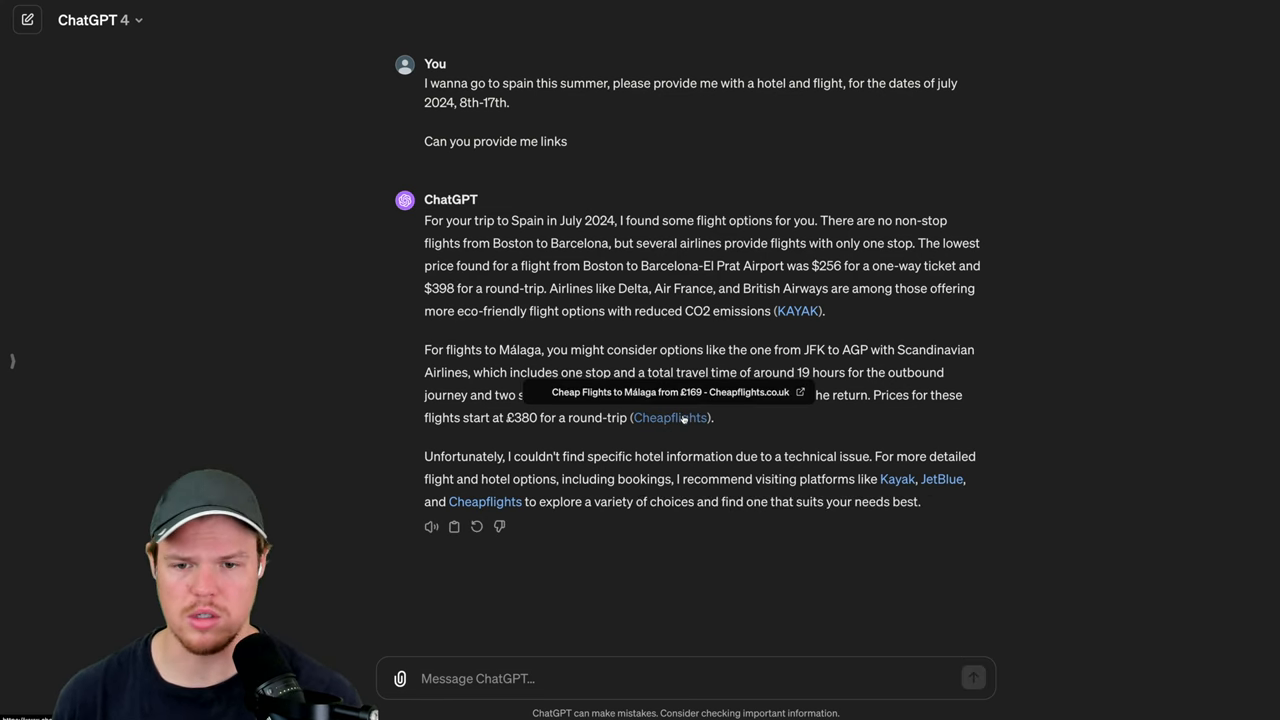
{"action": "left_click", "coordinate": [668, 418]}
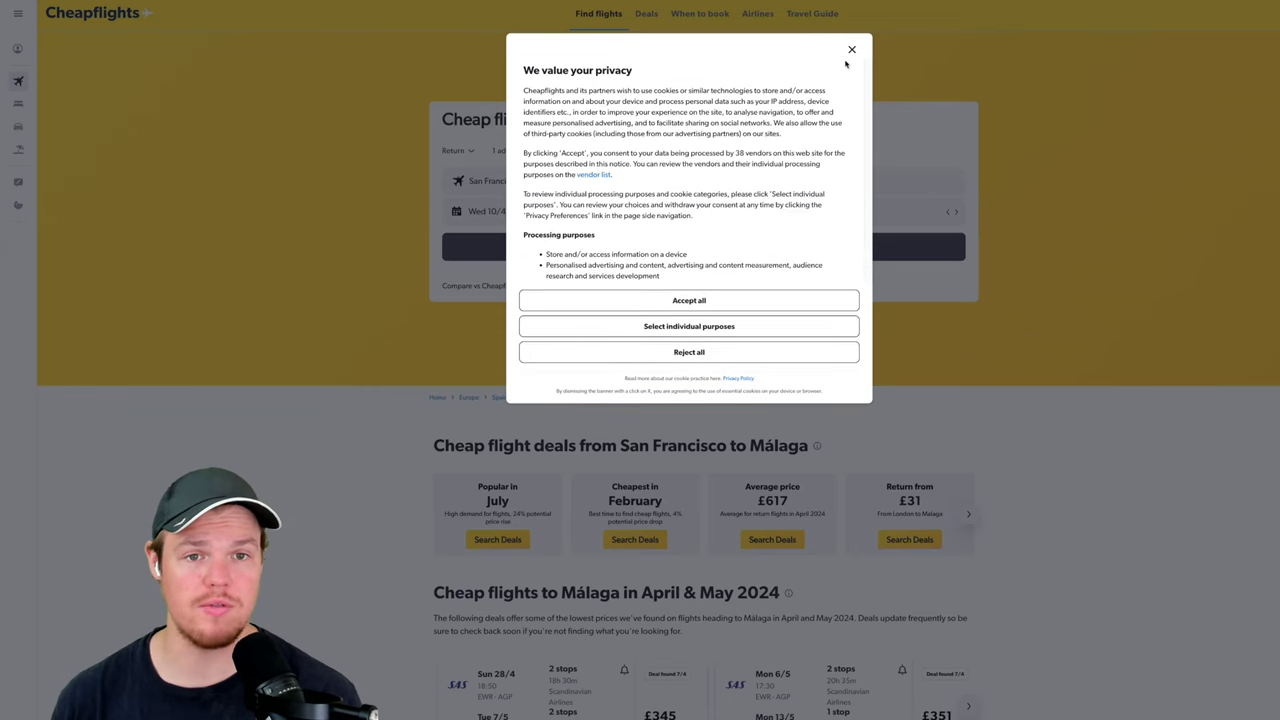
{"action": "left_click", "coordinate": [852, 48]}
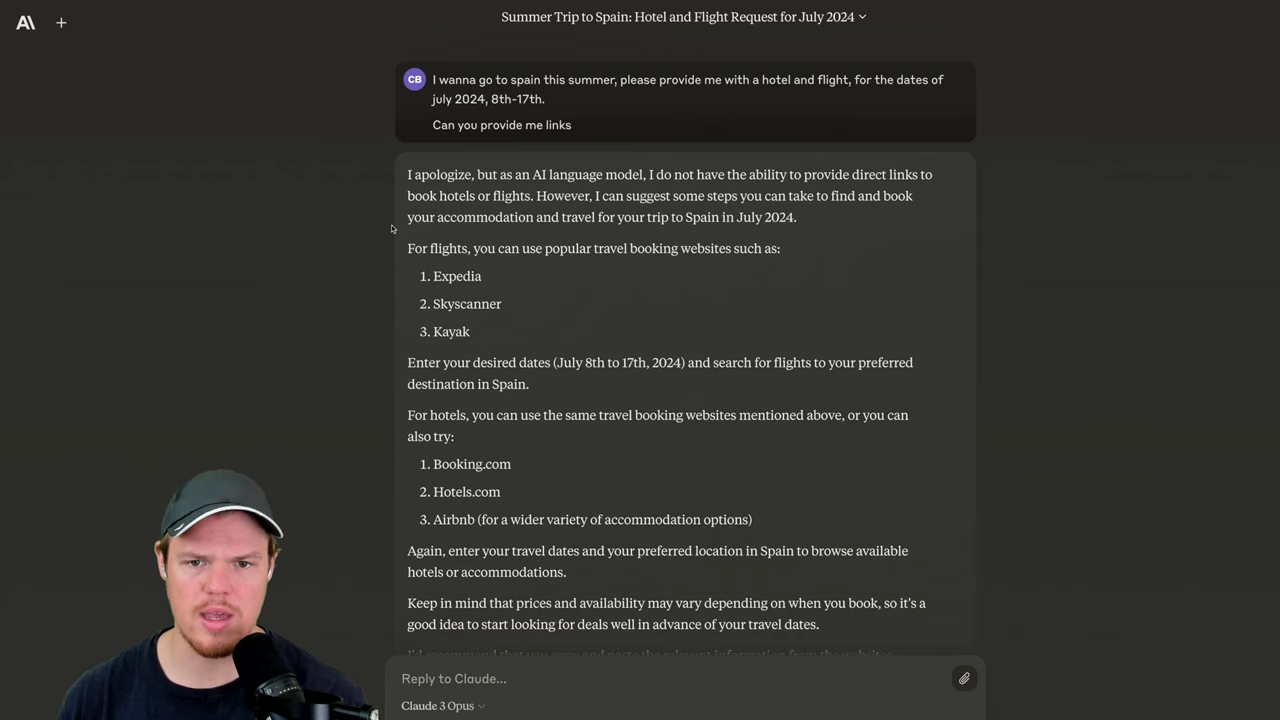
Step: Review Claude's Spain flights reply, then move to ChatGPT's GPTs directory
{"action": "scroll", "scroll_direction": "down", "scroll_amount": 3}
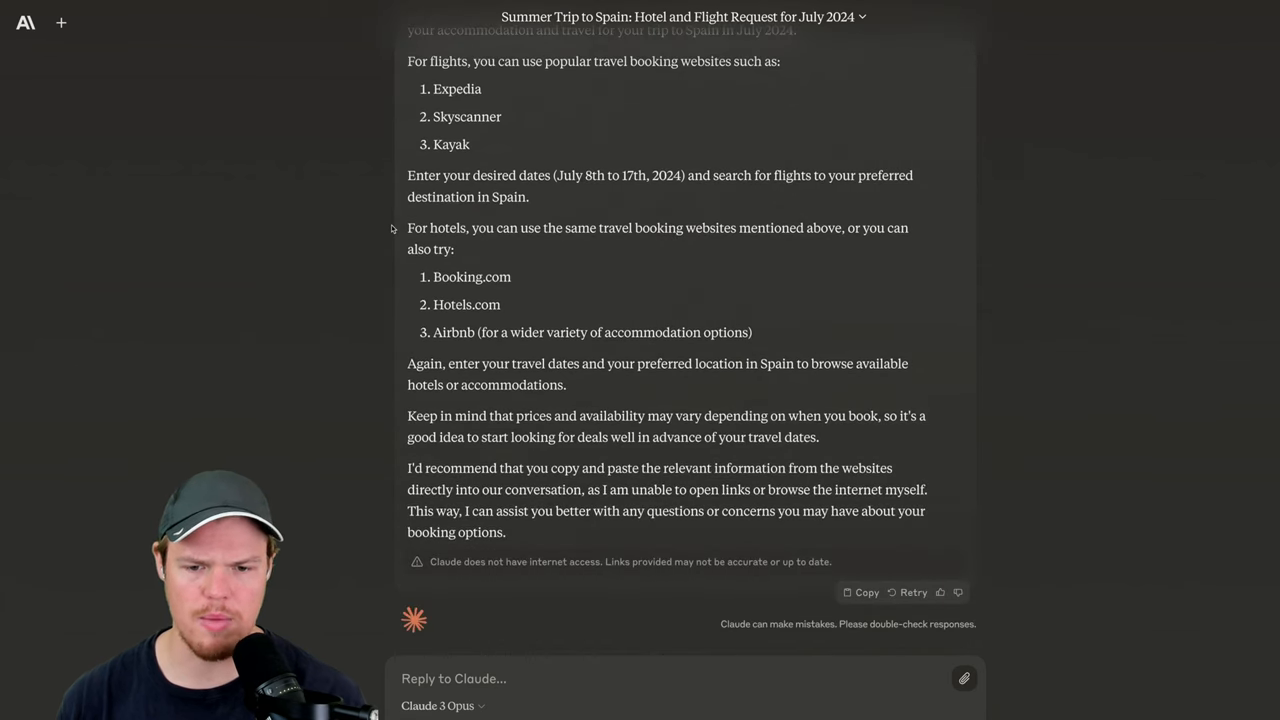
{"action": "mouse_move", "coordinate": [590, 580]}
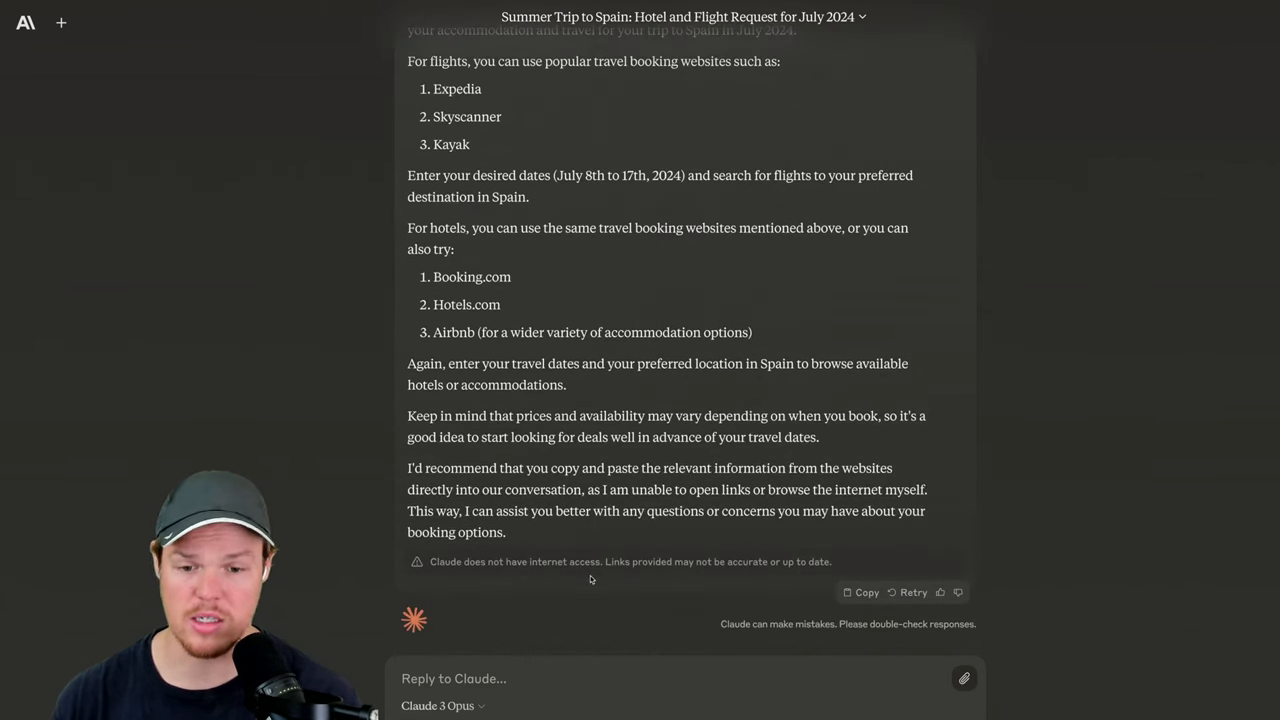
{"action": "scroll", "scroll_direction": "up", "scroll_amount": 3}
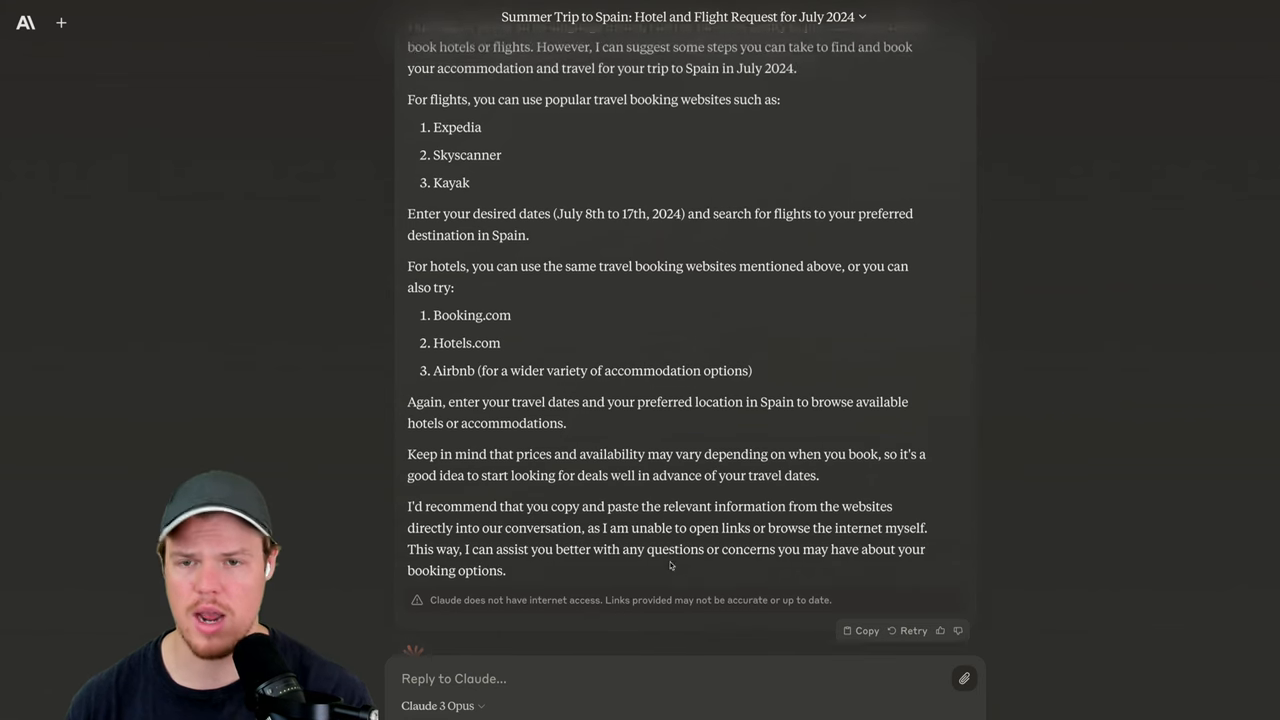
{"action": "left_click", "coordinate": [60, 22]}
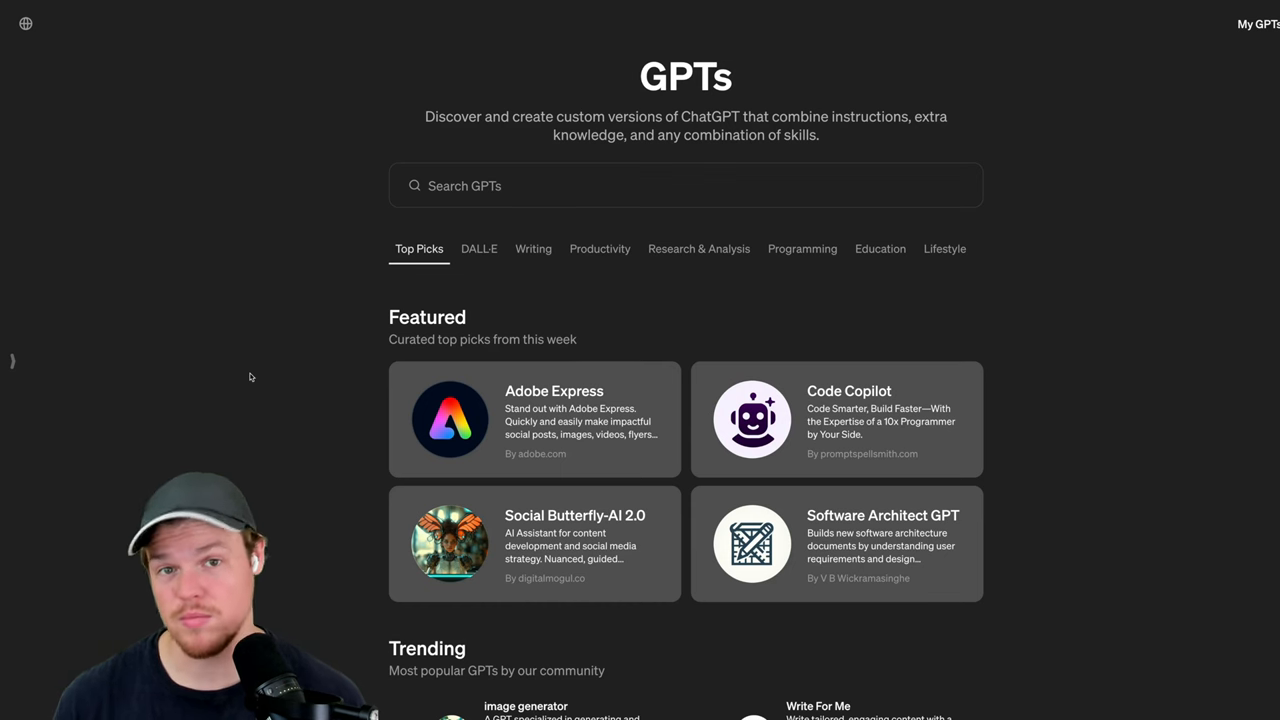
{"action": "mouse_move", "coordinate": [244, 306]}
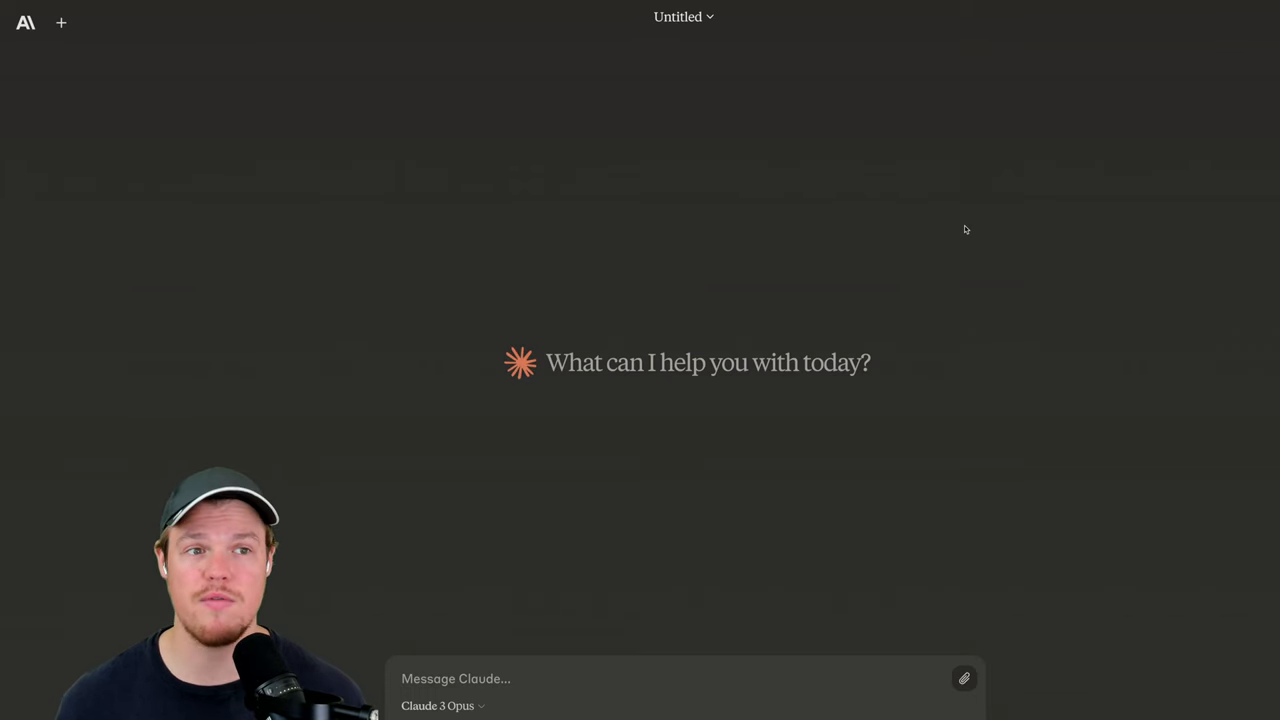
{"action": "mouse_move", "coordinate": [596, 274]}
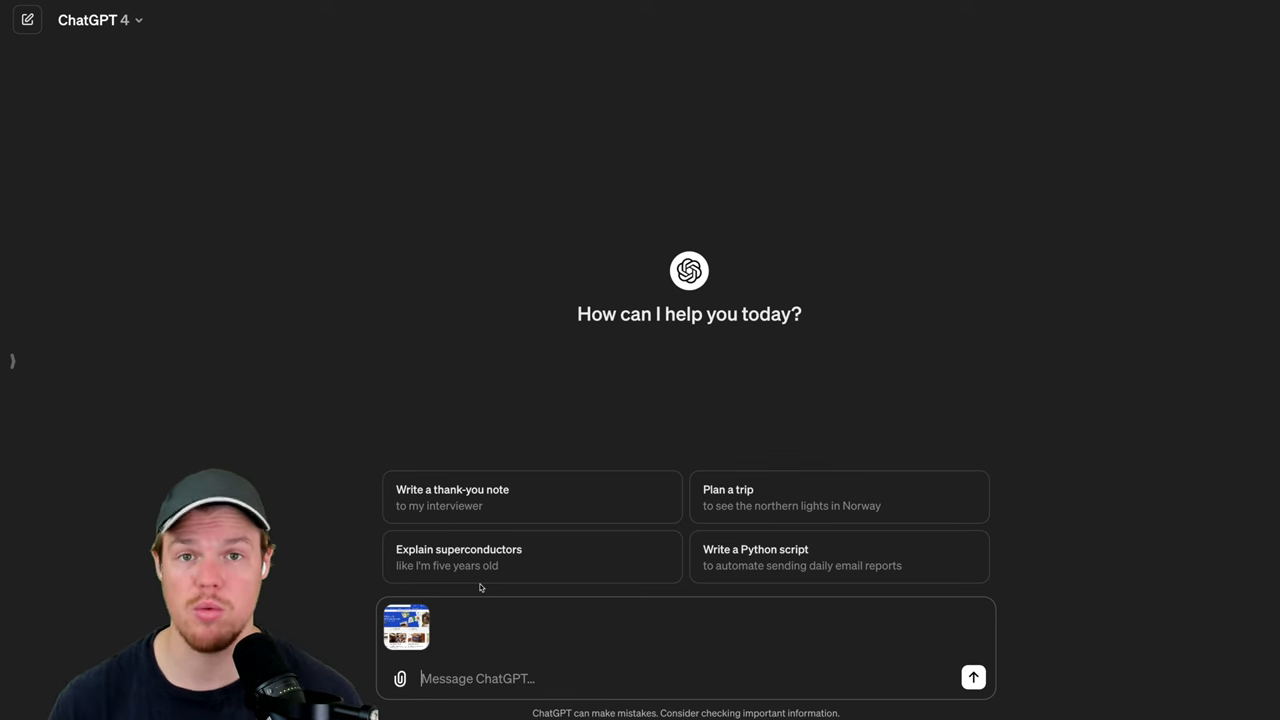
Step: Send the website screenshot with the React JSX and CSS-classes request to both ChatGPT and Claude
{"action": "type", "text": "Please provide the front end code in React for JSX, give me css classes for every element"}
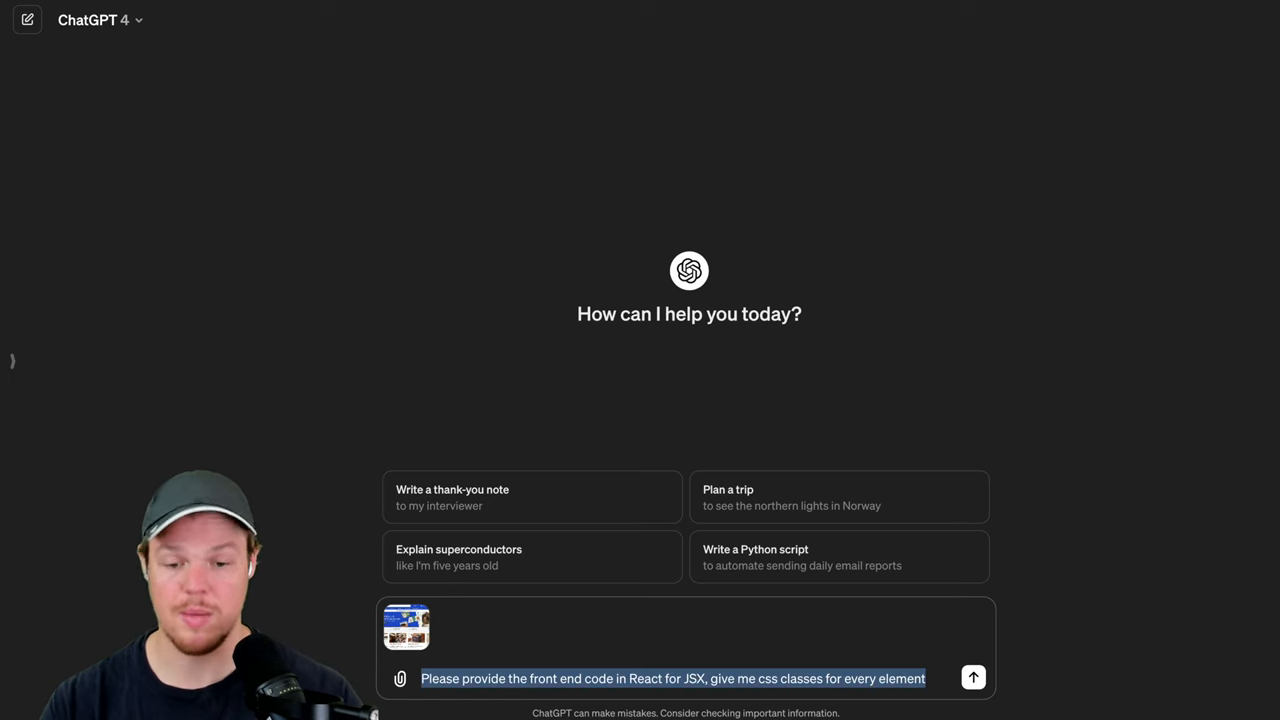
{"action": "left_click", "coordinate": [972, 678]}
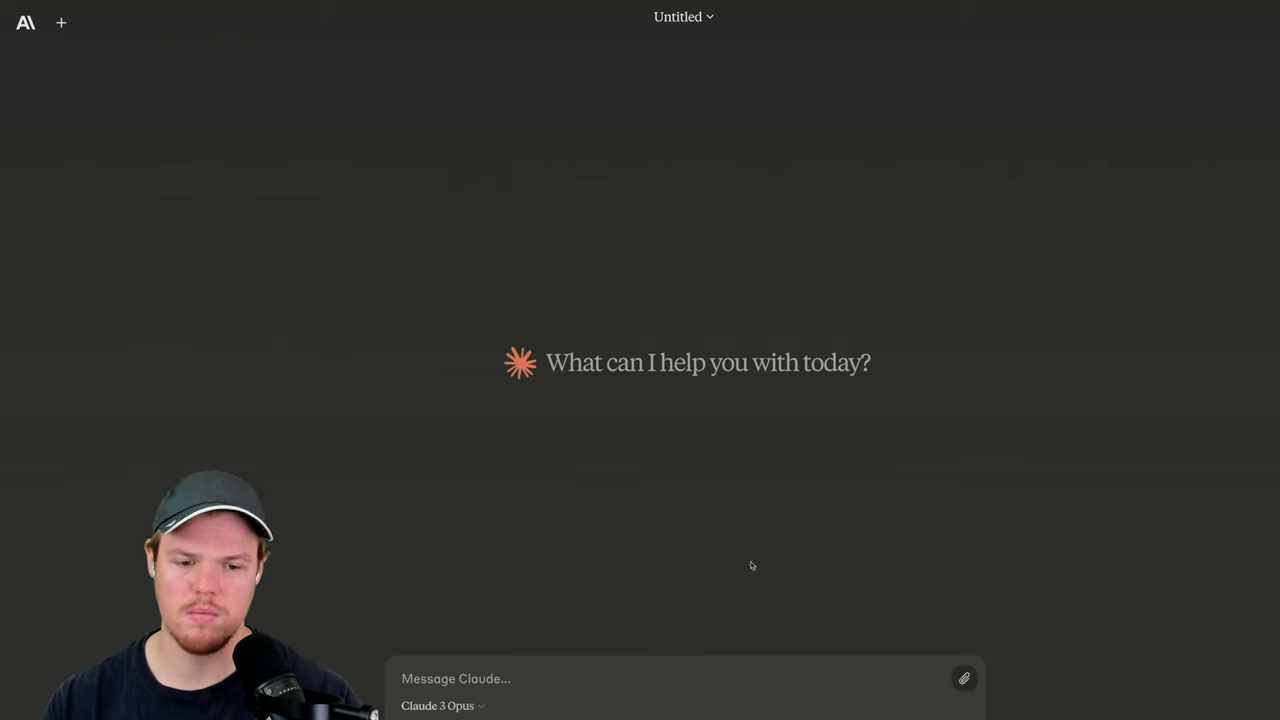
{"action": "type", "text": "Please provide the front end code in React for JSX, give me css classes for every element"}
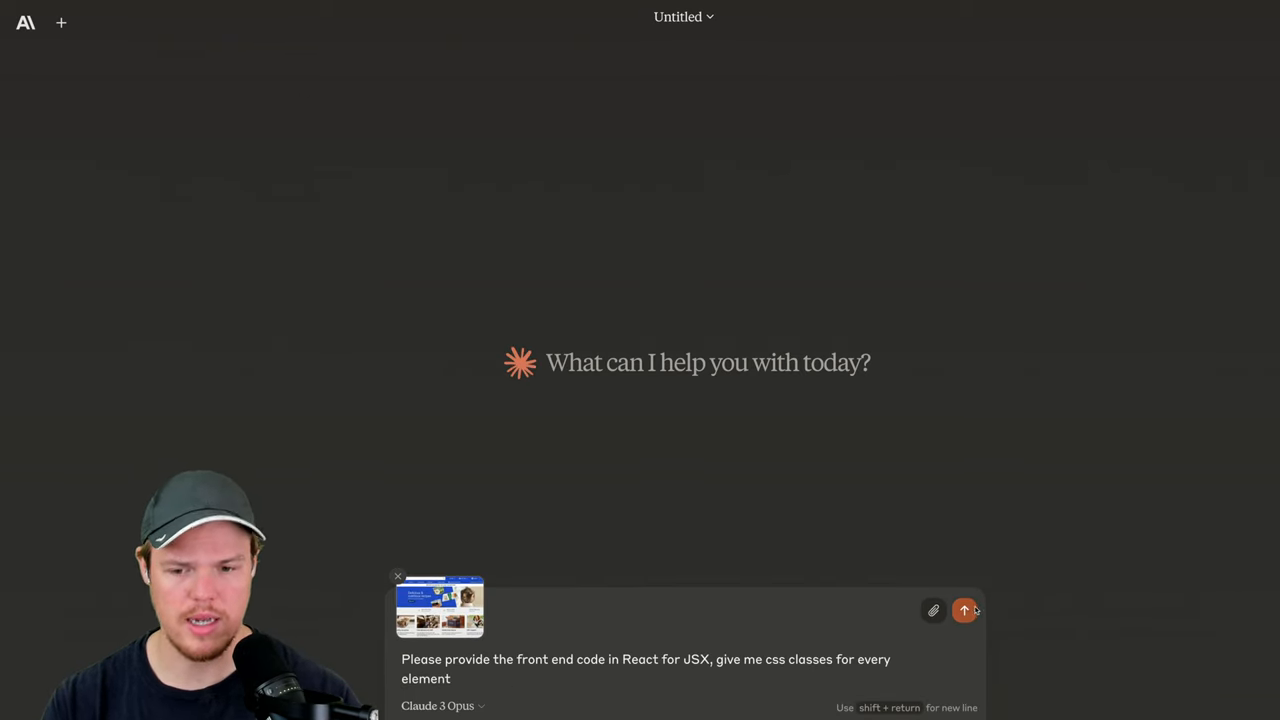
{"action": "left_click", "coordinate": [964, 610]}
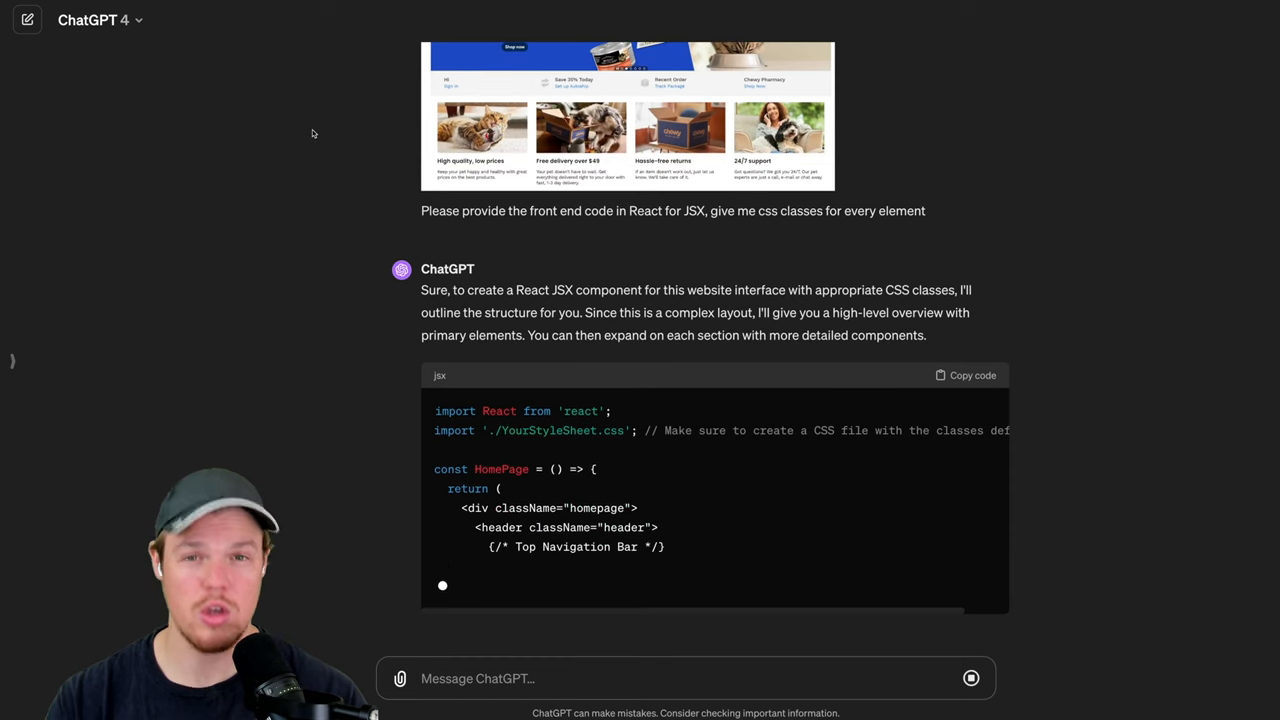
{"action": "scroll", "scroll_direction": "down", "scroll_amount": 3}
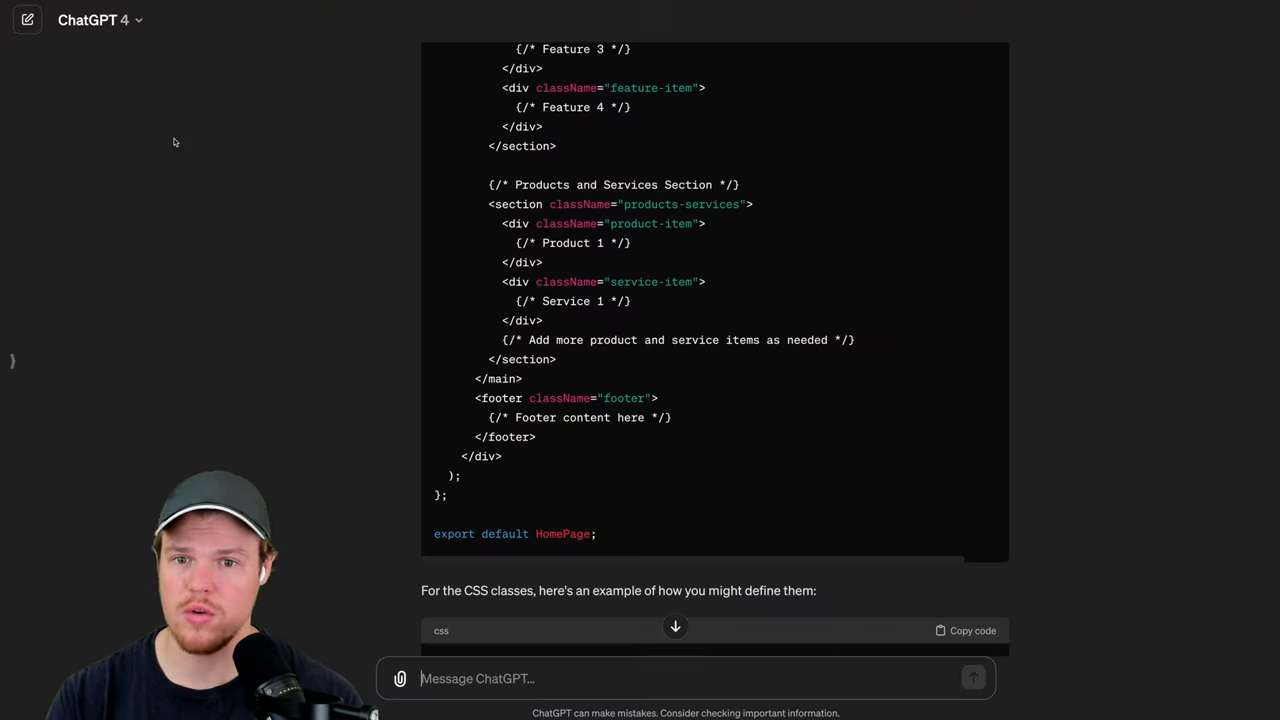
{"action": "scroll", "scroll_direction": "up", "scroll_amount": 3}
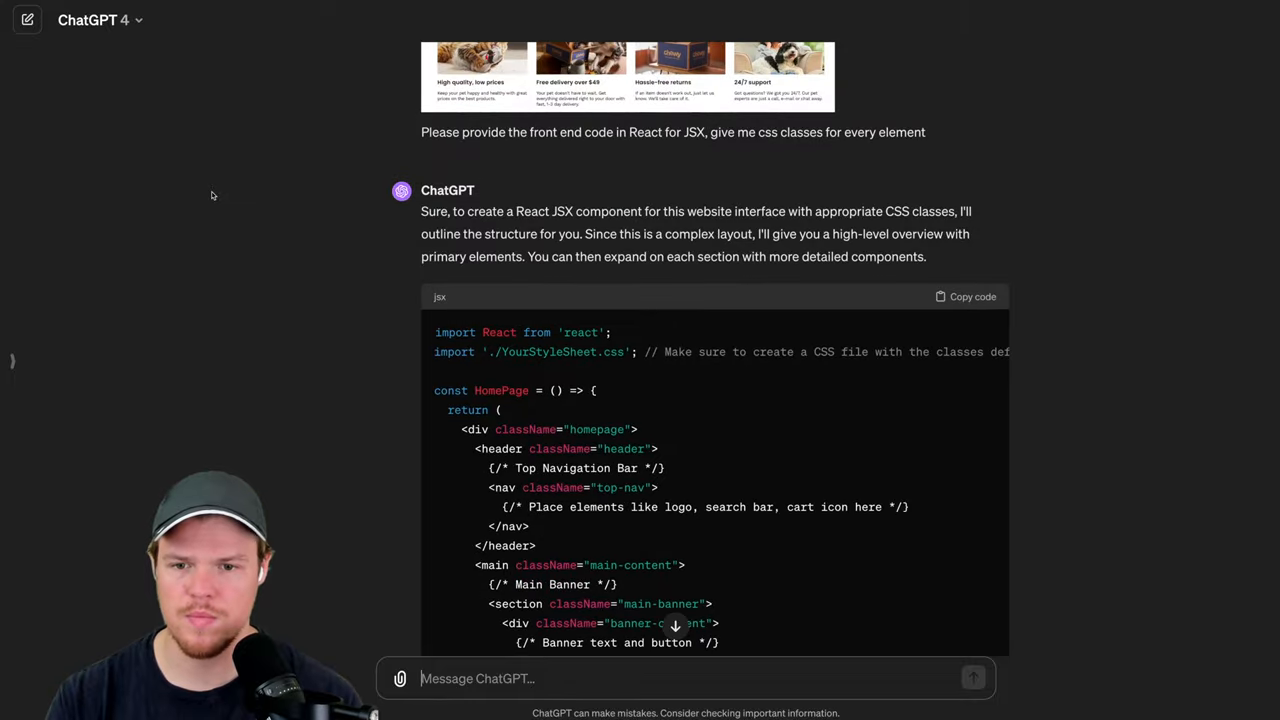
{"action": "scroll", "scroll_direction": "up", "scroll_amount": 3}
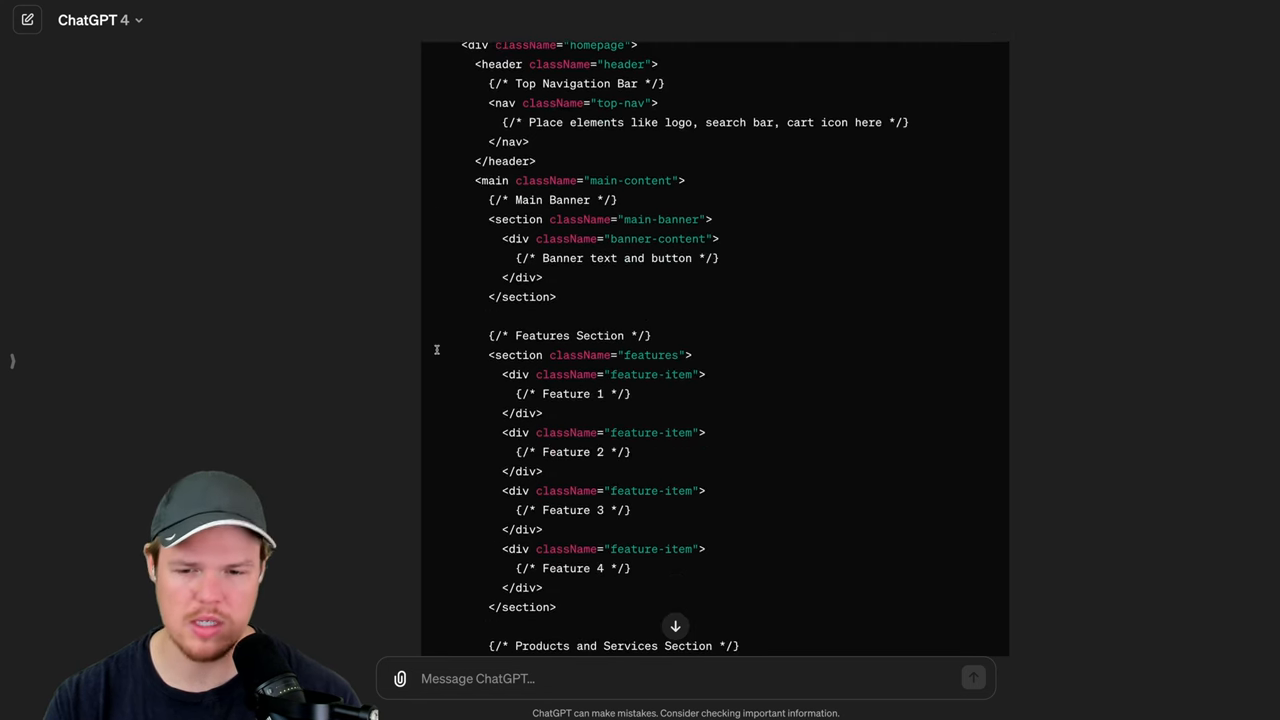
{"action": "scroll", "scroll_direction": "down", "scroll_amount": 3}
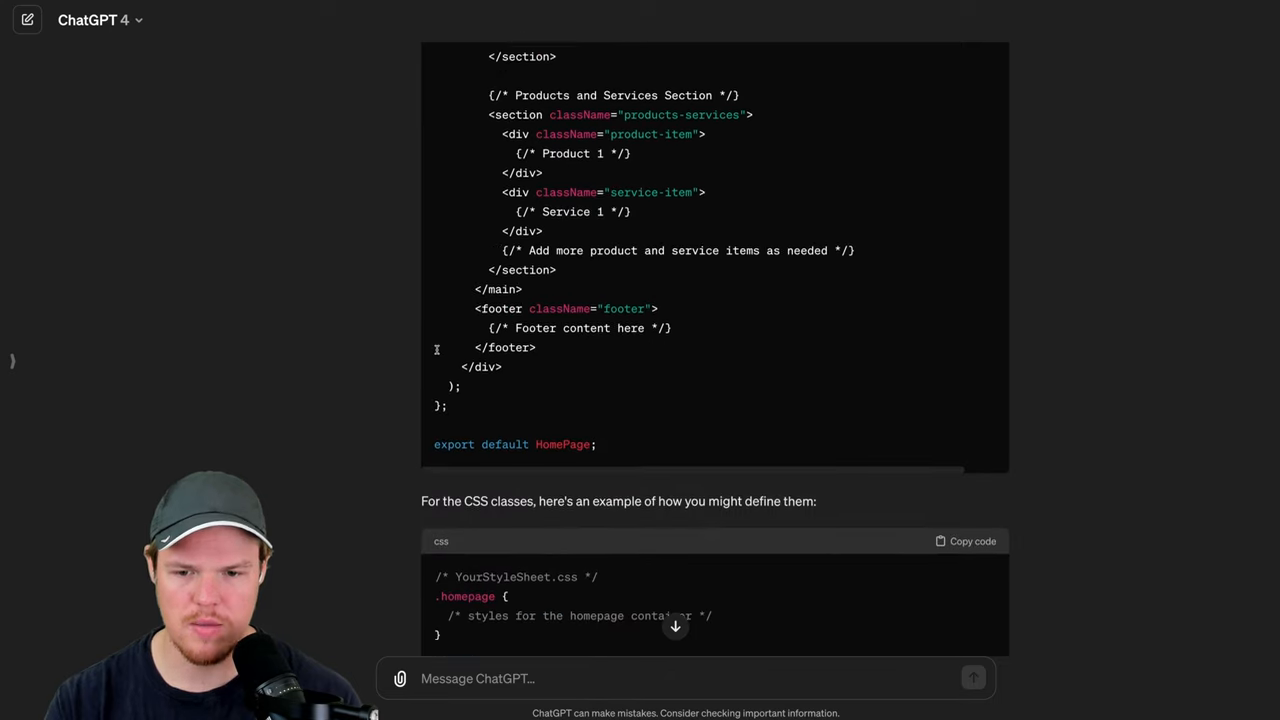
{"action": "scroll", "scroll_direction": "down", "scroll_amount": 3}
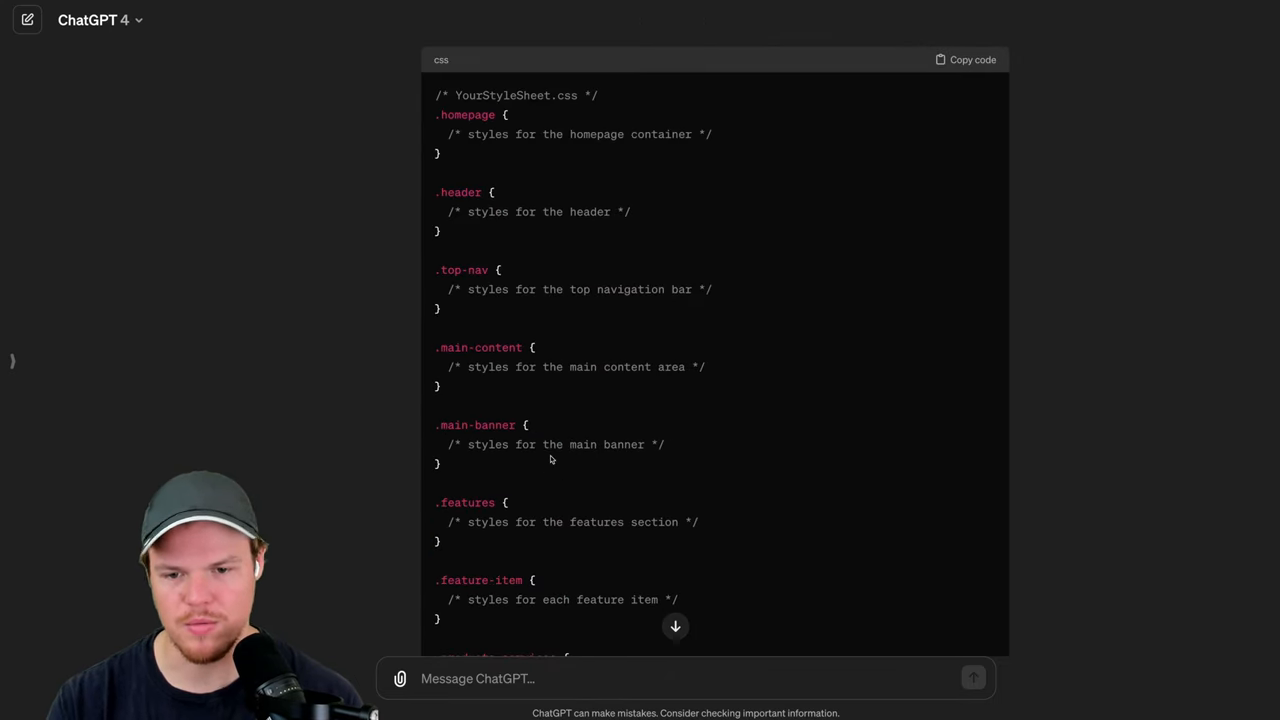
{"action": "scroll", "scroll_direction": "down", "scroll_amount": 3}
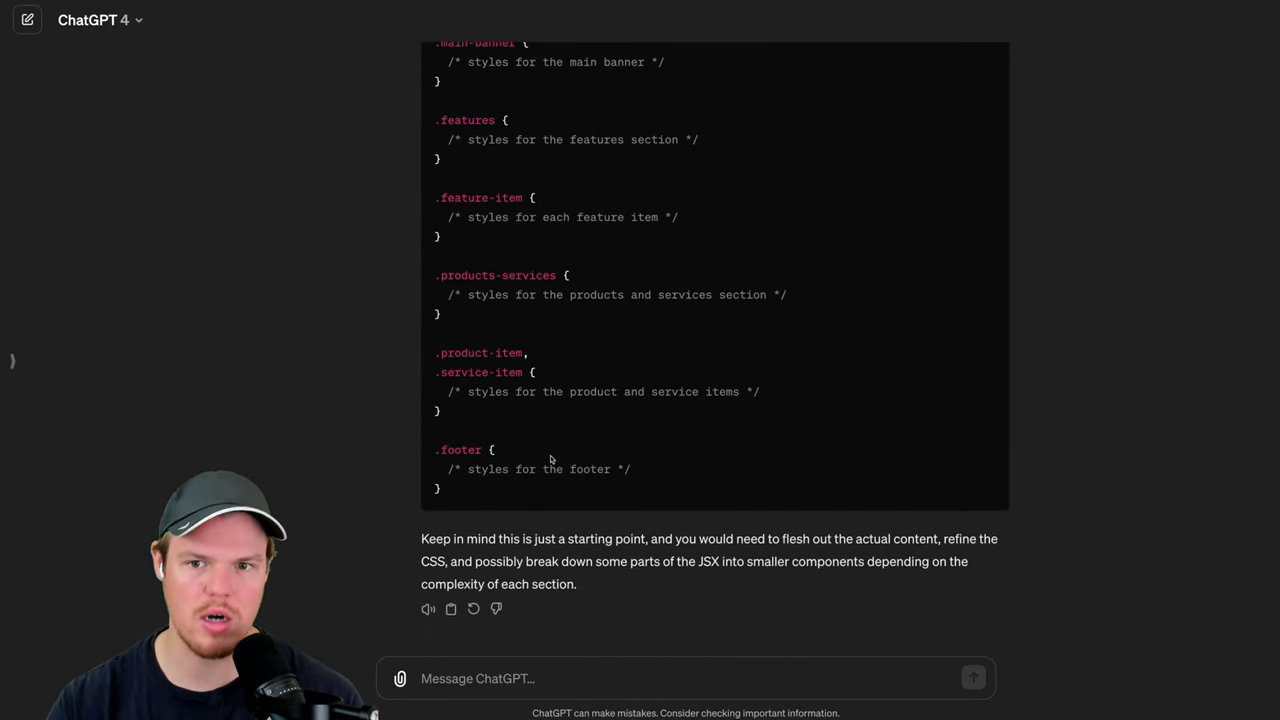
{"action": "scroll", "scroll_direction": "up", "scroll_amount": 3}
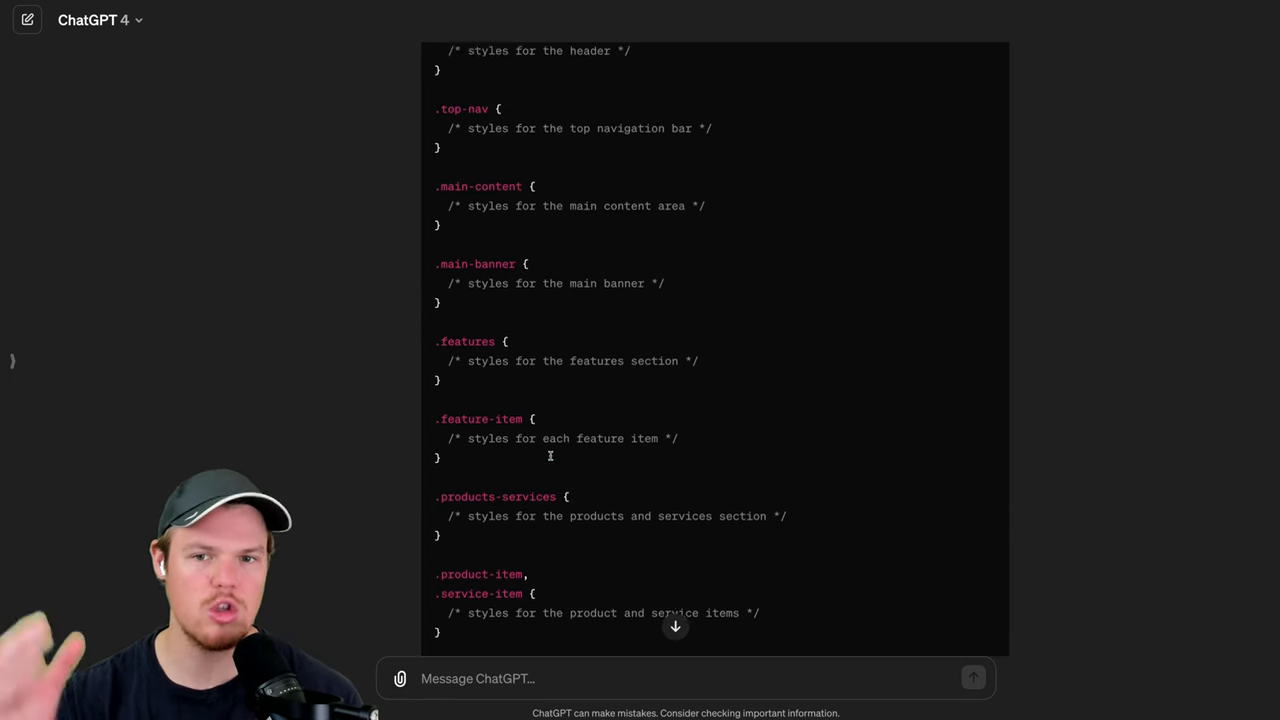
{"action": "scroll", "scroll_direction": "up", "scroll_amount": 3}
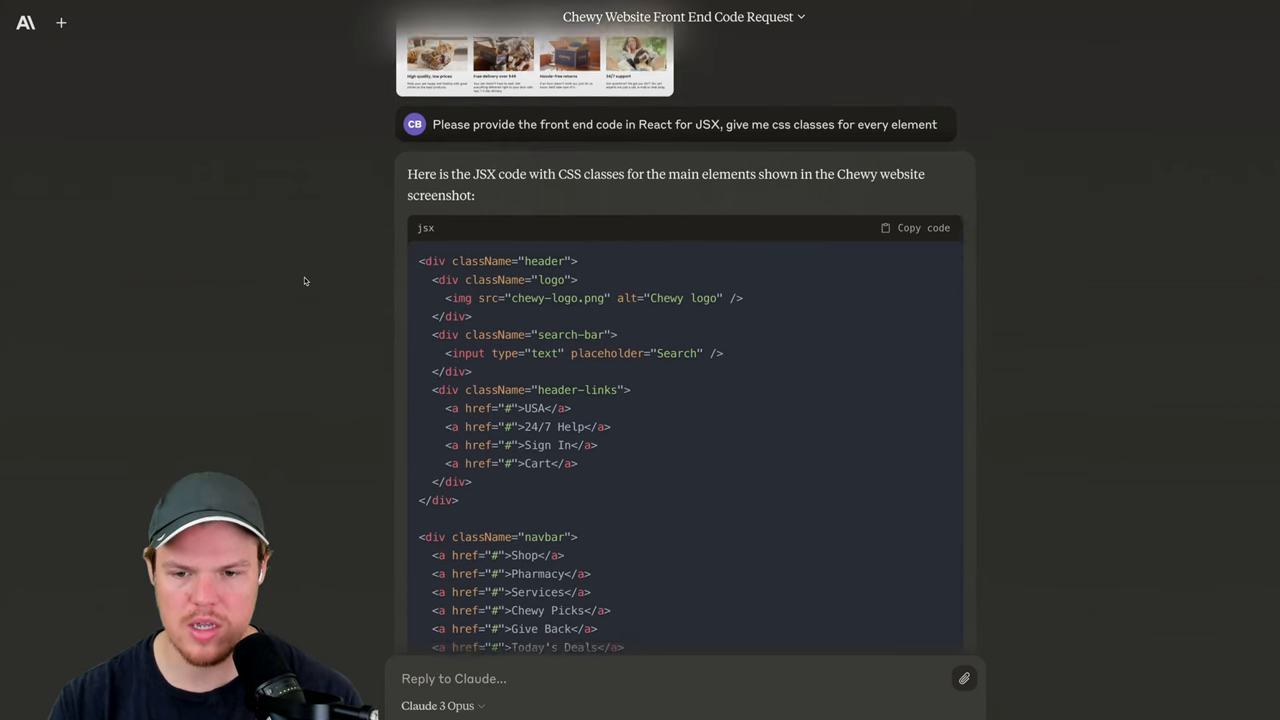
{"action": "scroll", "scroll_direction": "down", "scroll_amount": 3}
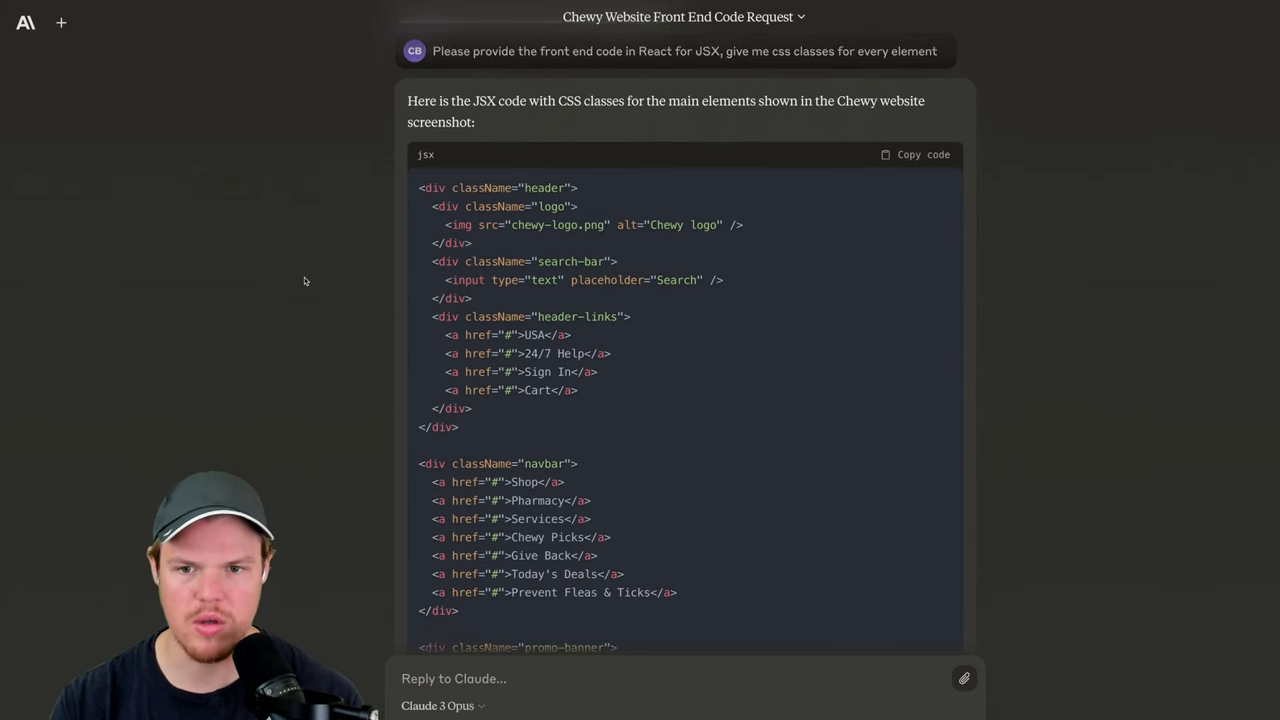
{"action": "scroll", "scroll_direction": "down", "scroll_amount": 3}
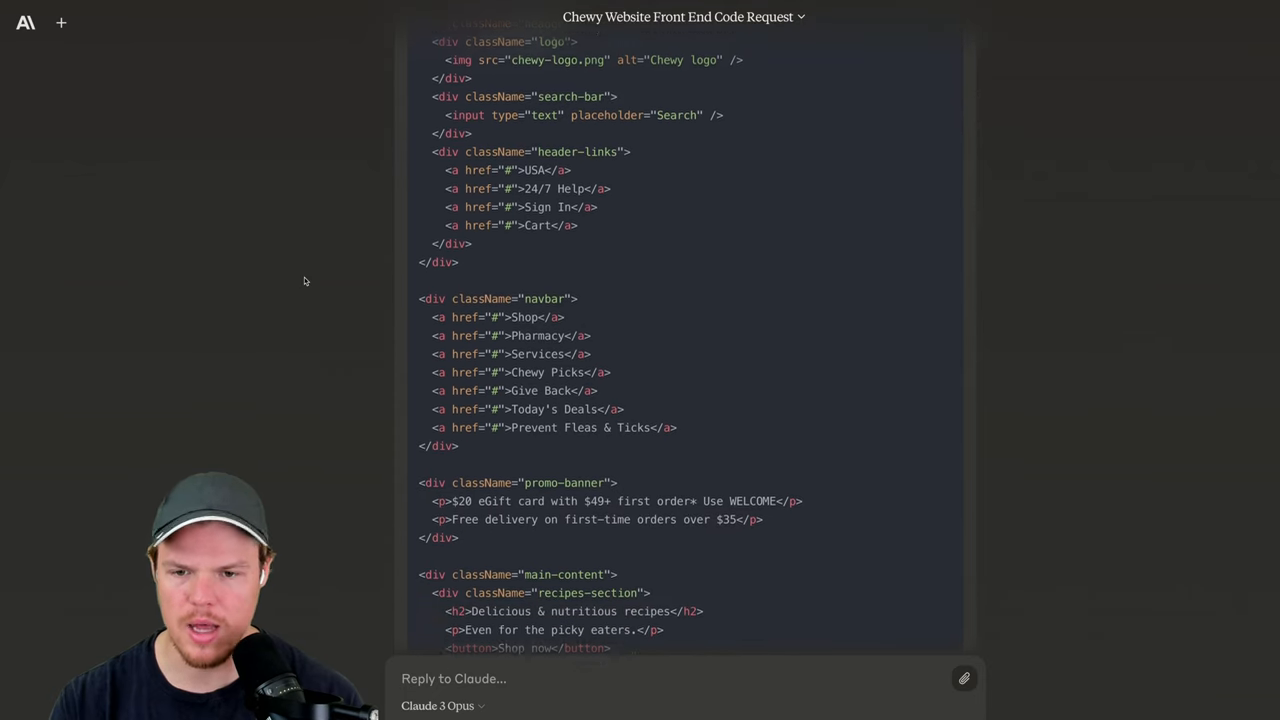
{"action": "scroll", "scroll_direction": "down", "scroll_amount": 3}
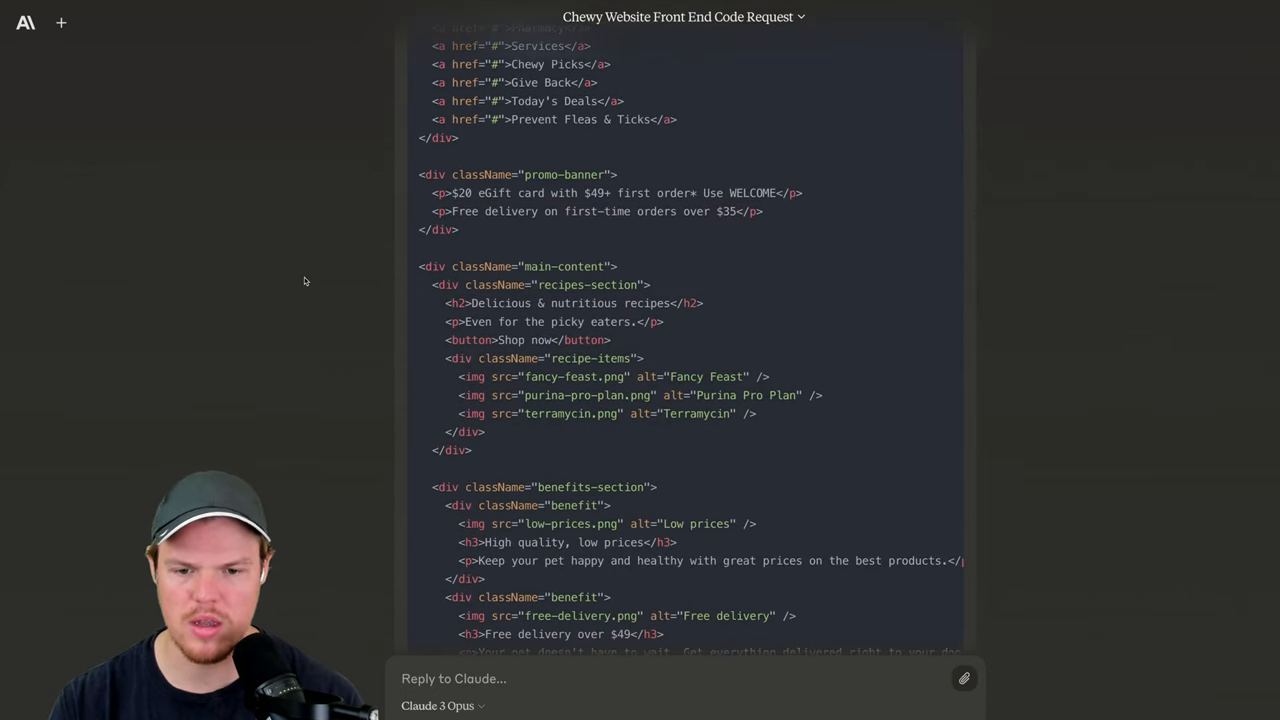
{"action": "scroll", "scroll_direction": "down", "scroll_amount": 3}
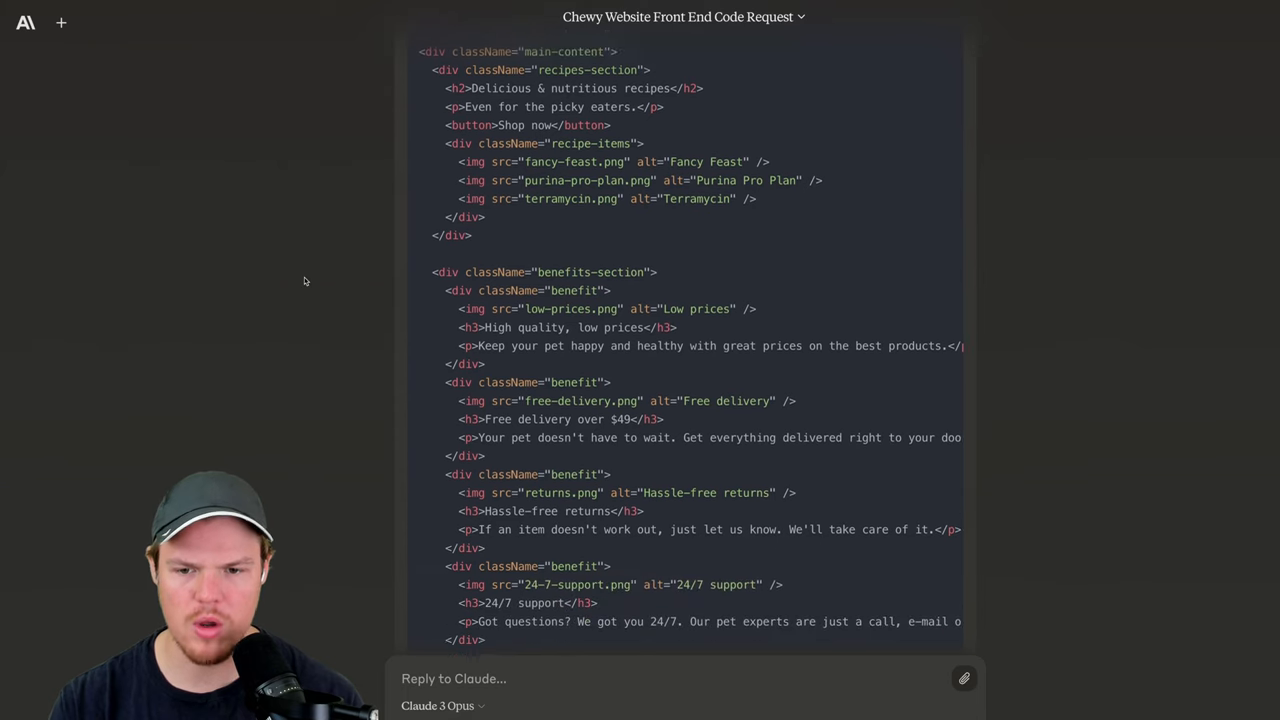
{"action": "scroll", "scroll_direction": "down", "scroll_amount": 3}
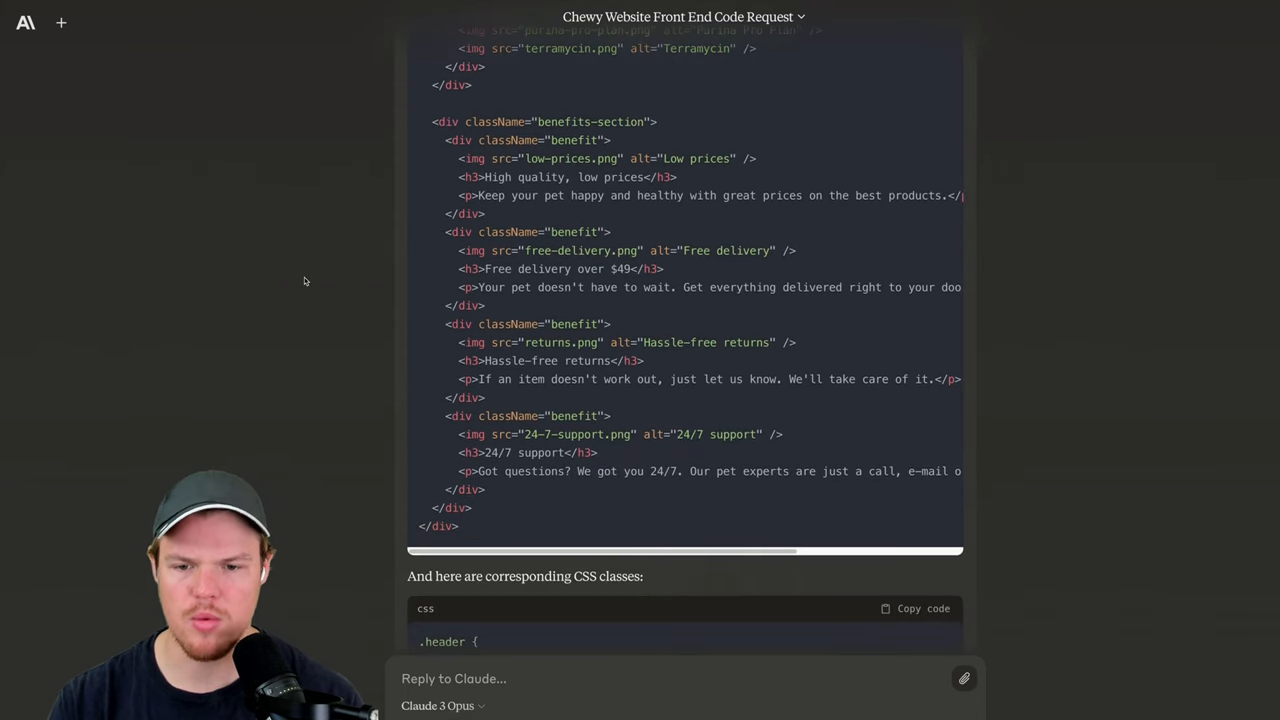
{"action": "scroll", "scroll_direction": "down", "scroll_amount": 3}
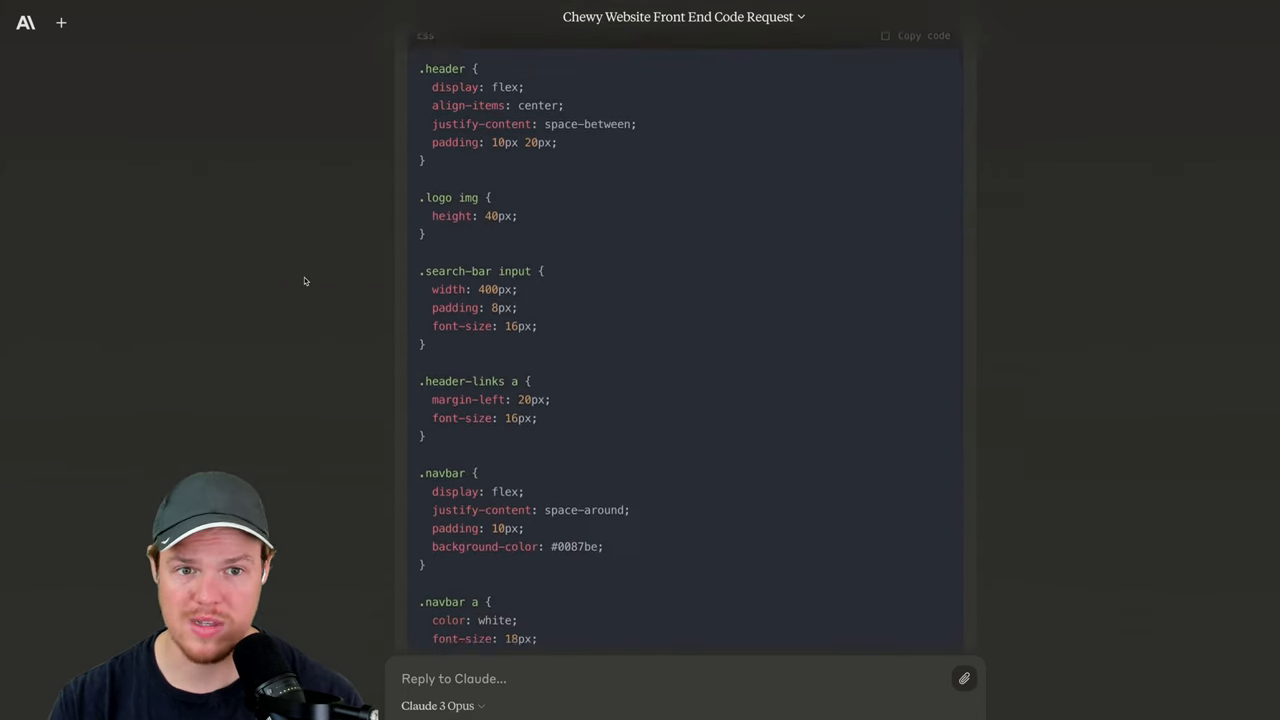
{"action": "scroll", "scroll_direction": "down", "scroll_amount": 3}
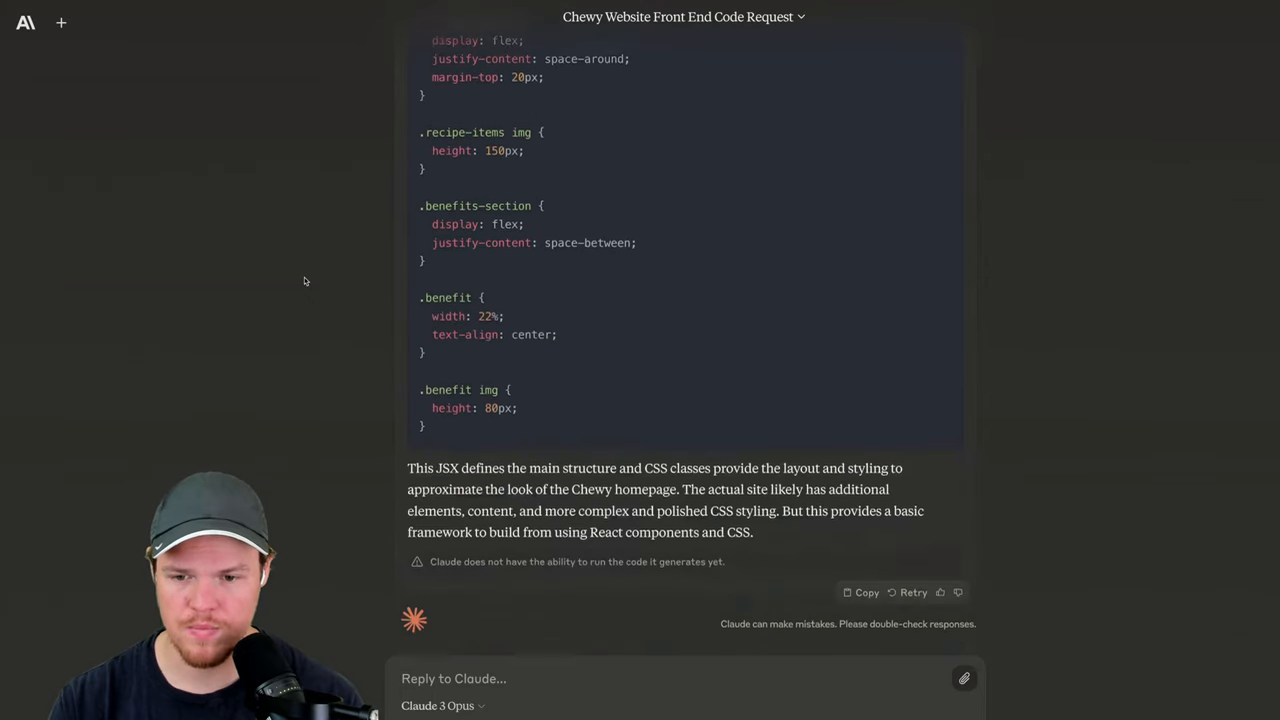
{"action": "scroll", "scroll_direction": "up", "scroll_amount": 3}
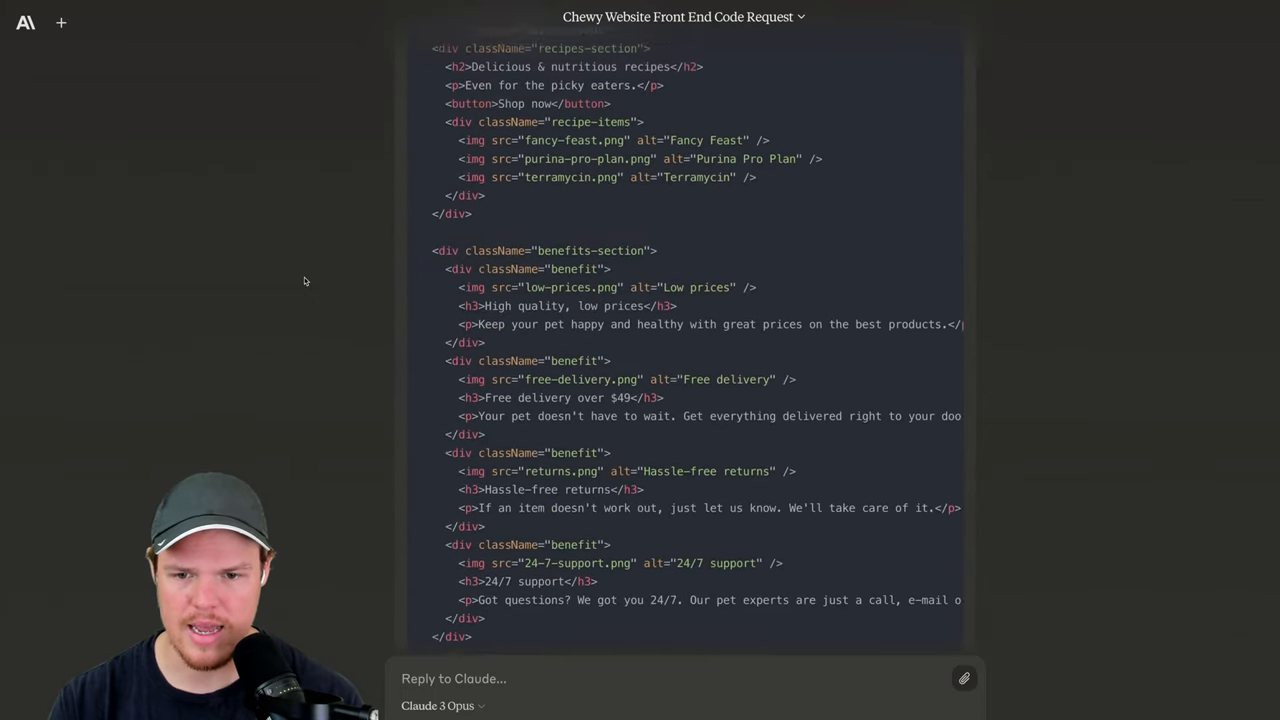
{"action": "scroll", "scroll_direction": "up", "scroll_amount": 3}
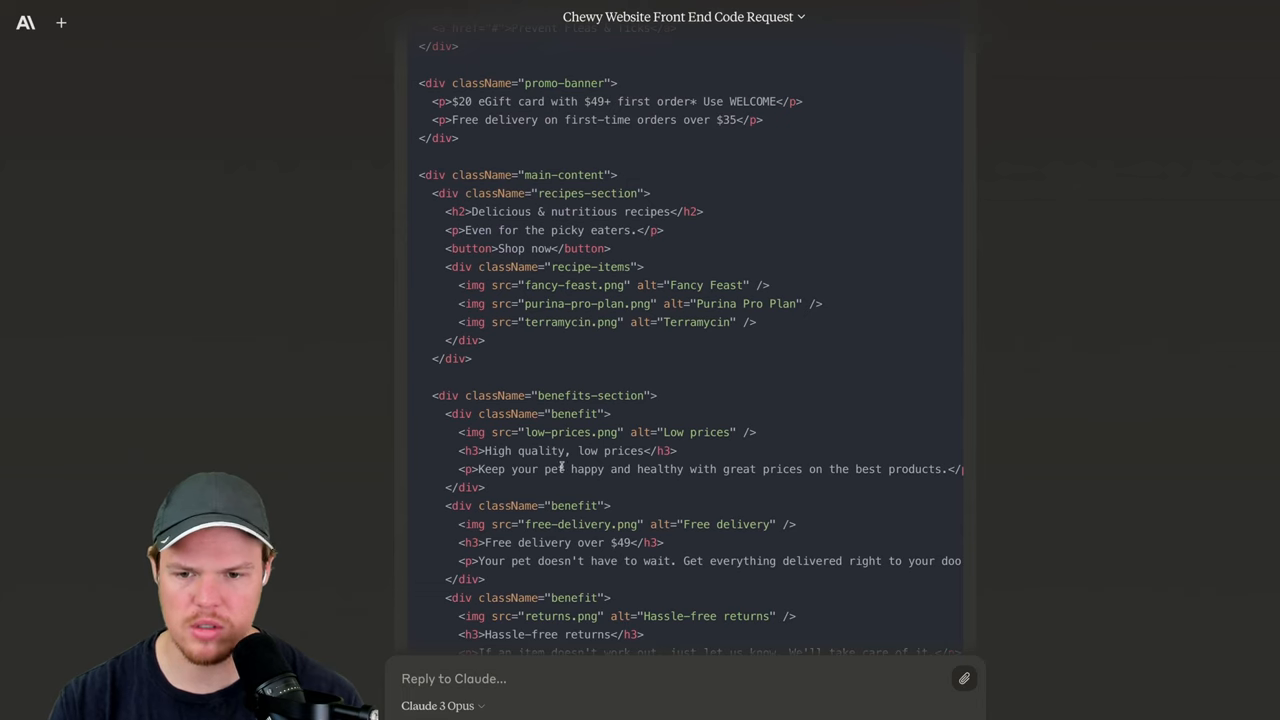
{"action": "scroll", "scroll_direction": "up", "scroll_amount": 3}
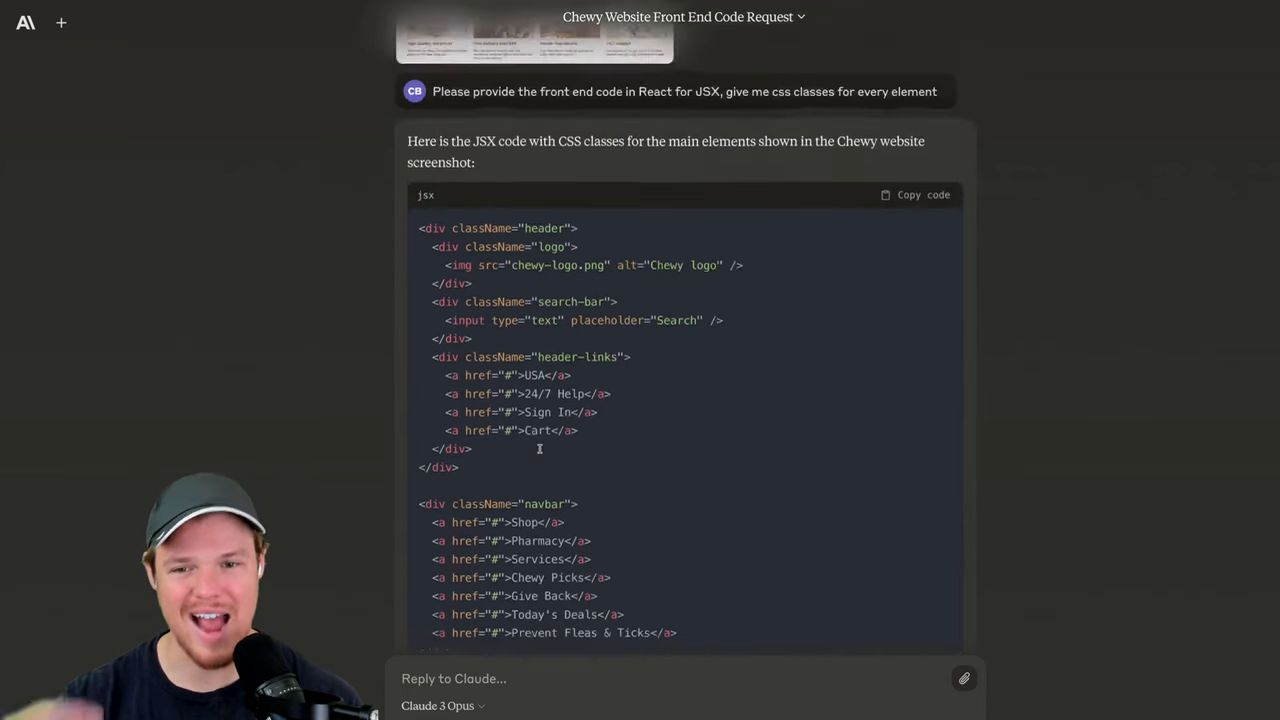
{"action": "scroll", "scroll_direction": "down", "scroll_amount": 3}
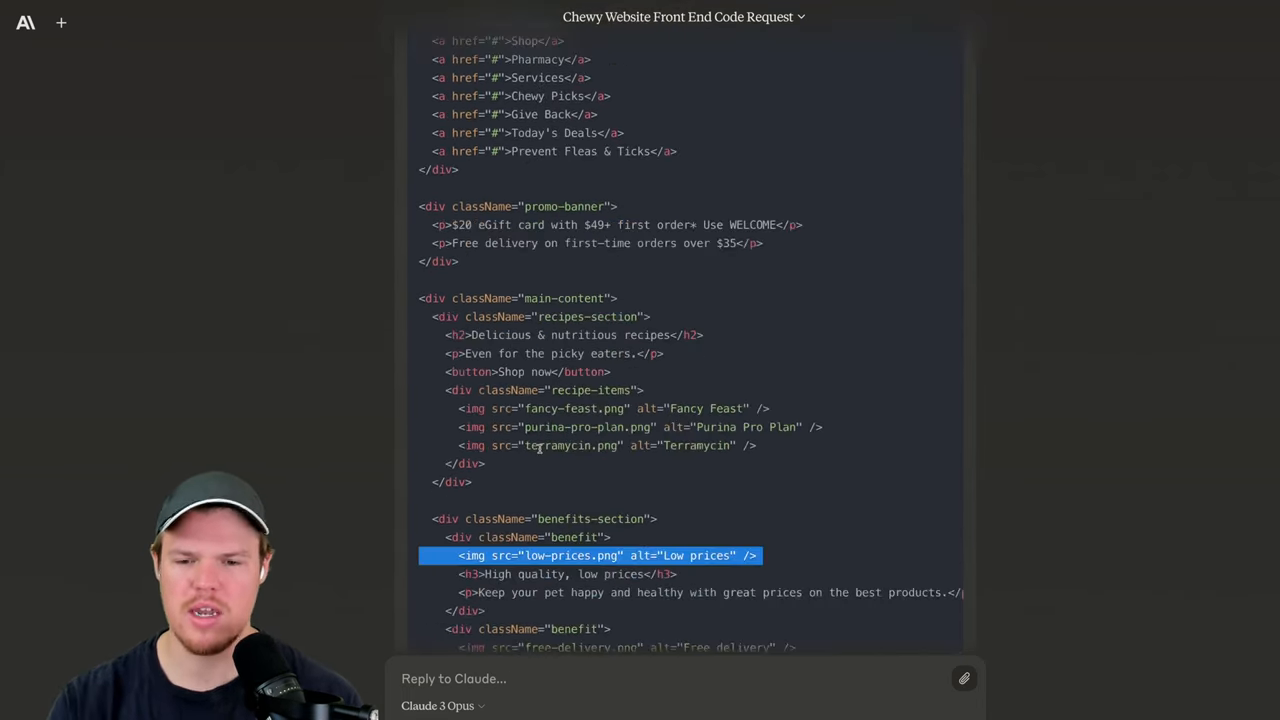
{"action": "scroll", "scroll_direction": "down", "scroll_amount": 3}
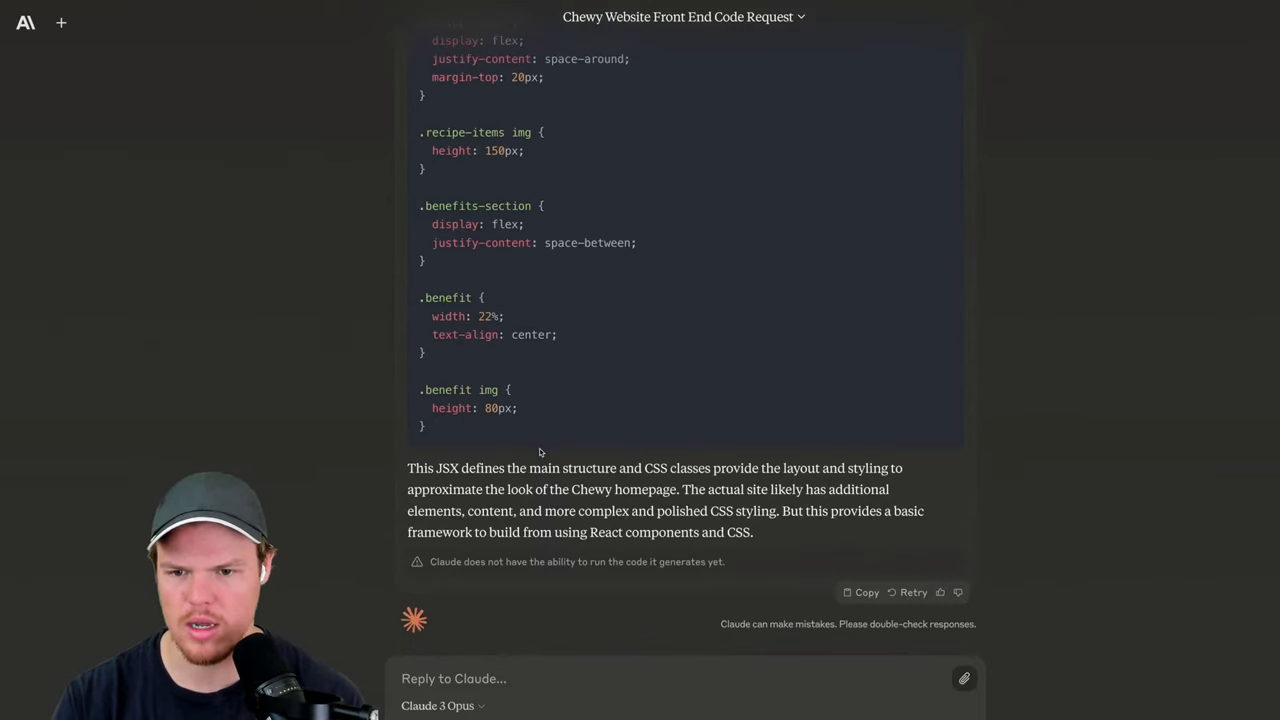
Step: Write the follow-up asking to put the code in a file called HomePage.js
{"action": "type", "text": "Ok"}
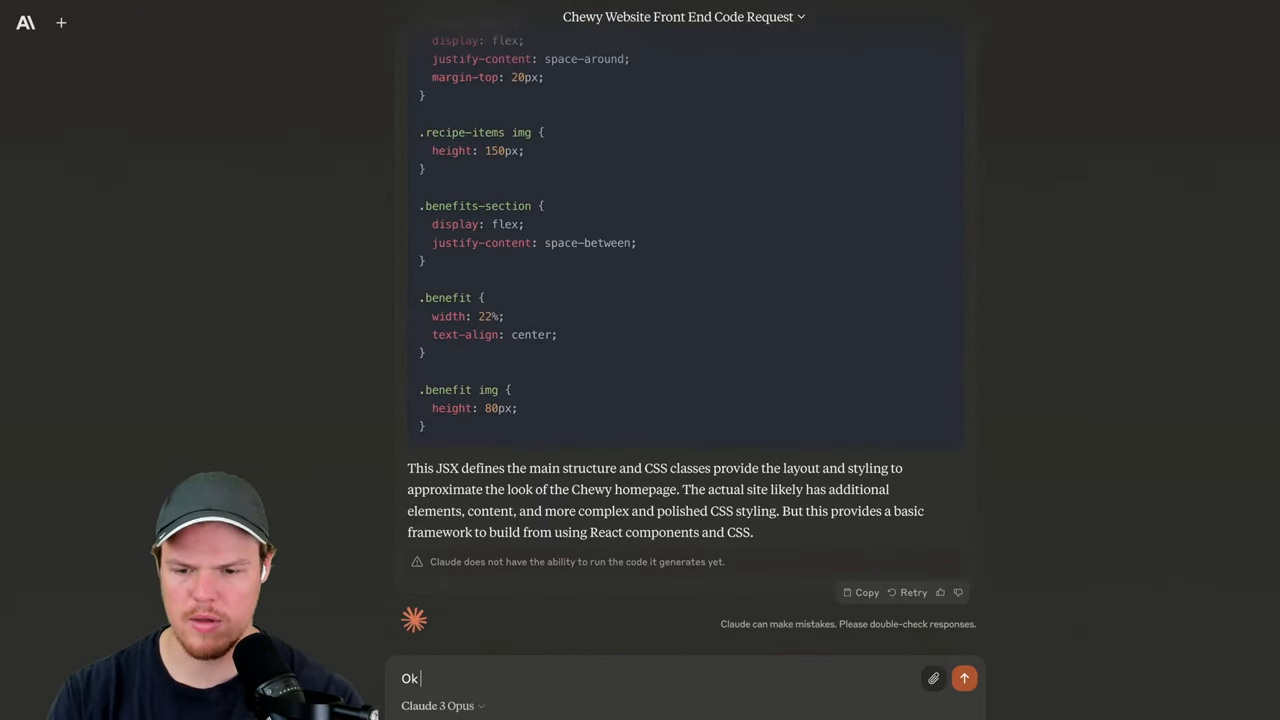
{"action": "type", "text": "can we put thi"}
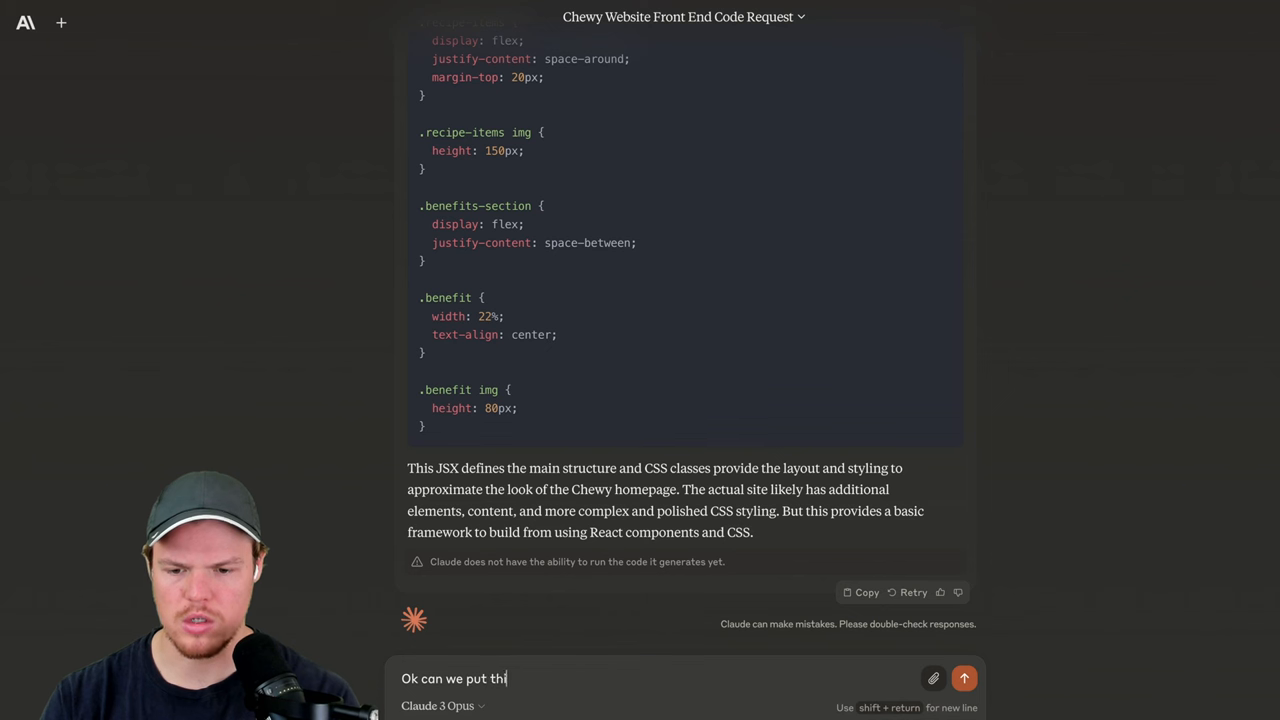
{"action": "type", "text": "s code in a"}
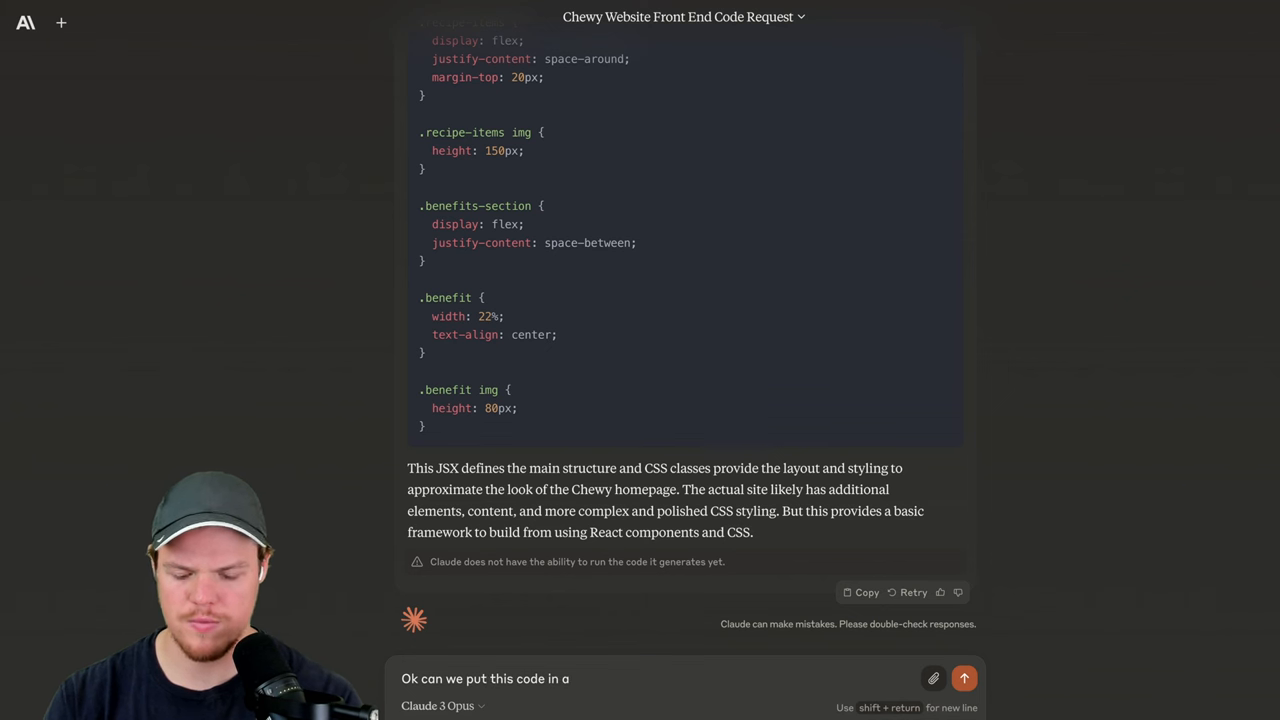
{"action": "type", "text": "file called Home"}
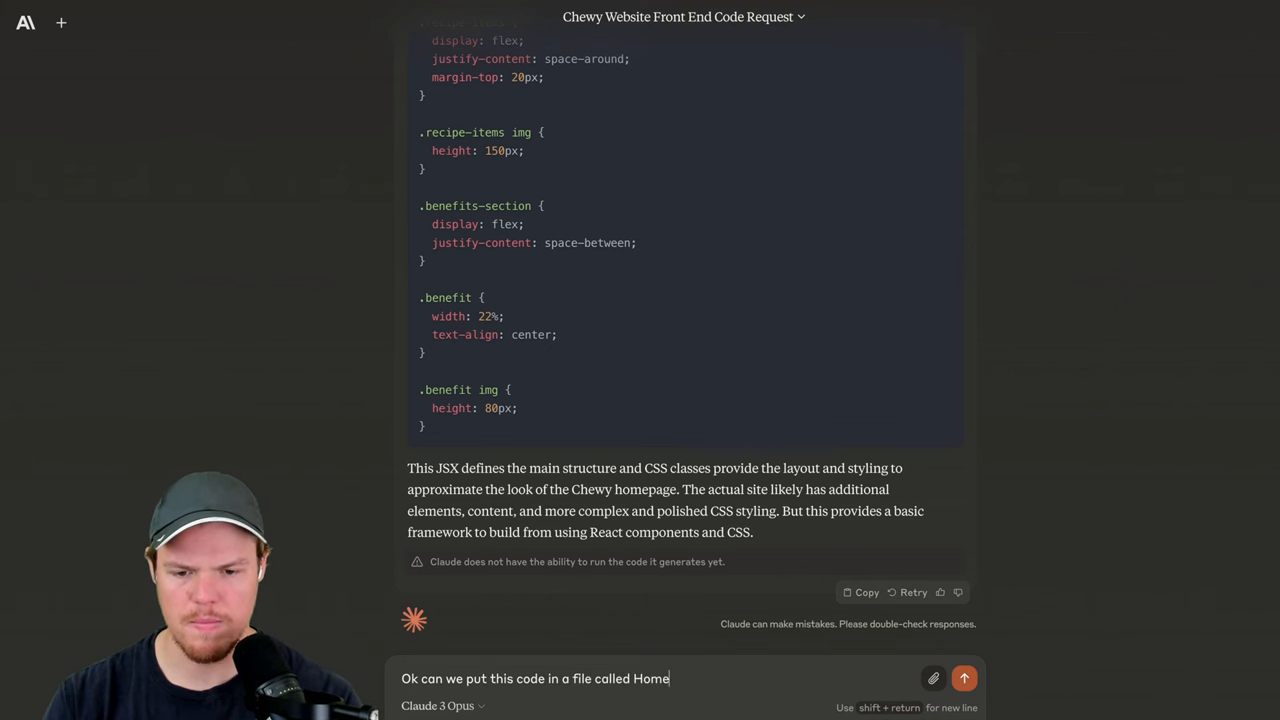
{"action": "type", "text": "Page.js a"}
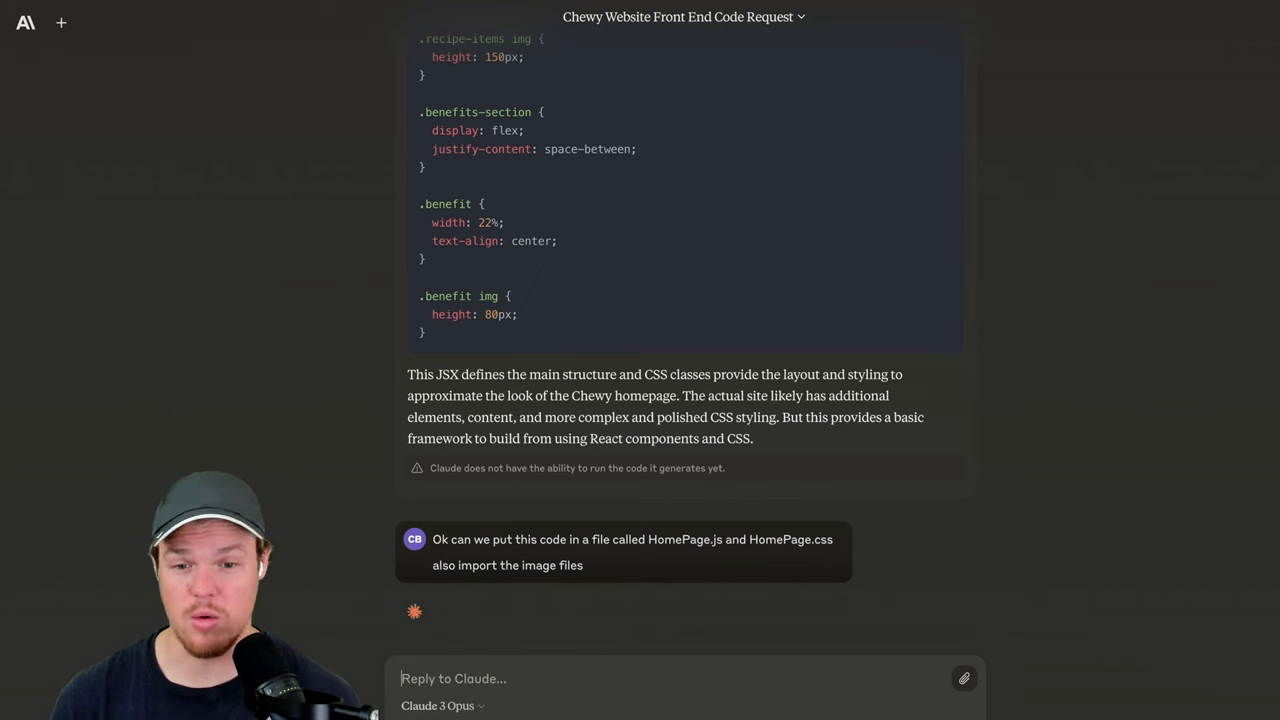
Step: Scroll through Claude's HomePage.js and HomePage.css code blocks as they generate
{"action": "scroll", "scroll_direction": "up", "scroll_amount": 3}
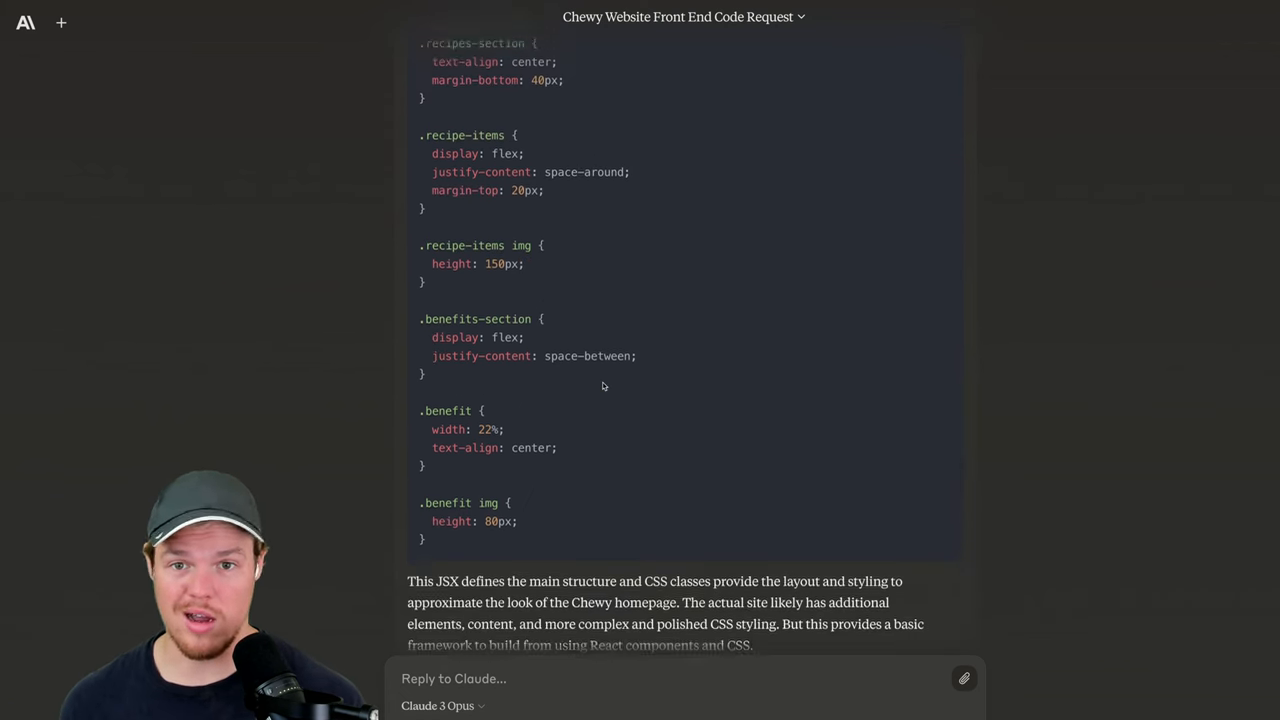
{"action": "scroll", "scroll_direction": "up", "scroll_amount": 3}
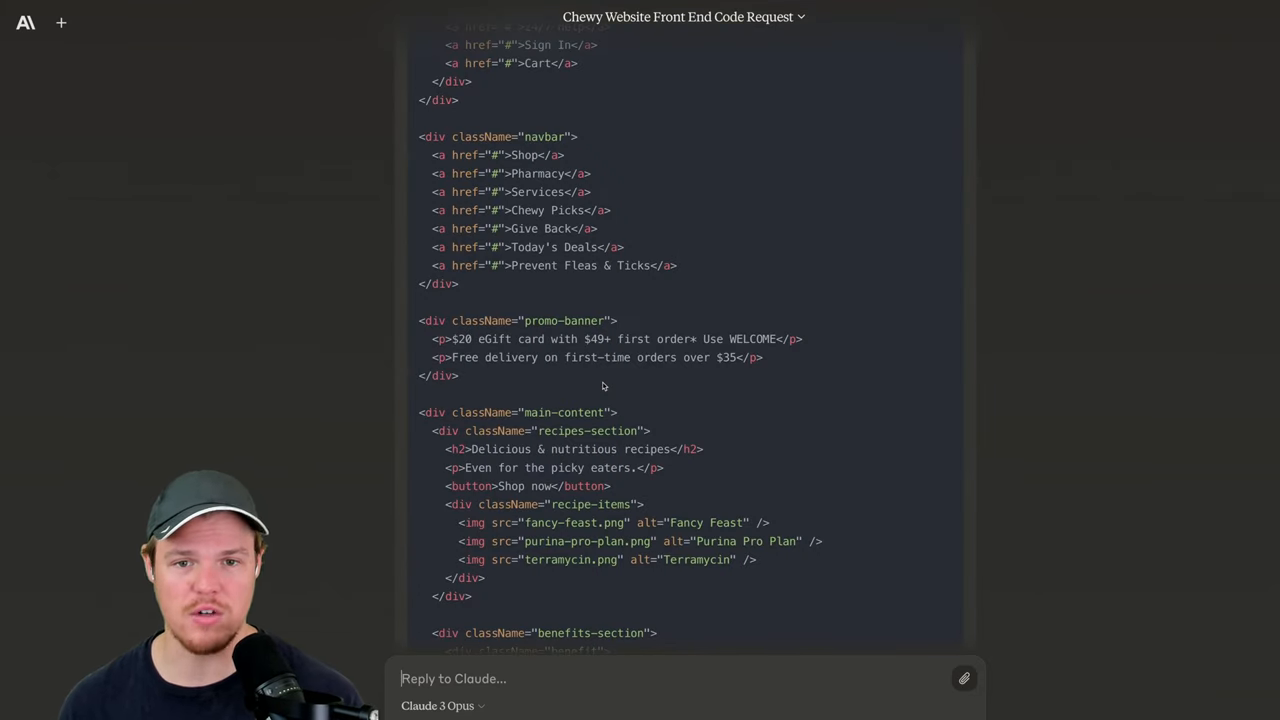
{"action": "scroll", "scroll_direction": "up", "scroll_amount": 3}
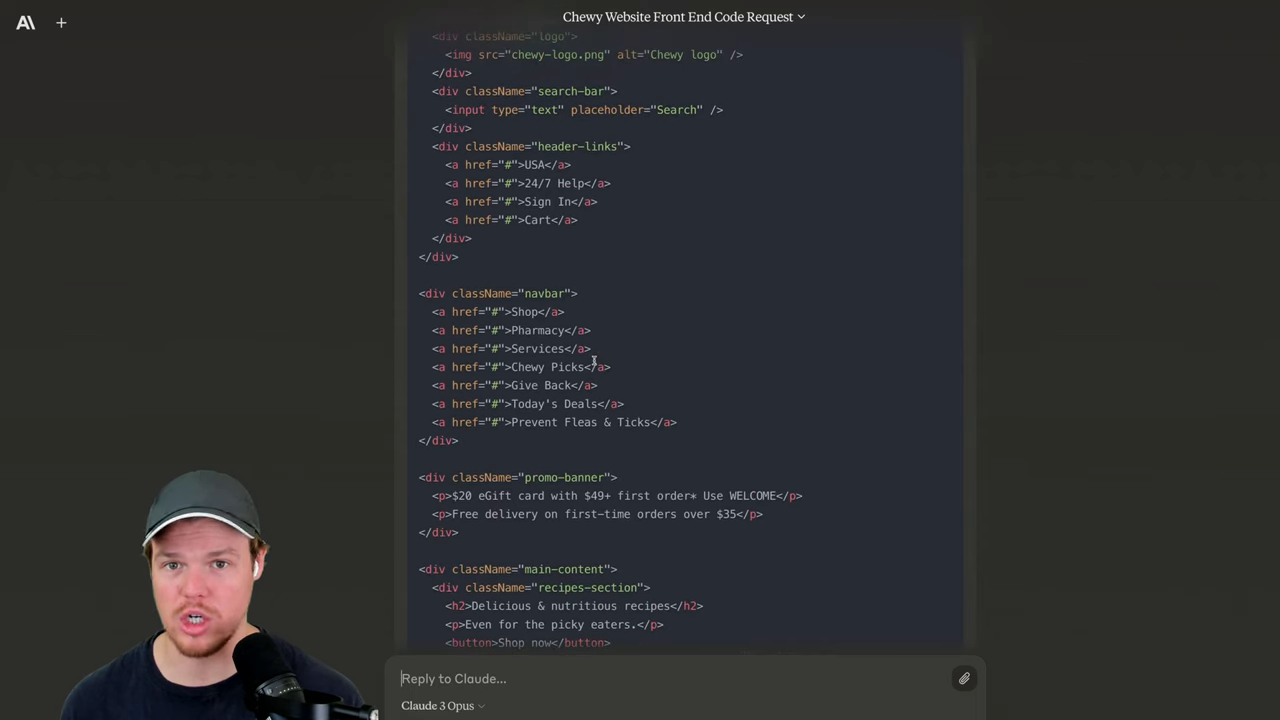
{"action": "scroll", "scroll_direction": "down", "scroll_amount": 3}
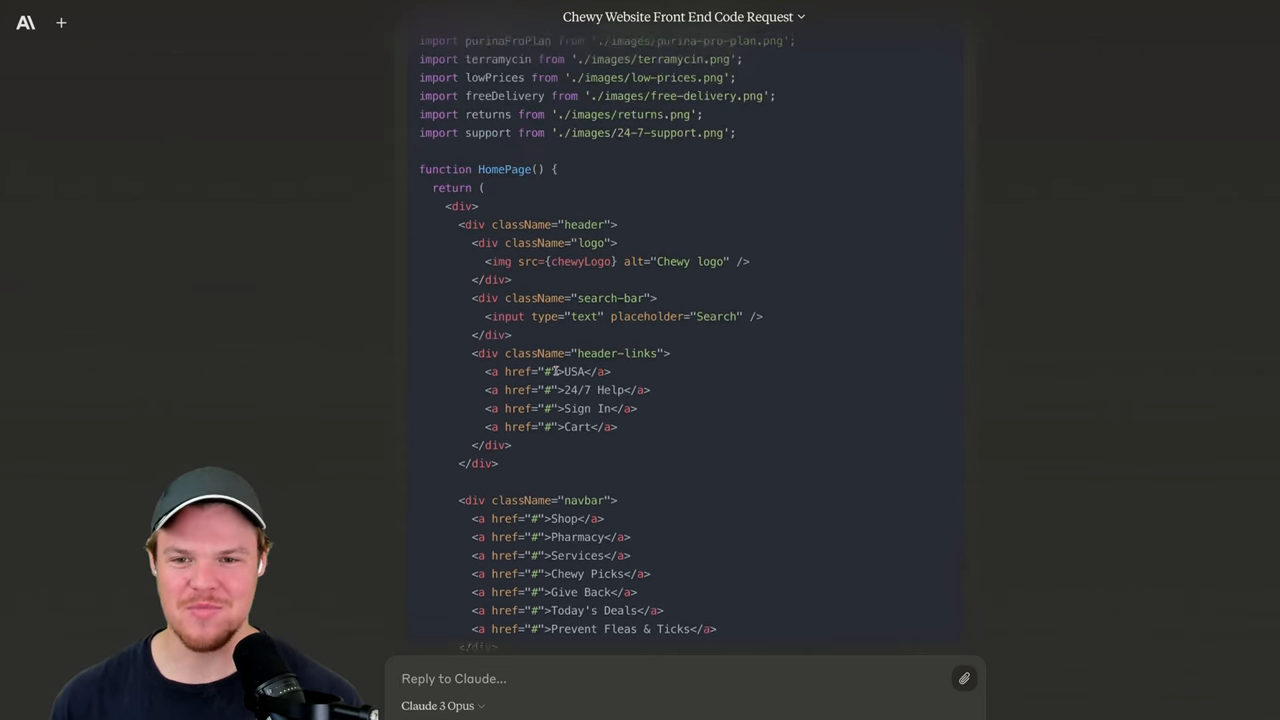
{"action": "scroll", "scroll_direction": "up", "scroll_amount": 3}
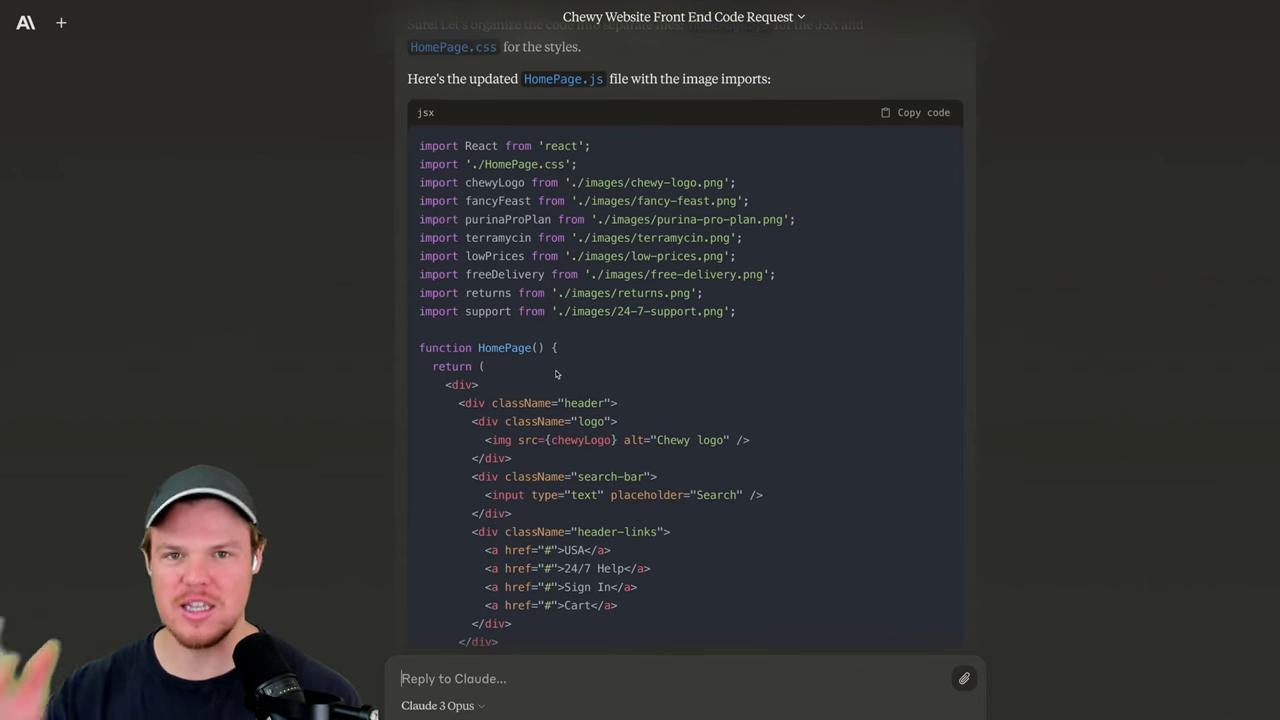
{"action": "scroll", "scroll_direction": "down", "scroll_amount": 3}
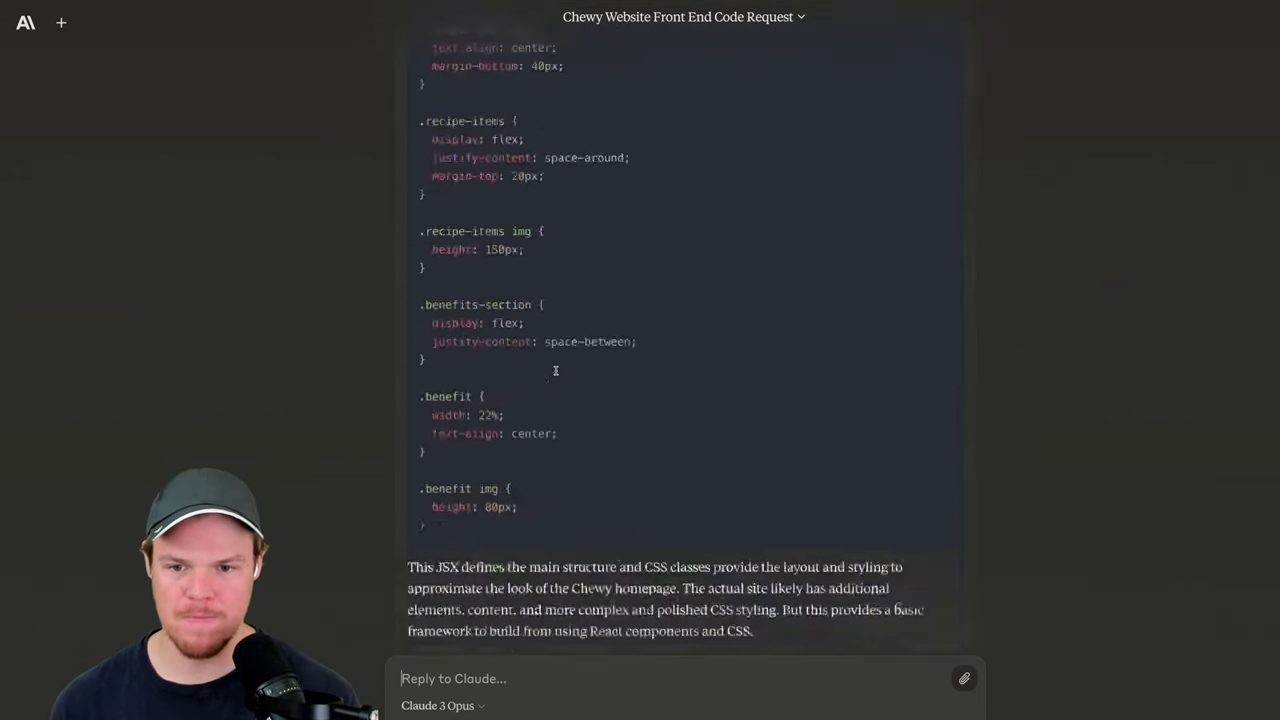
{"action": "scroll", "scroll_direction": "up", "scroll_amount": 3}
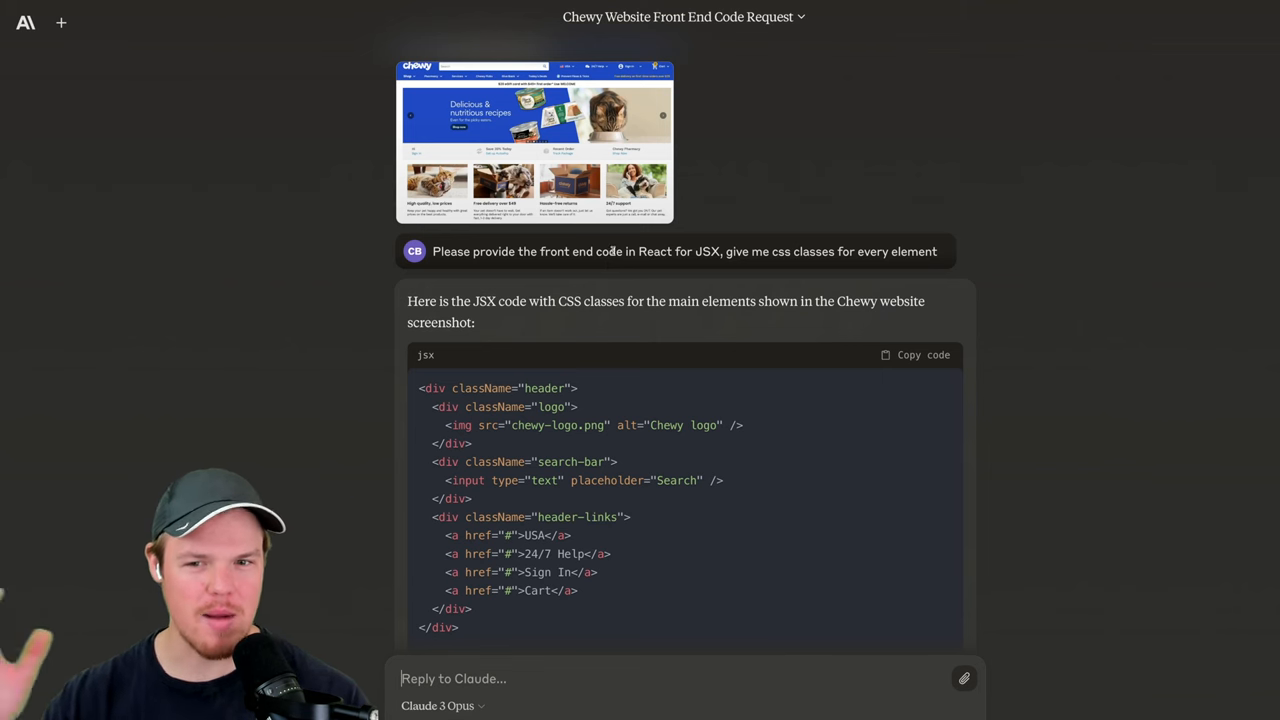
{"action": "scroll", "scroll_direction": "down", "scroll_amount": 3}
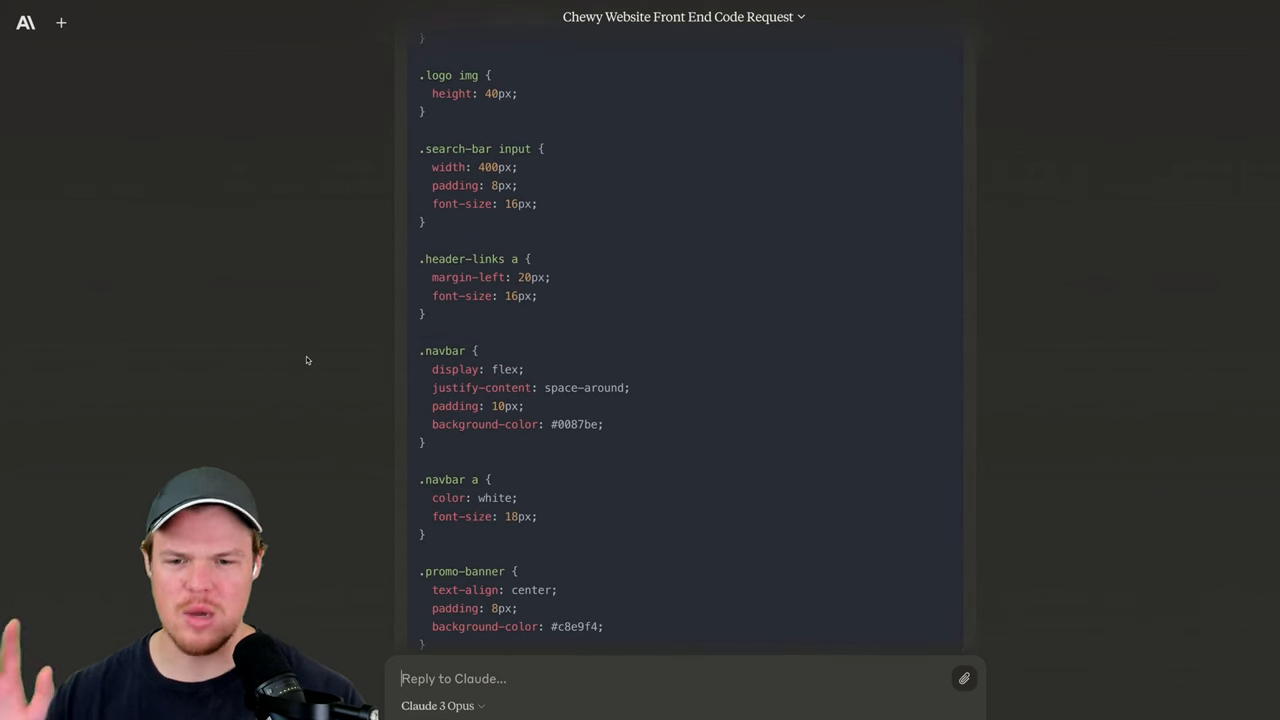
{"action": "scroll", "scroll_direction": "down", "scroll_amount": 3}
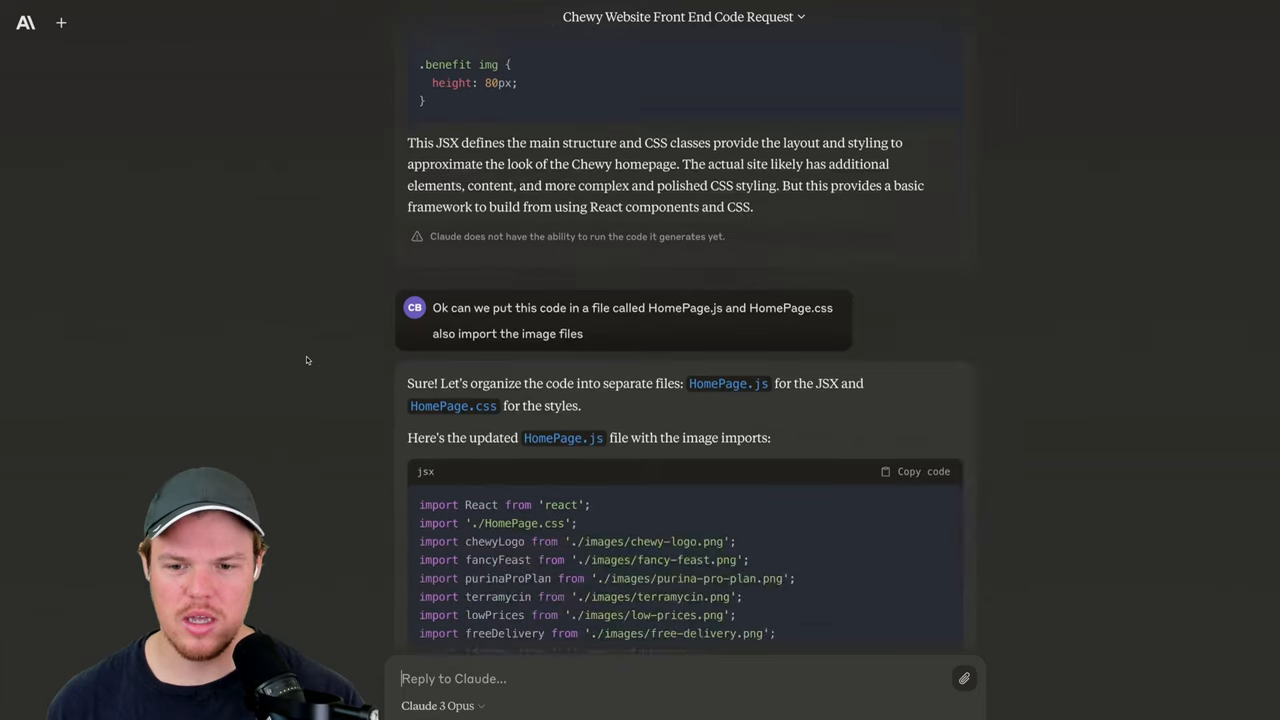
{"action": "scroll", "scroll_direction": "down", "scroll_amount": 3}
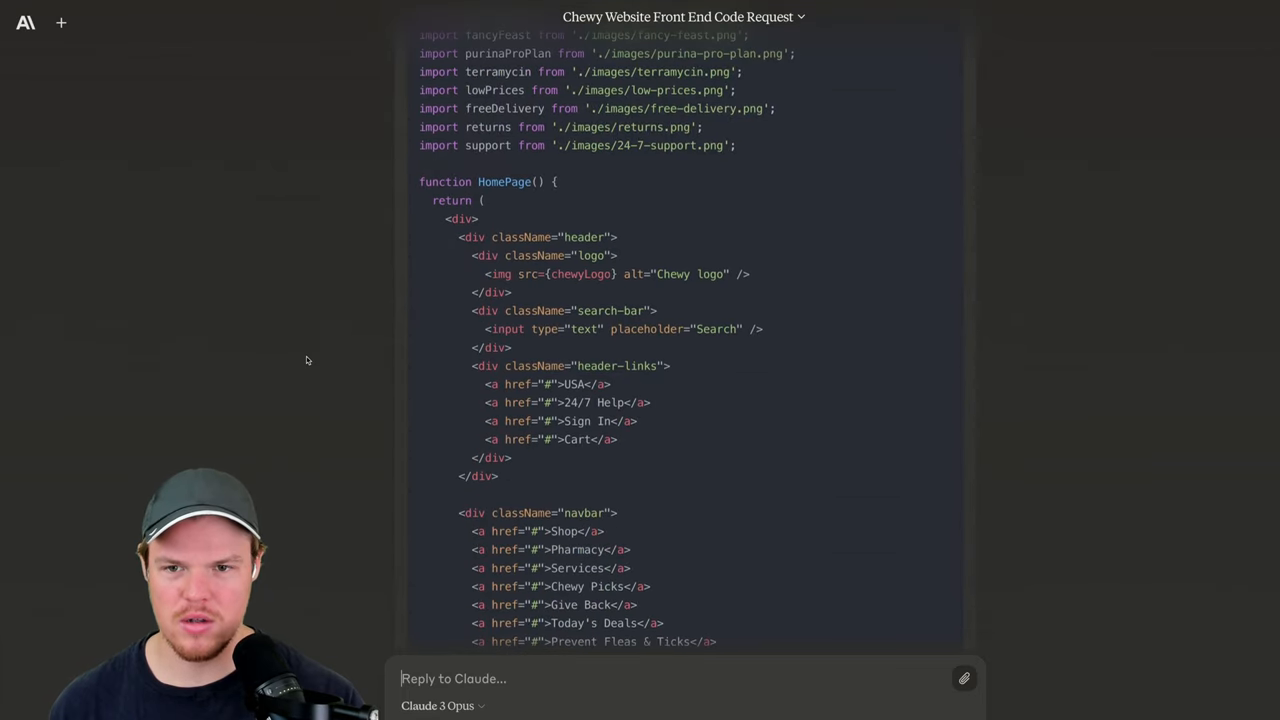
{"action": "scroll", "scroll_direction": "down", "scroll_amount": 3}
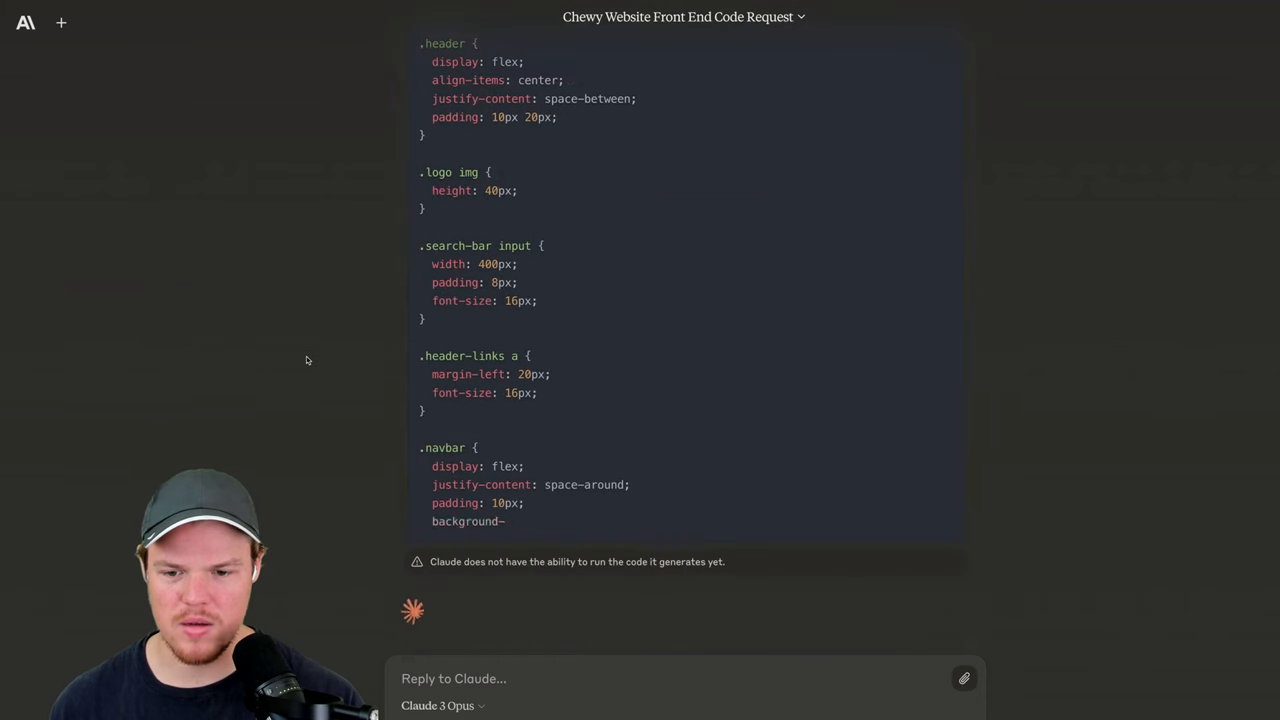
{"action": "scroll", "scroll_direction": "up", "scroll_amount": 3}
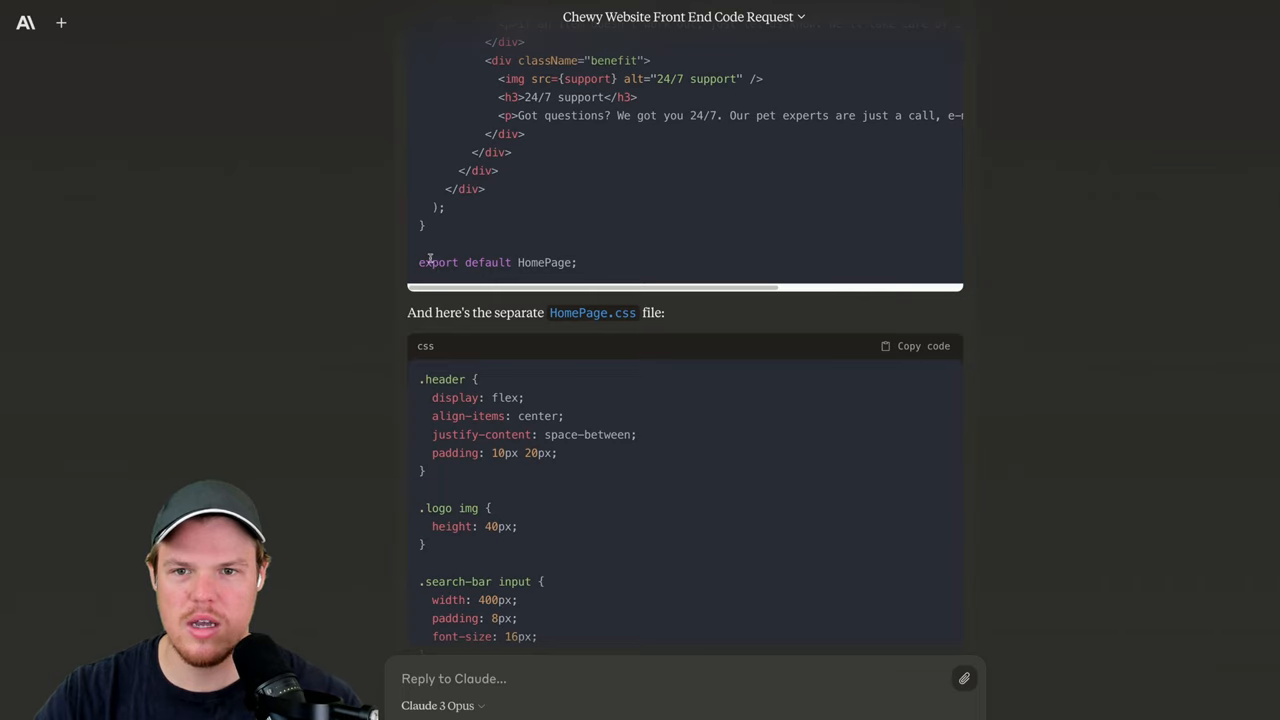
{"action": "scroll", "scroll_direction": "up", "scroll_amount": 3}
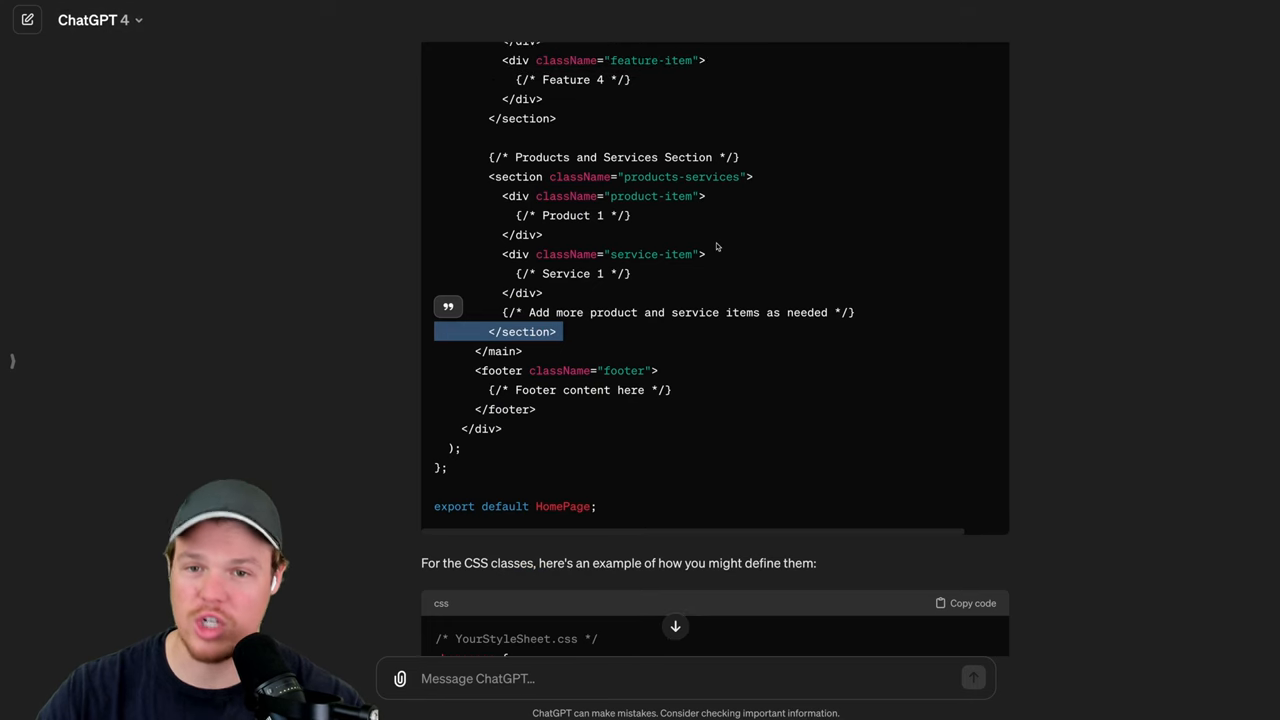
{"action": "scroll", "scroll_direction": "up", "scroll_amount": 3}
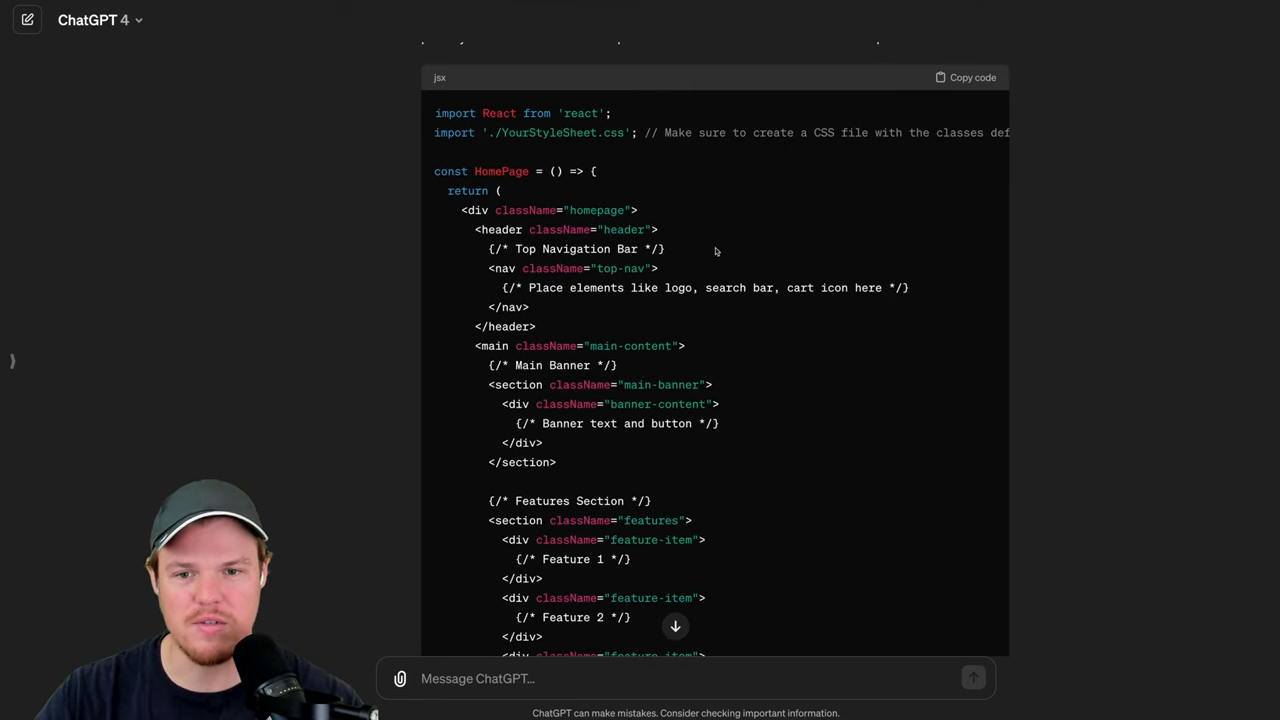
{"action": "mouse_move", "coordinate": [678, 258]}
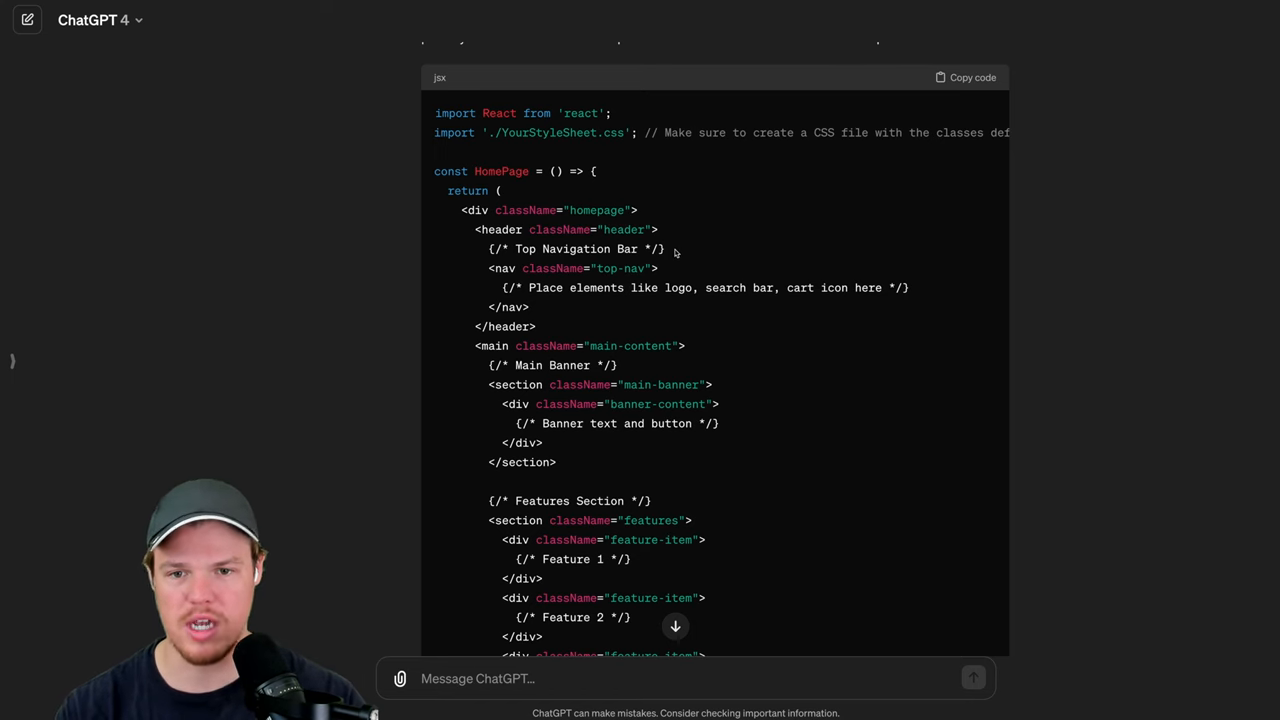
{"action": "scroll", "scroll_direction": "down", "scroll_amount": 3}
{"action": "type", "text": "O"}
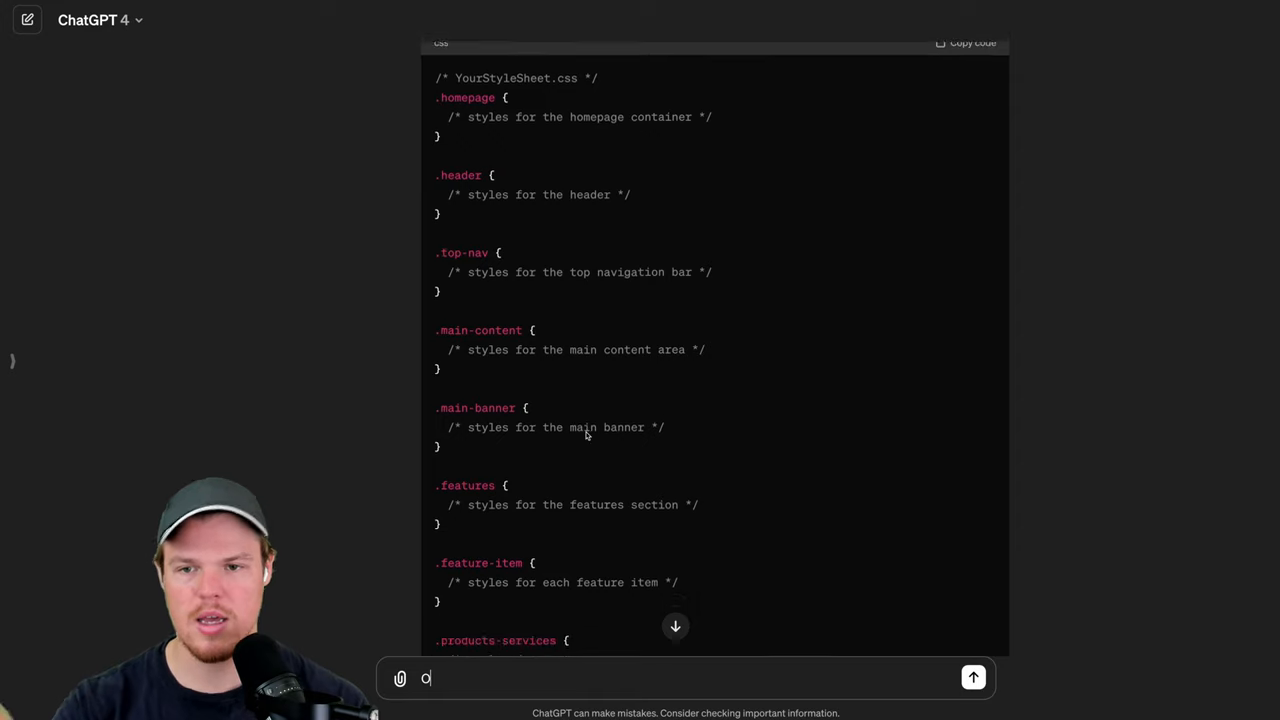
{"action": "scroll", "scroll_direction": "down", "scroll_amount": 3}
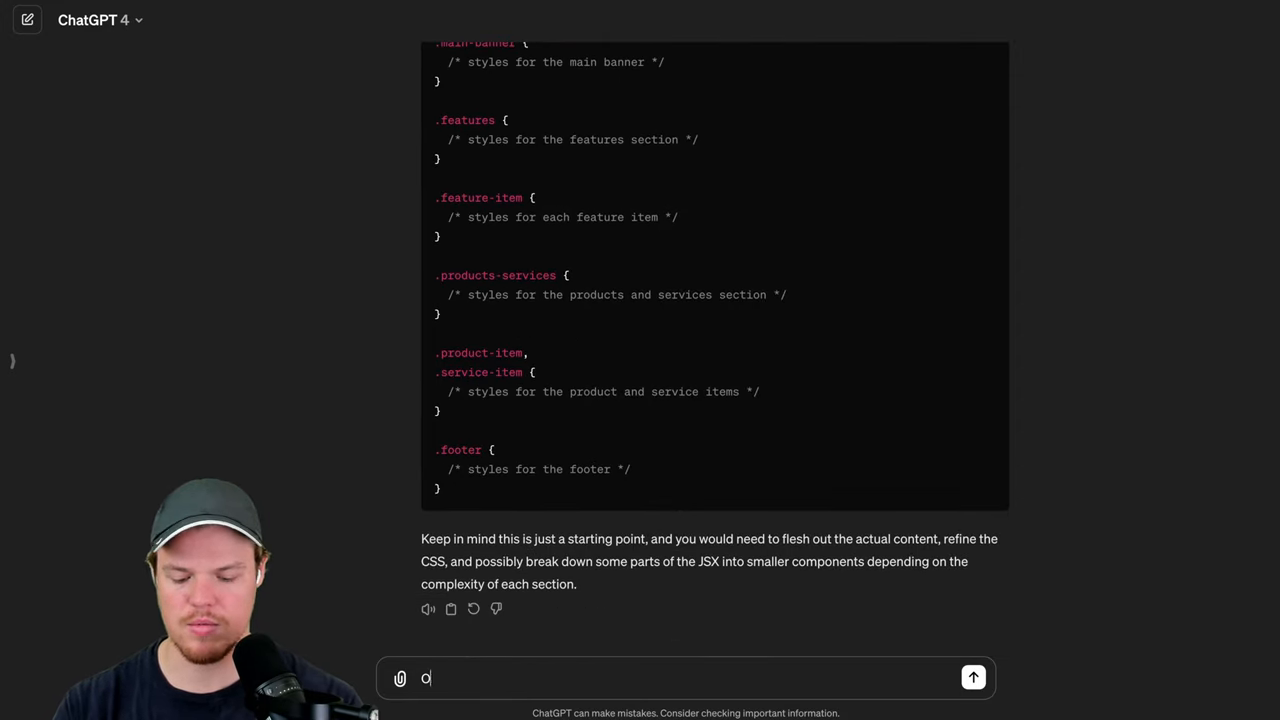
Step: Send 'Ok give me an example of what we put in the css classes' and read through the styled reply
{"action": "type", "text": "k give me an e"}
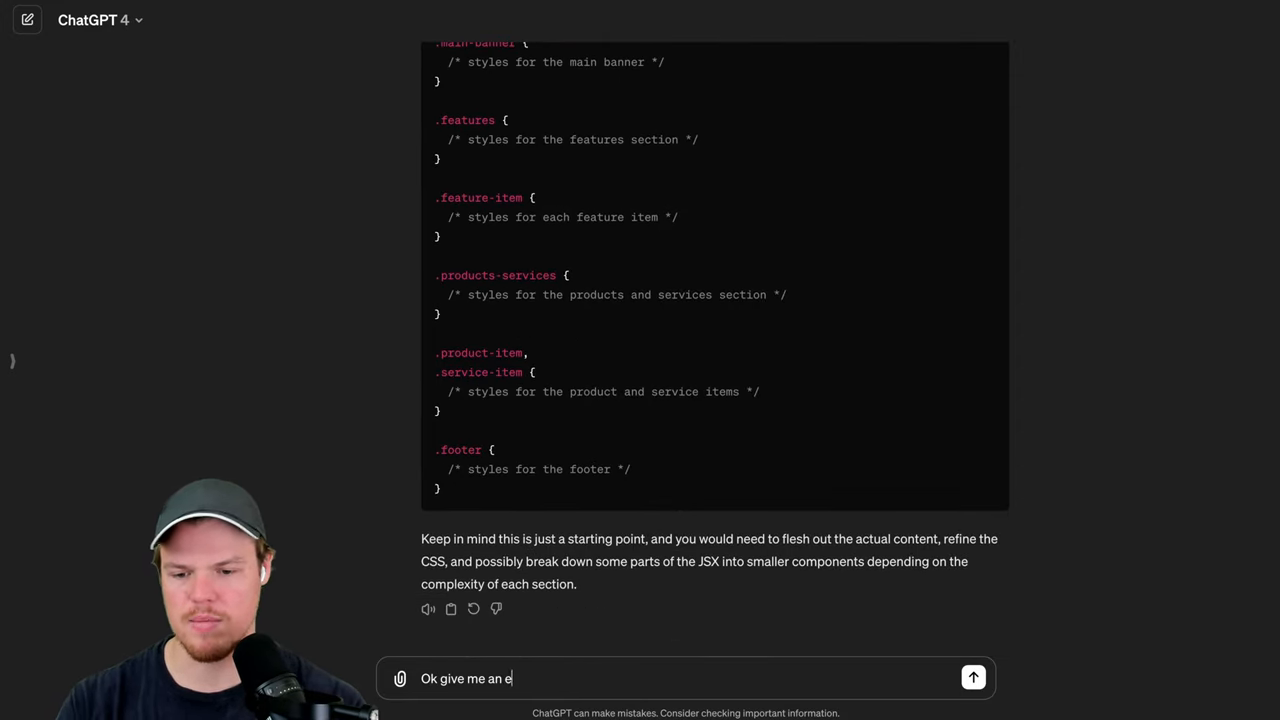
{"action": "type", "text": "xample of what we put"}
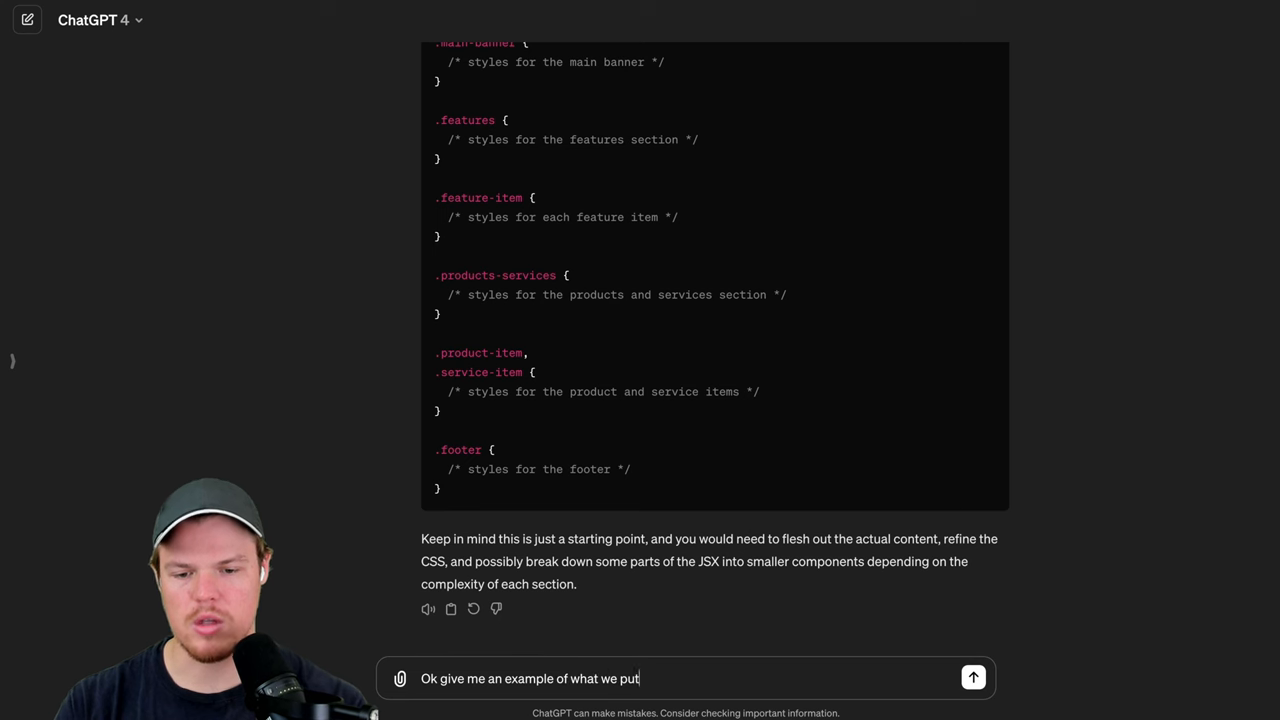
{"action": "type", "text": "in the css cla"}
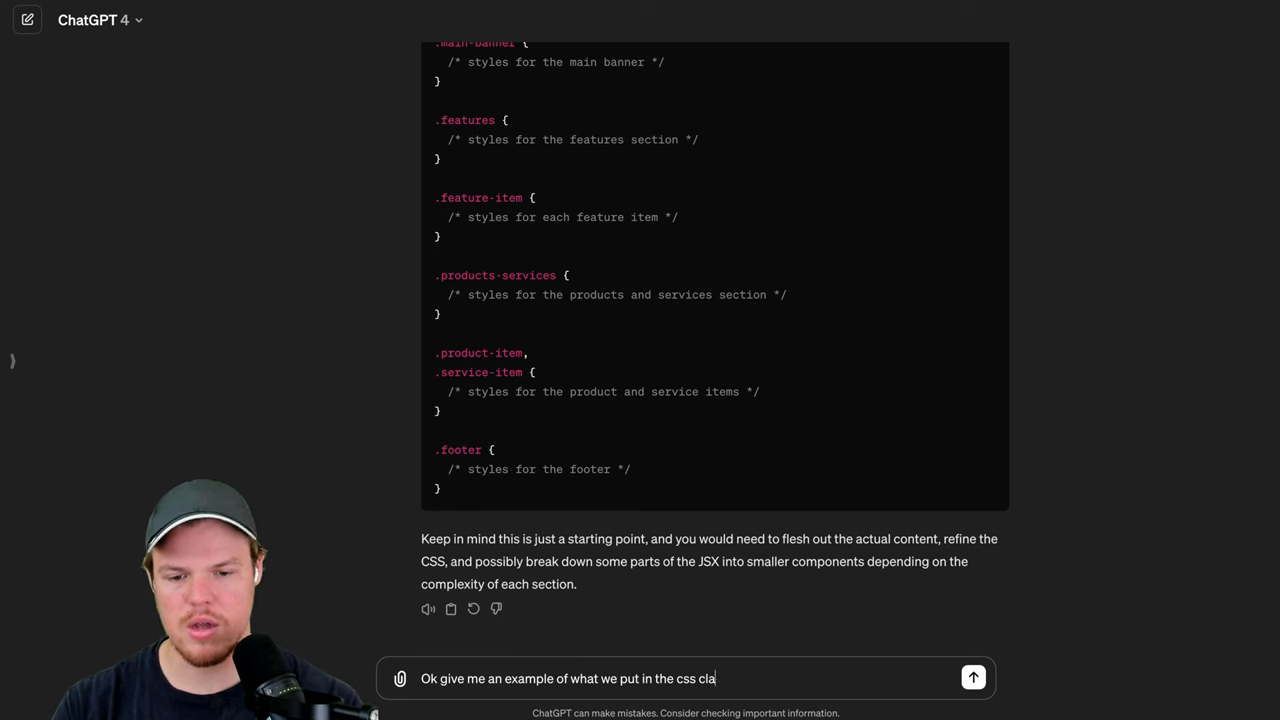
{"action": "left_click", "coordinate": [972, 678]}
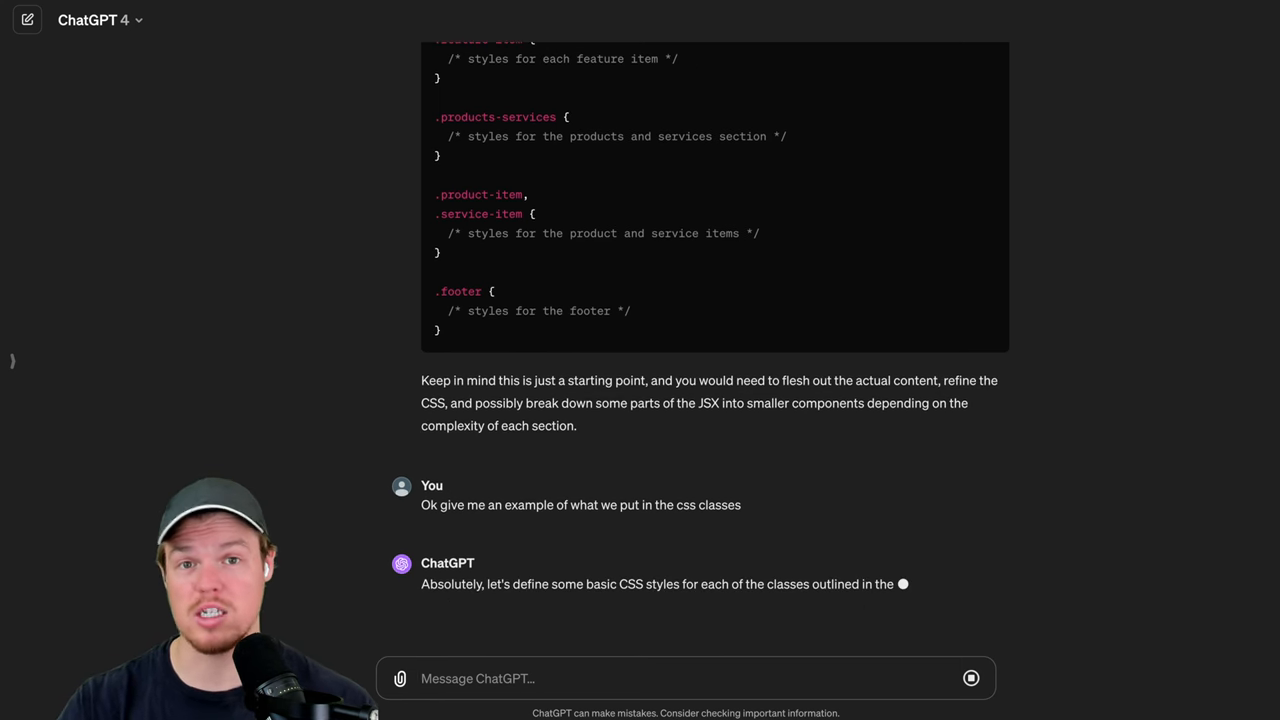
{"action": "scroll", "scroll_direction": "down", "scroll_amount": 3}
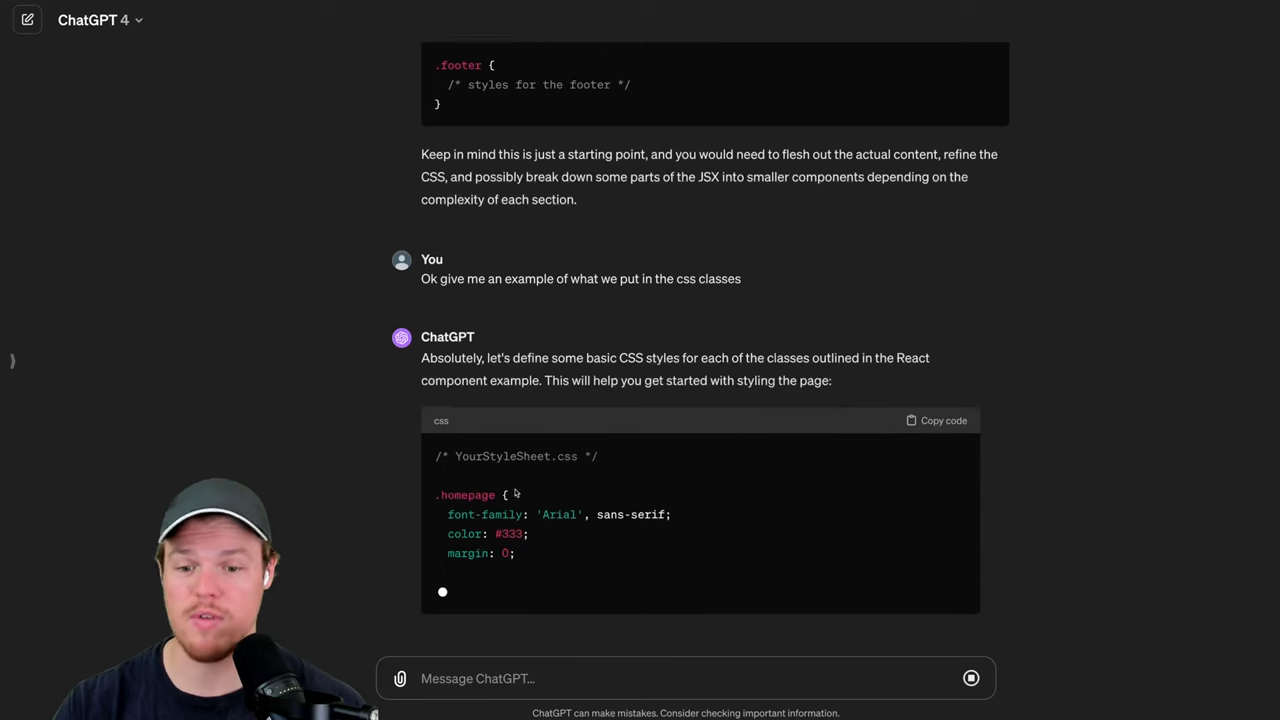
{"action": "scroll", "scroll_direction": "down", "scroll_amount": 3}
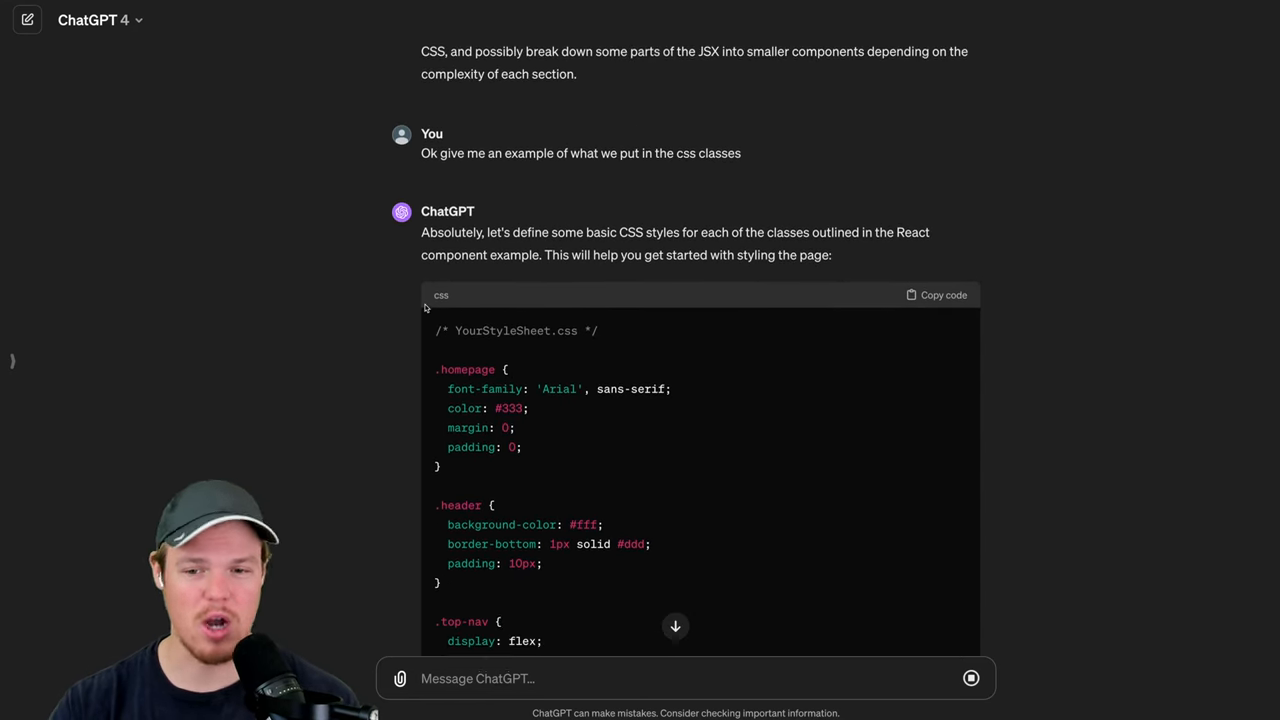
{"action": "scroll", "scroll_direction": "up", "scroll_amount": 3}
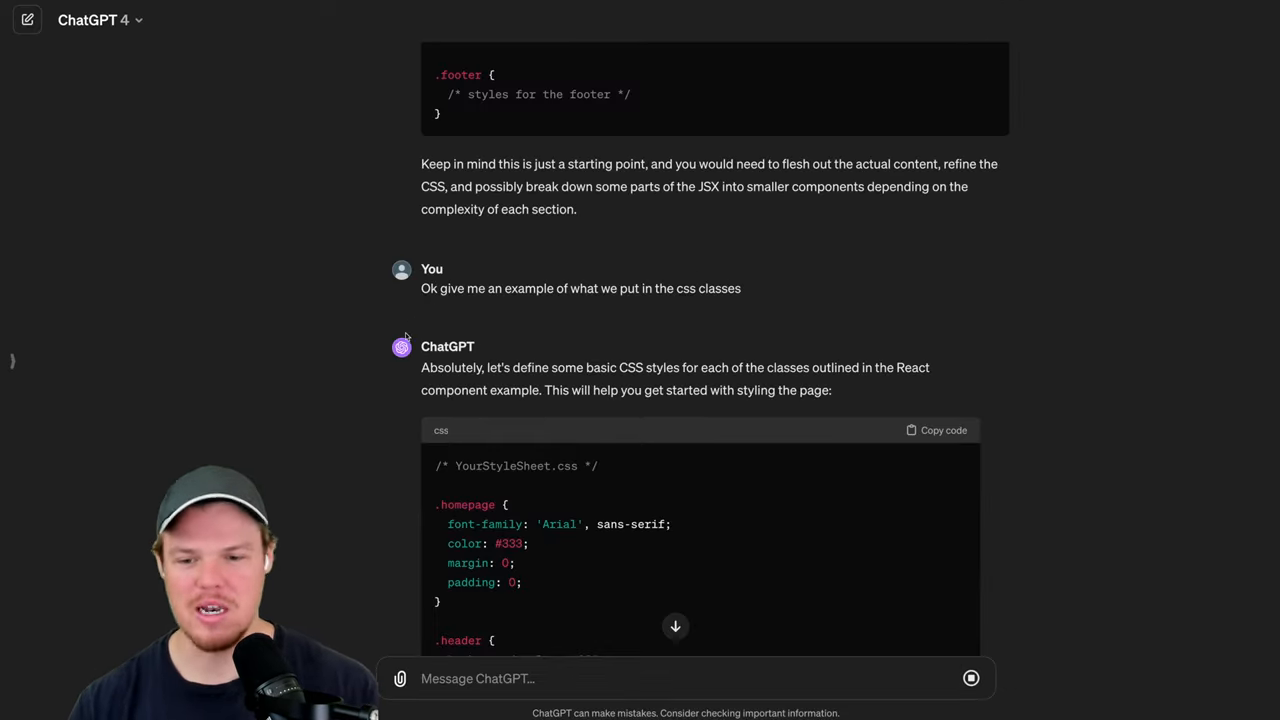
{"action": "scroll", "scroll_direction": "down", "scroll_amount": 3}
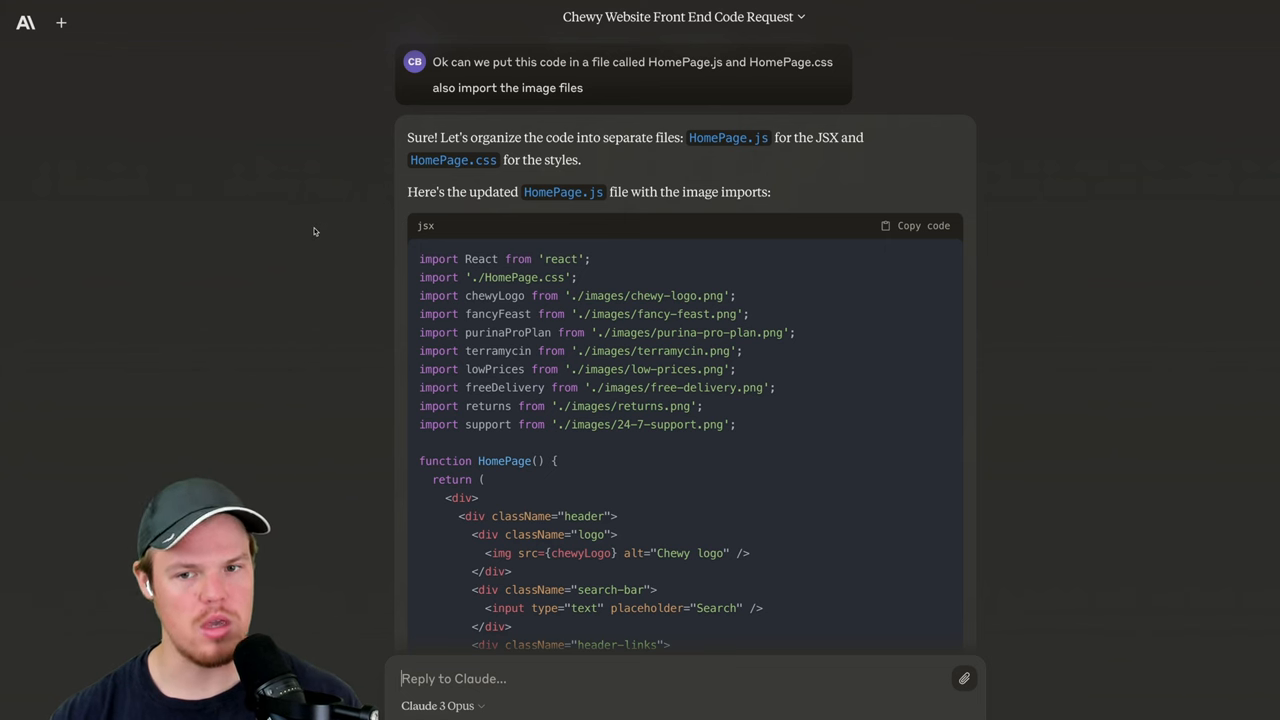
{"action": "scroll", "scroll_direction": "down", "scroll_amount": 3}
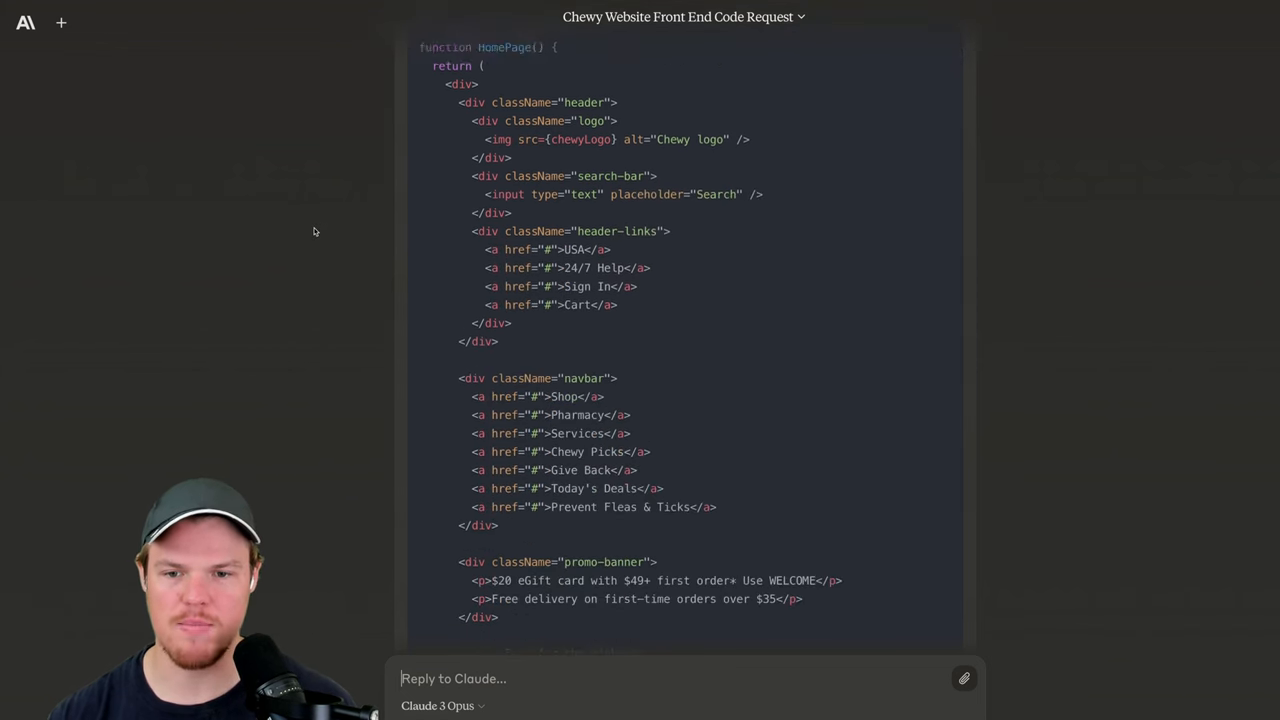
{"action": "scroll", "scroll_direction": "down", "scroll_amount": 3}
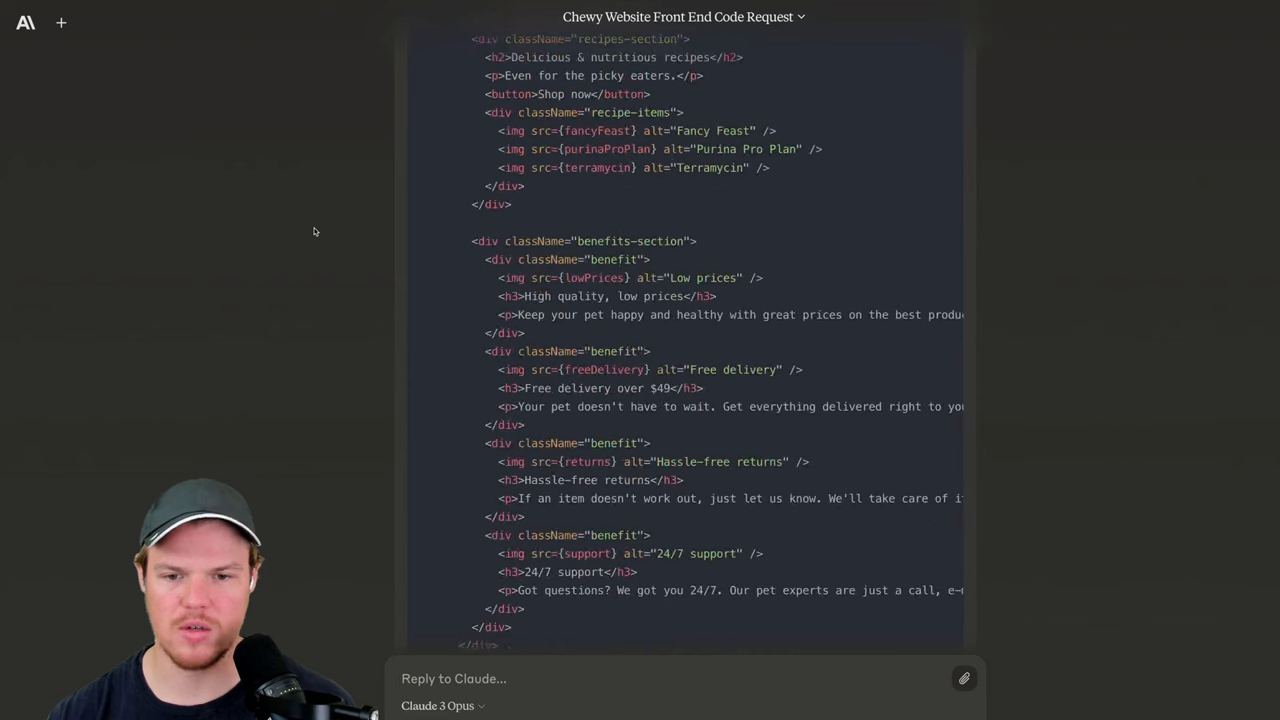
{"action": "scroll", "scroll_direction": "down", "scroll_amount": 3}
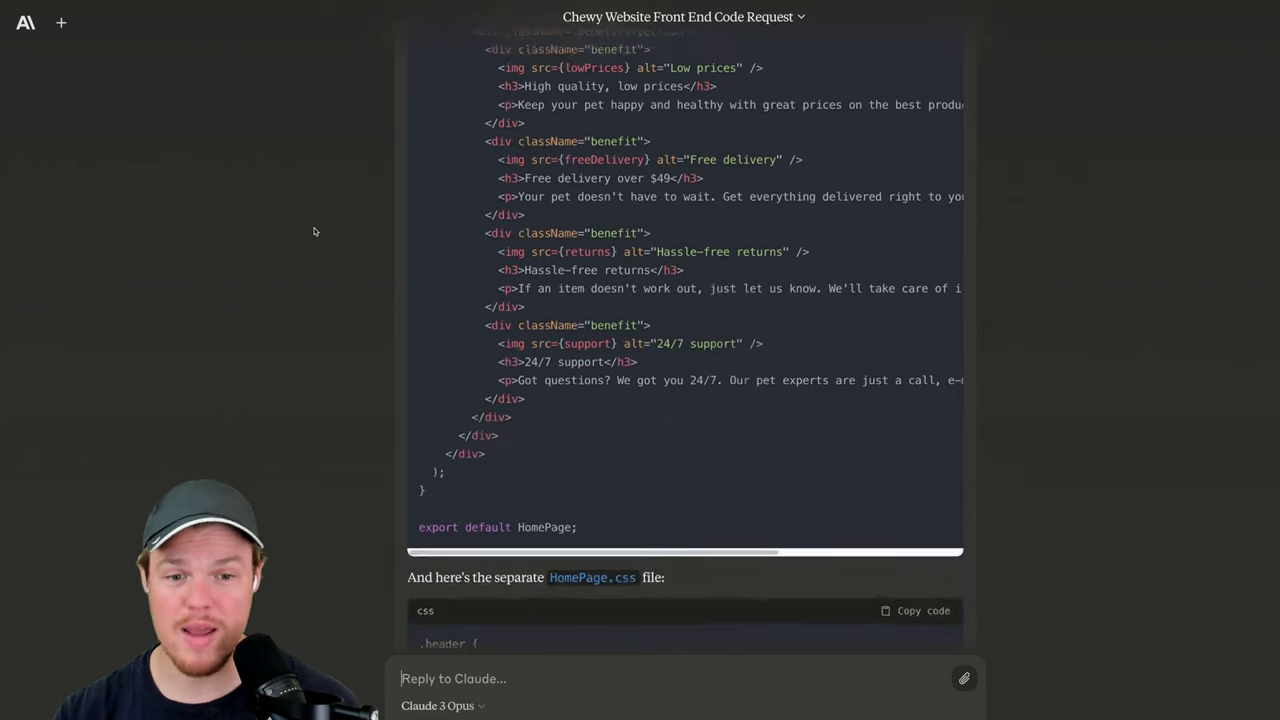
{"action": "scroll", "scroll_direction": "down", "scroll_amount": 3}
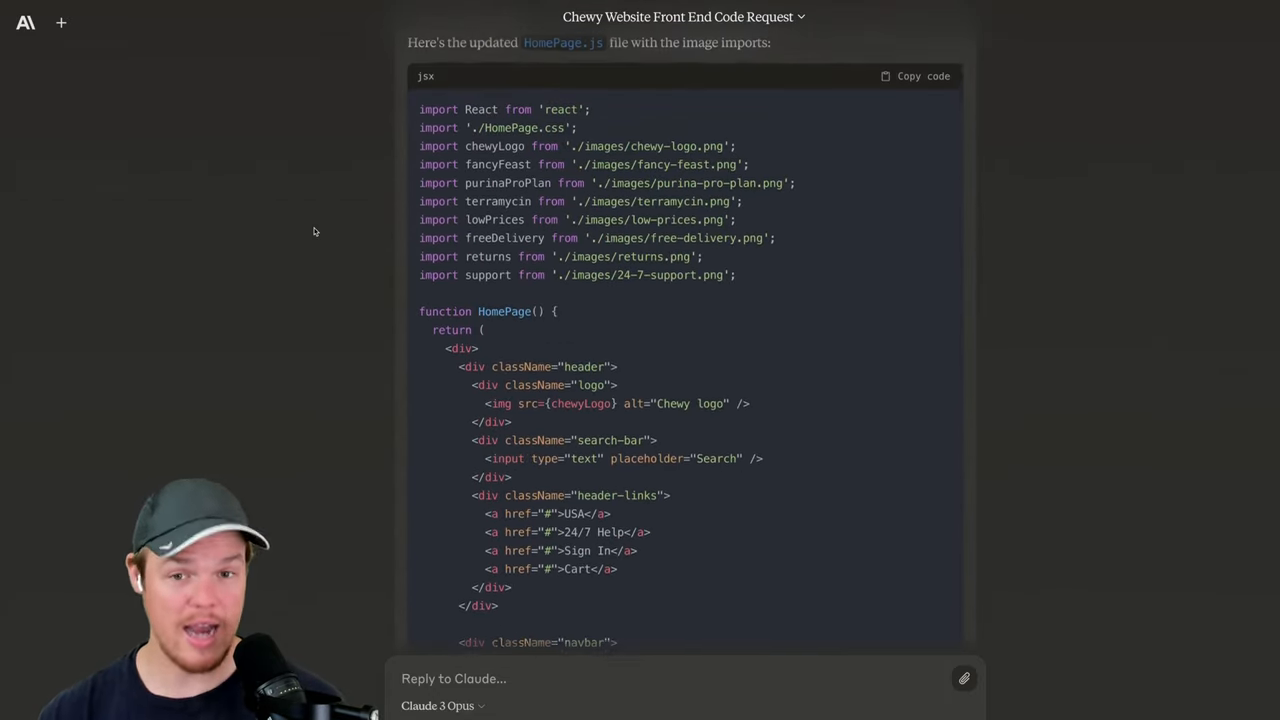
{"action": "scroll", "scroll_direction": "down", "scroll_amount": 3}
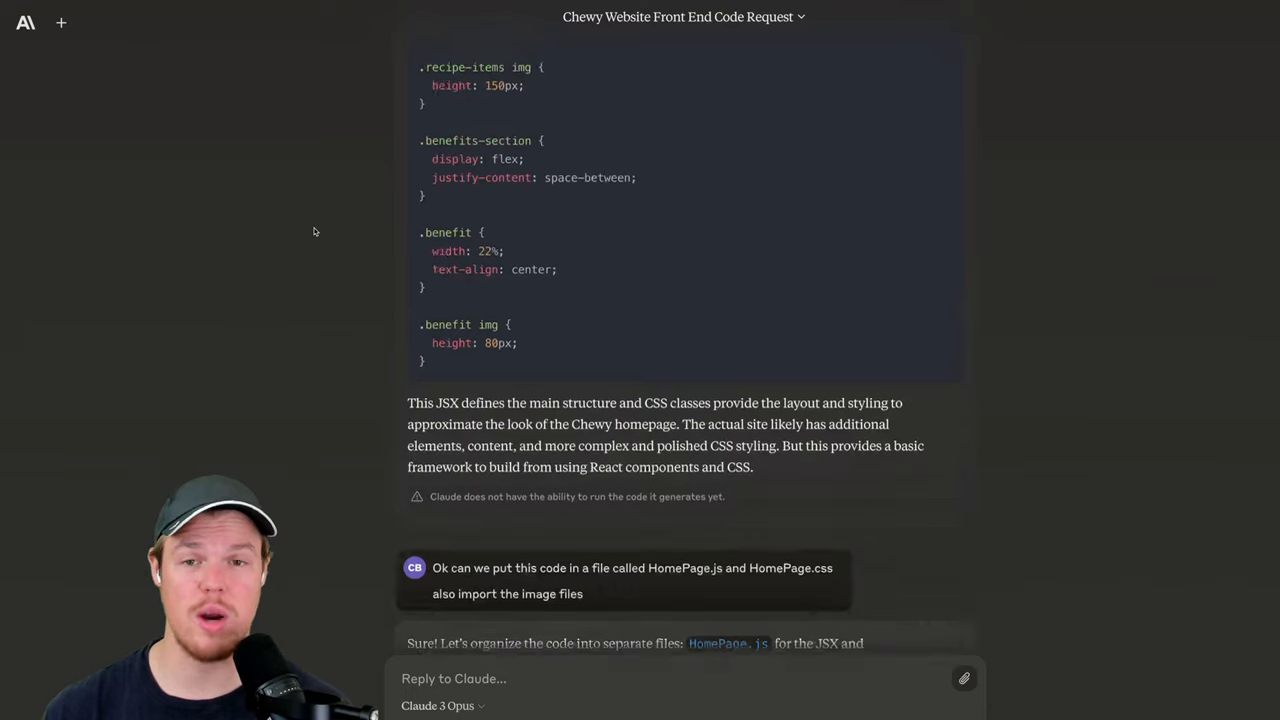
{"action": "scroll", "scroll_direction": "up", "scroll_amount": 3}
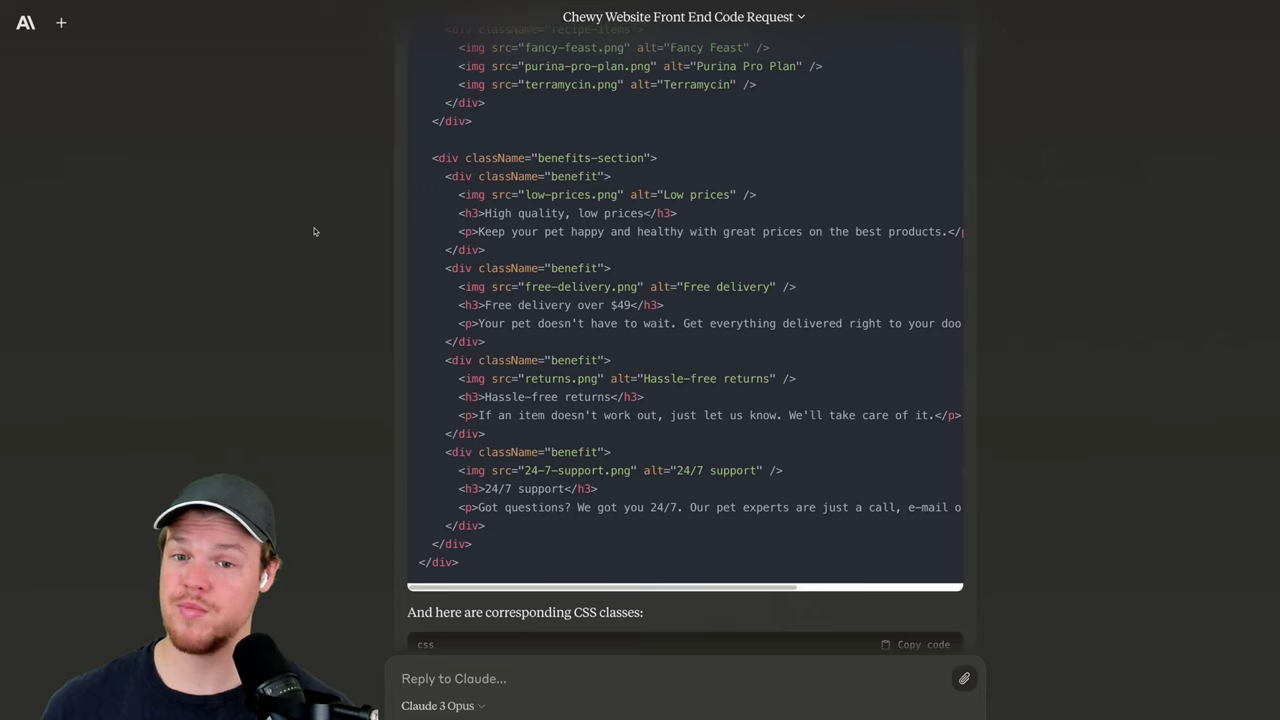
{"action": "scroll", "scroll_direction": "up", "scroll_amount": 3}
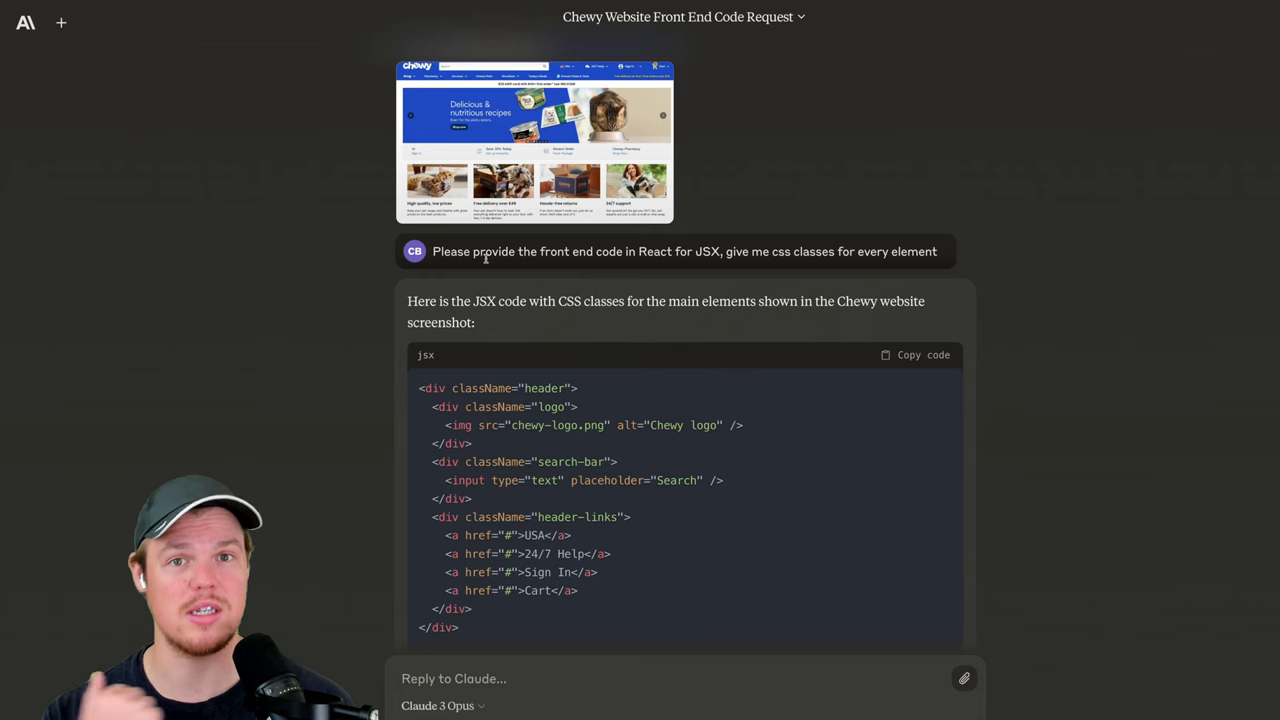
{"action": "left_click", "coordinate": [60, 22]}
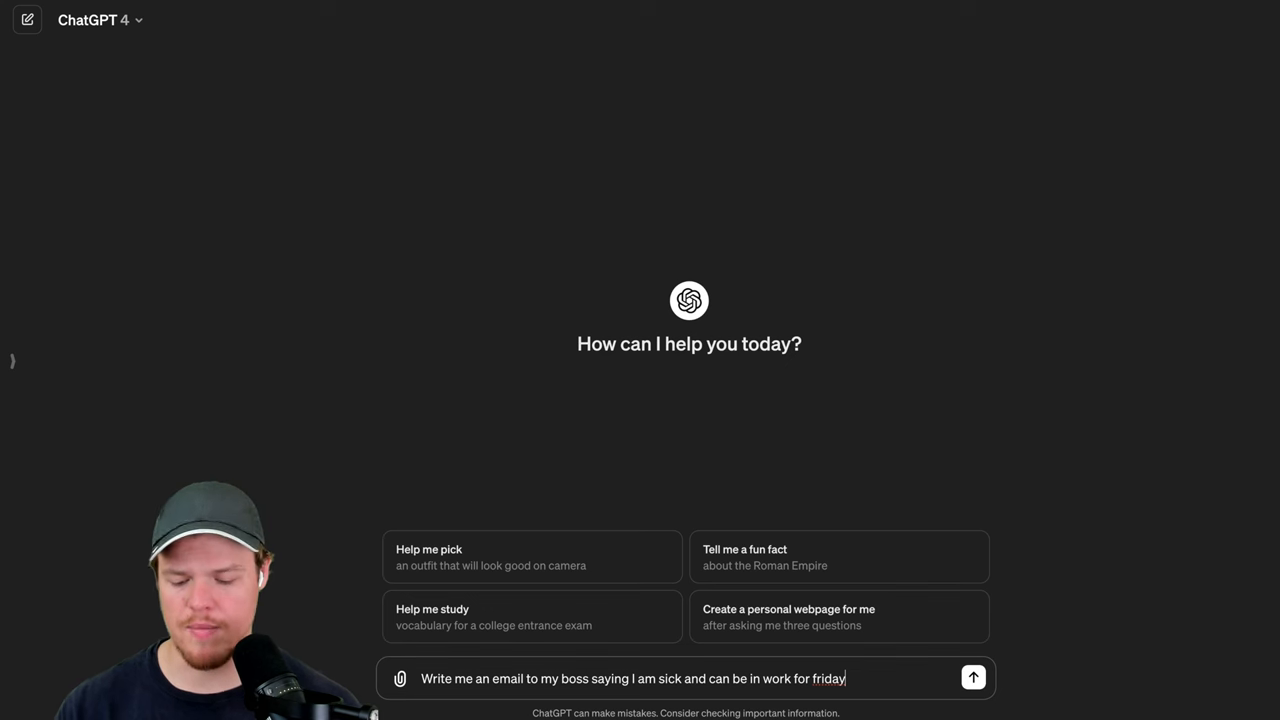
Step: Send the sick-leave email request (corrected to 'cant'), then the follow-up 'make the email 4 sentences'
{"action": "triple_click", "coordinate": [632, 678]}
{"action": "type", "text": "t"}
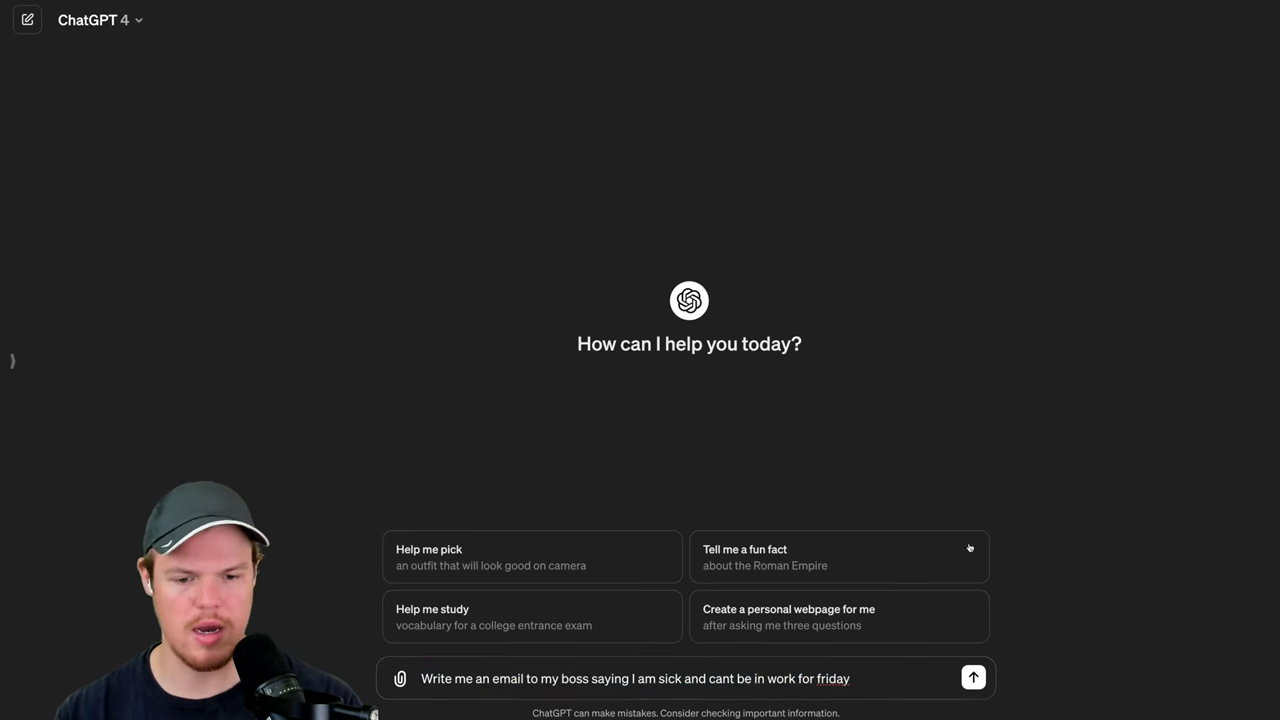
{"action": "mouse_move", "coordinate": [972, 676]}
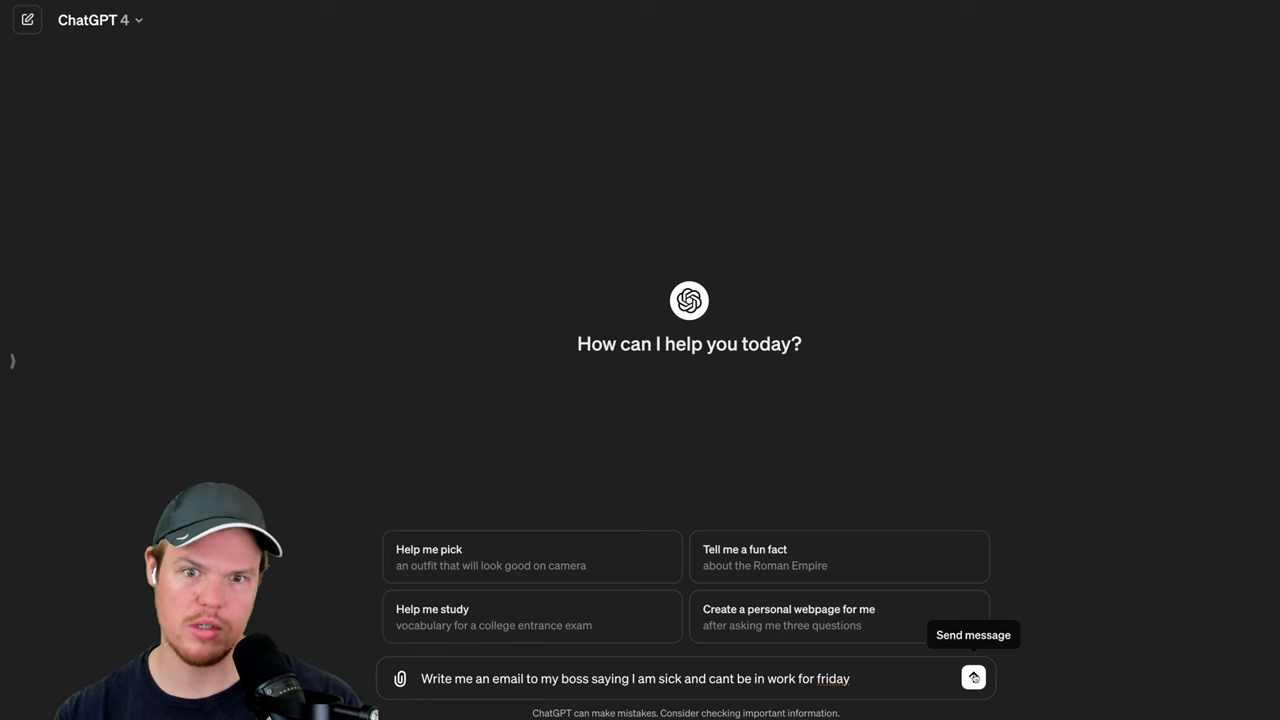
{"action": "left_click", "coordinate": [972, 678]}
{"action": "type", "text": "make the email 4 sentences"}
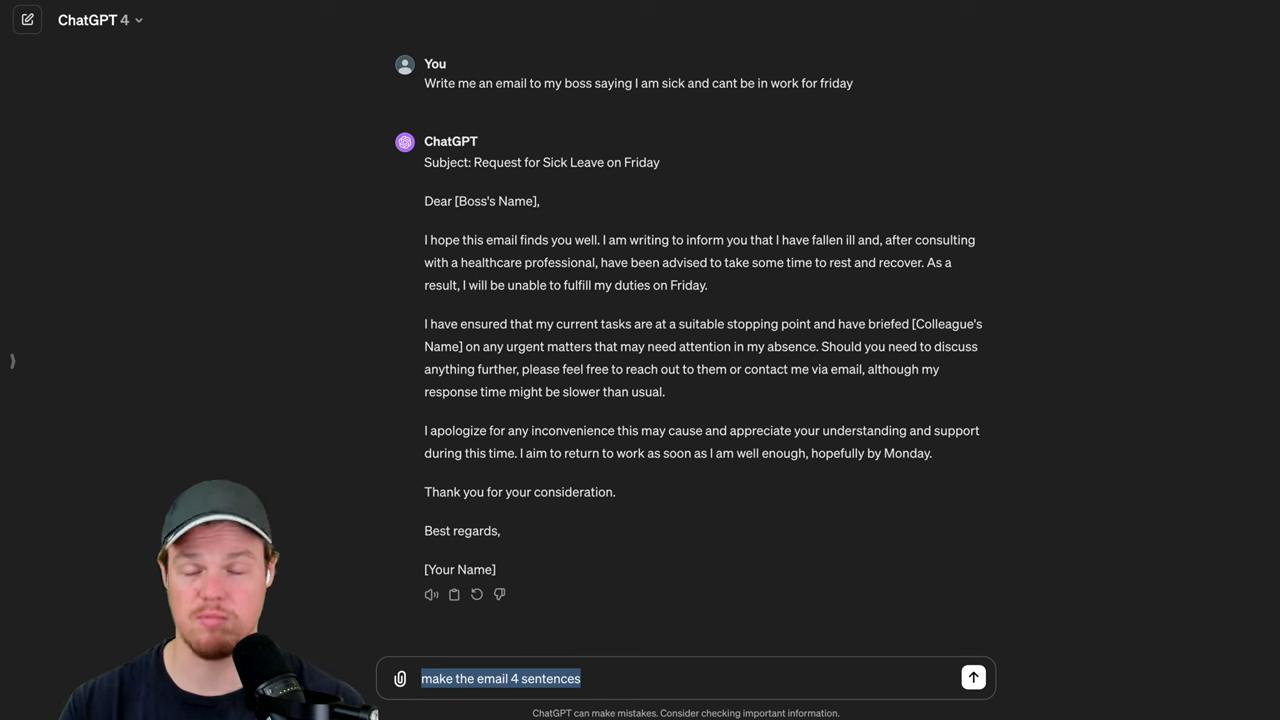
{"action": "left_click", "coordinate": [972, 676]}
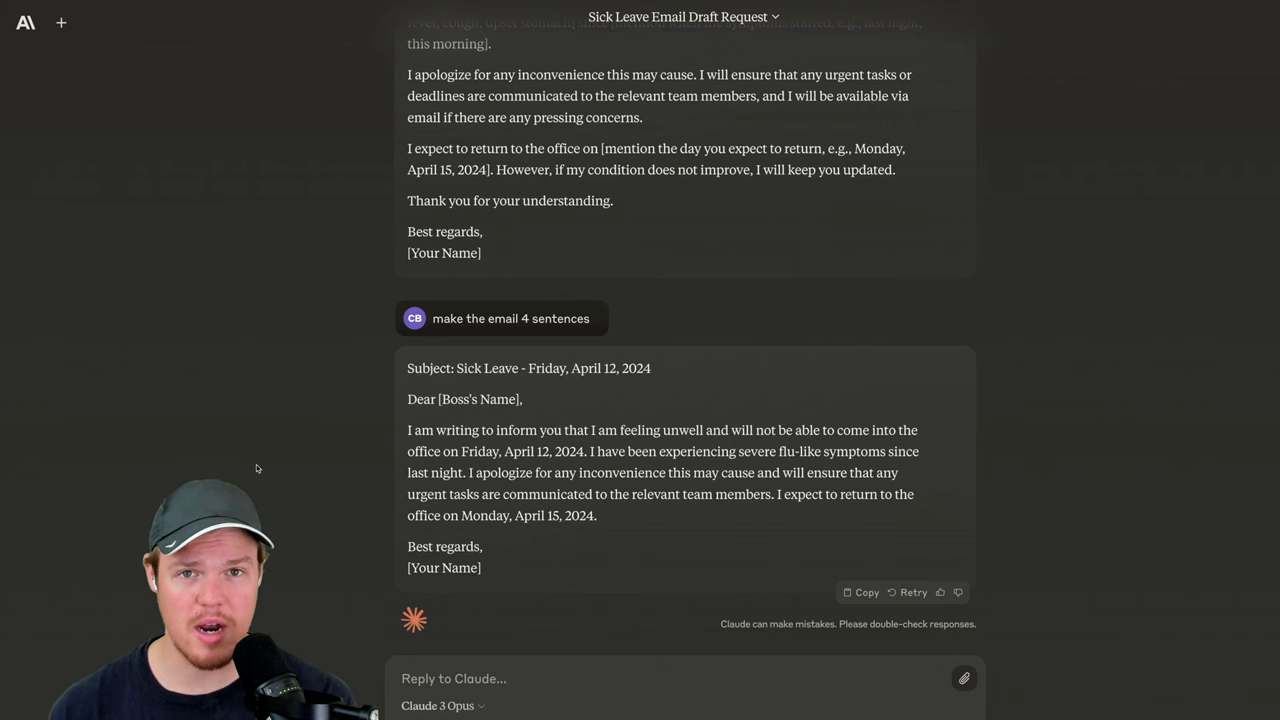
{"action": "mouse_move", "coordinate": [264, 432]}
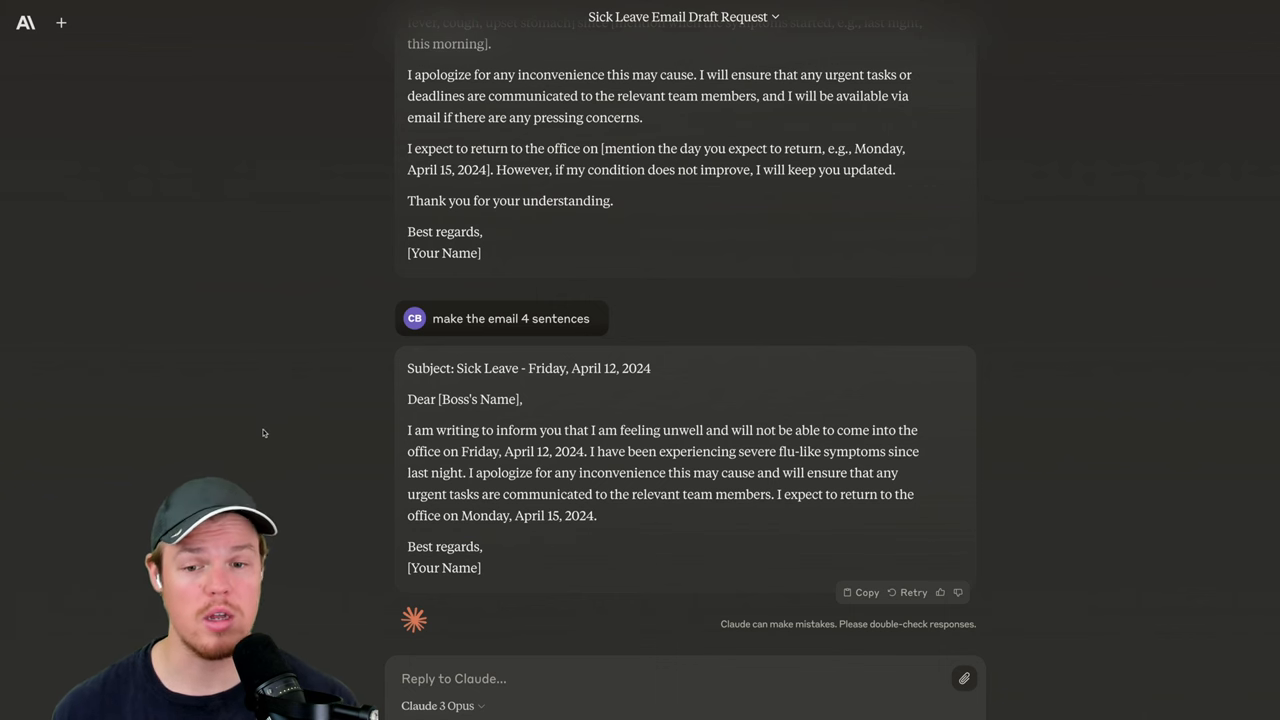
{"action": "mouse_move", "coordinate": [272, 408]}
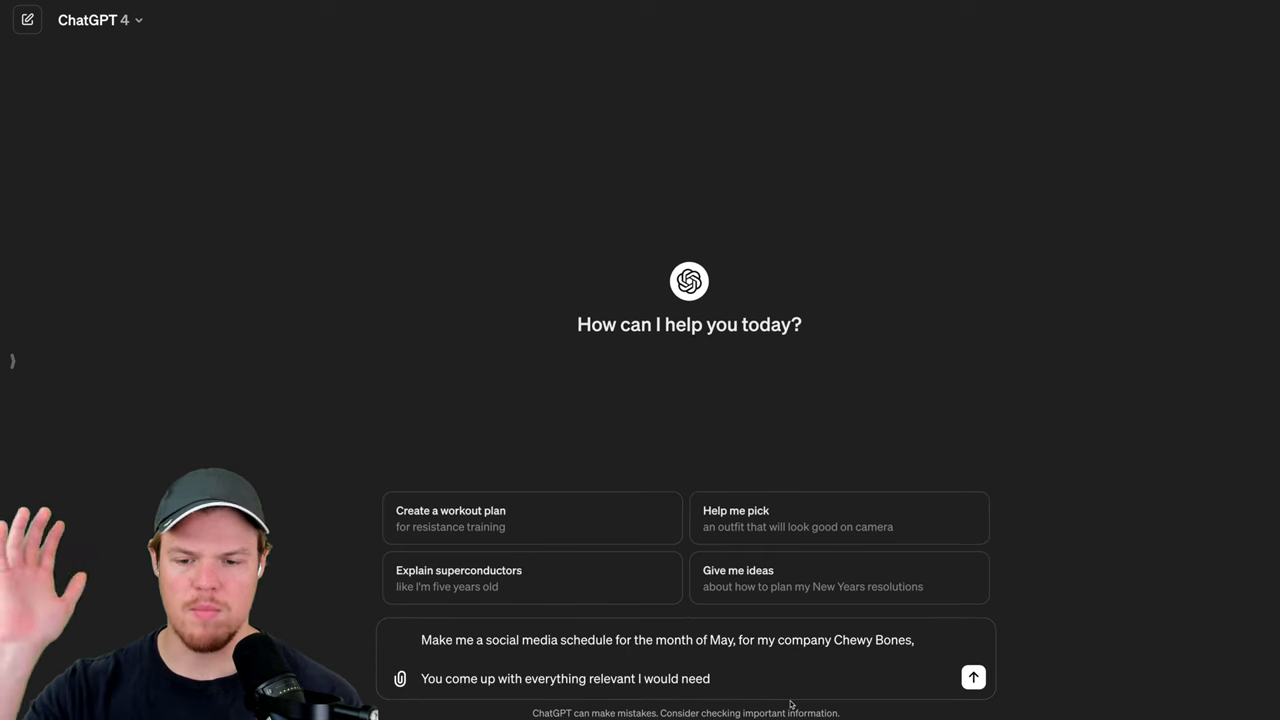
{"action": "mouse_move", "coordinate": [900, 678]}
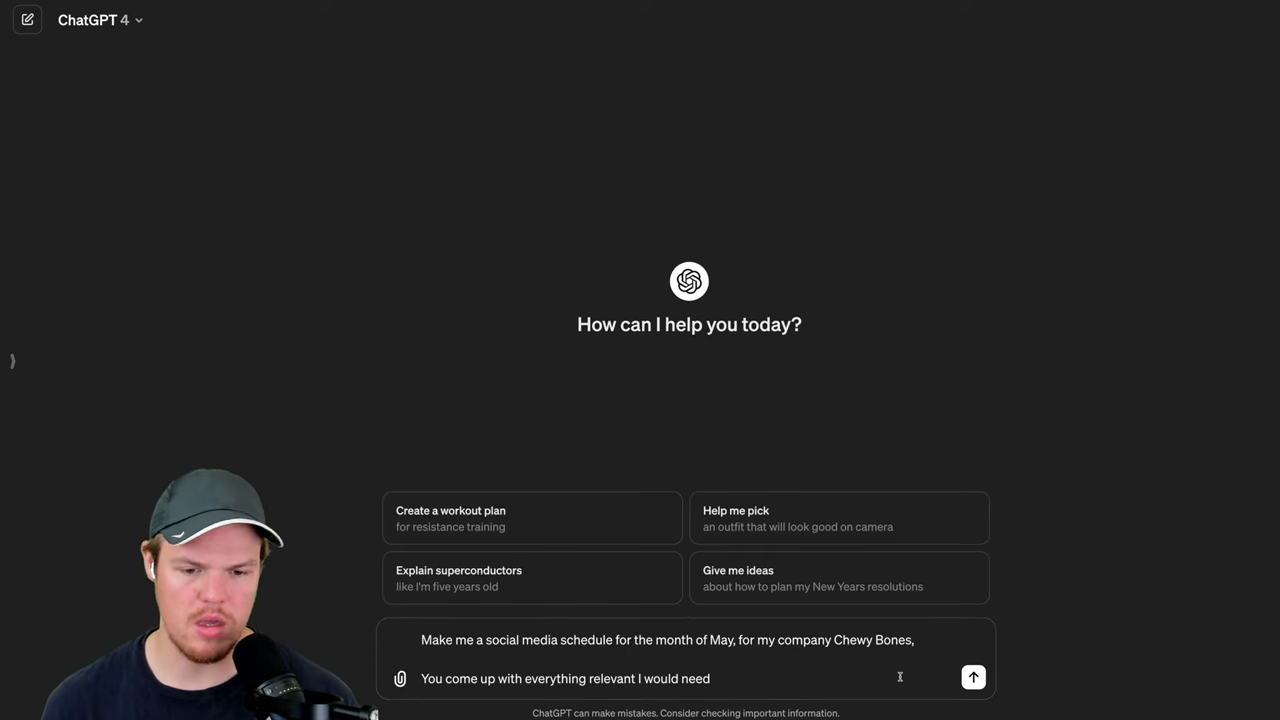
{"action": "mouse_move", "coordinate": [972, 676]}
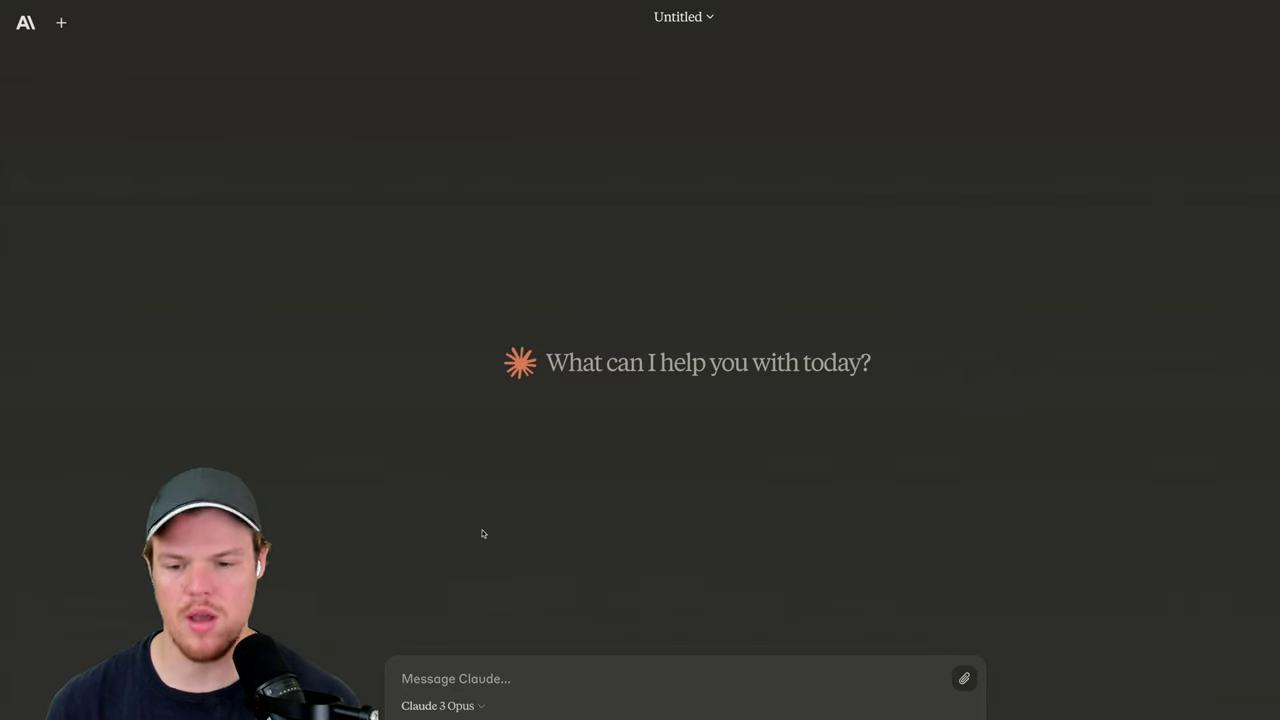
Step: Submit the Chewy Bones May schedule request and read Claude's themes, frequency and weekly calendar
{"action": "key", "text": "Return"}
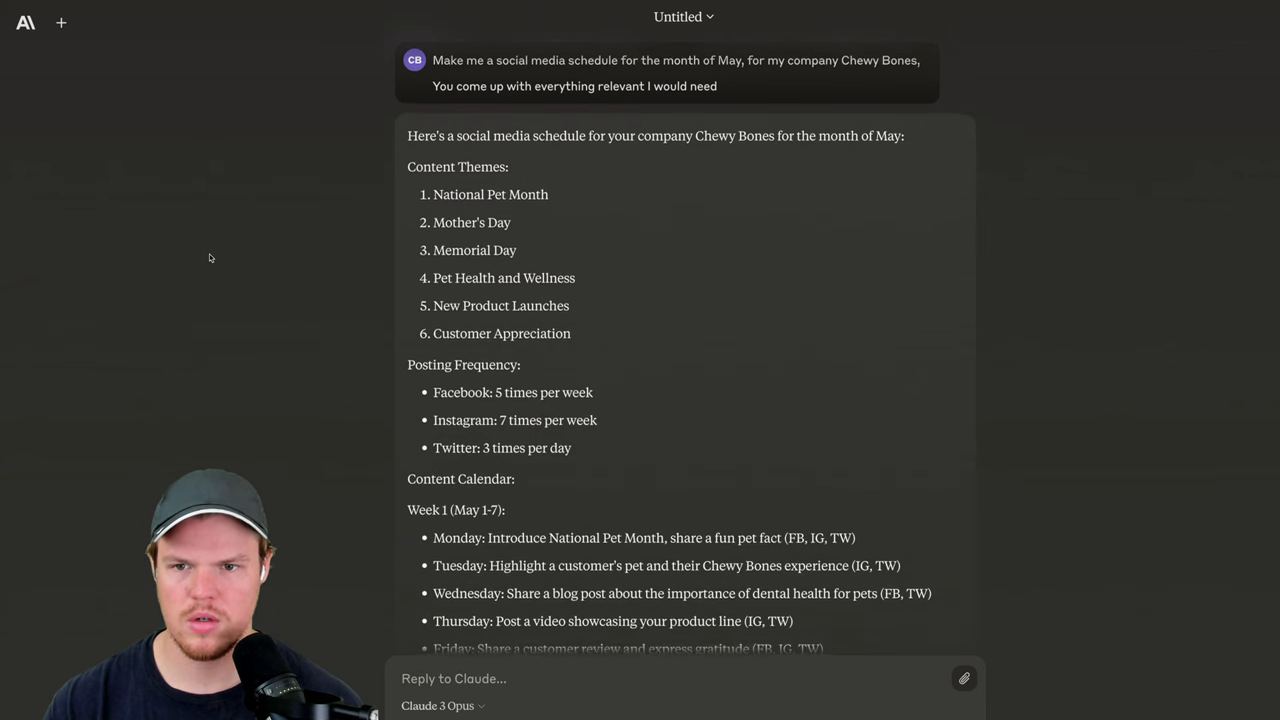
{"action": "scroll", "scroll_direction": "down", "scroll_amount": 3}
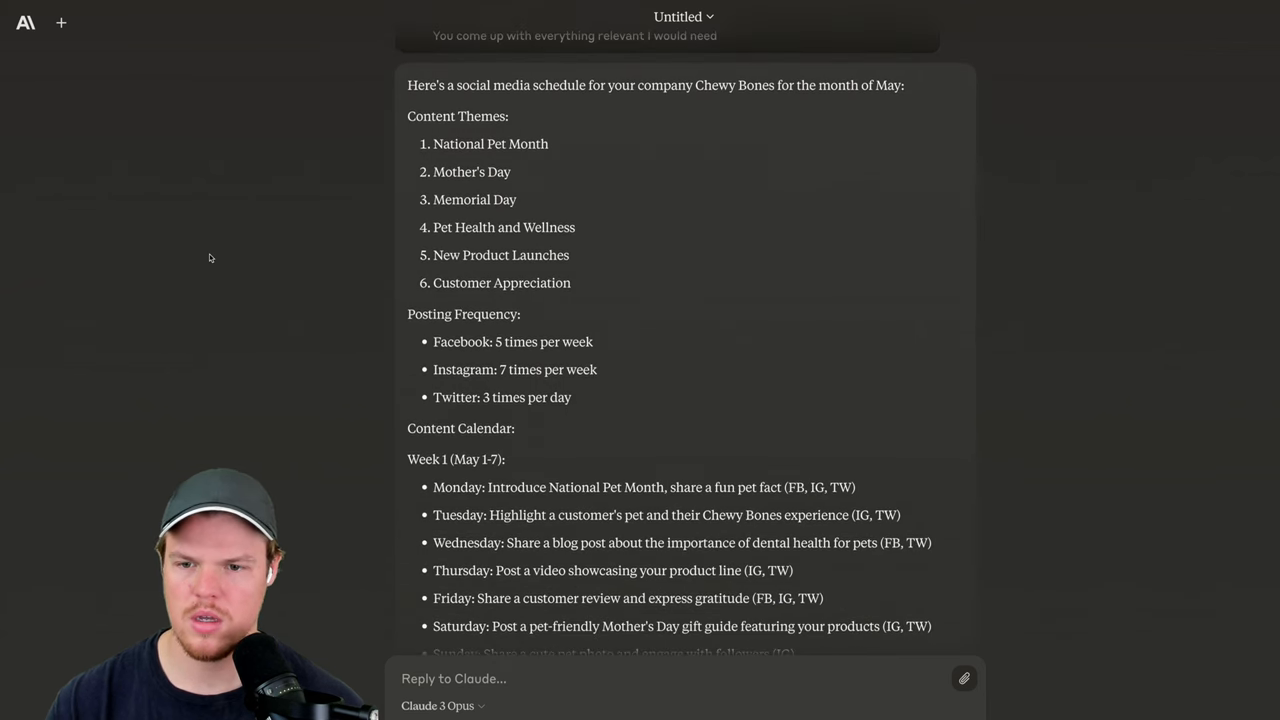
{"action": "scroll", "scroll_direction": "down", "scroll_amount": 3}
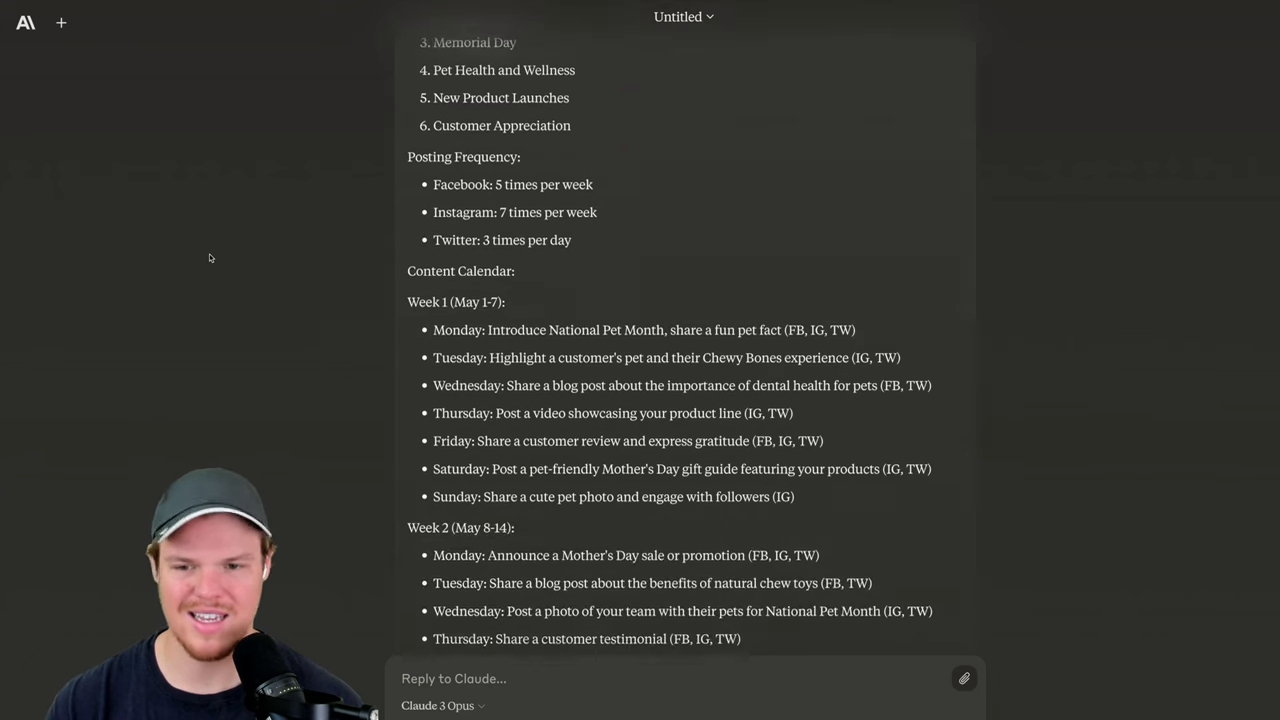
{"action": "scroll", "scroll_direction": "down", "scroll_amount": 3}
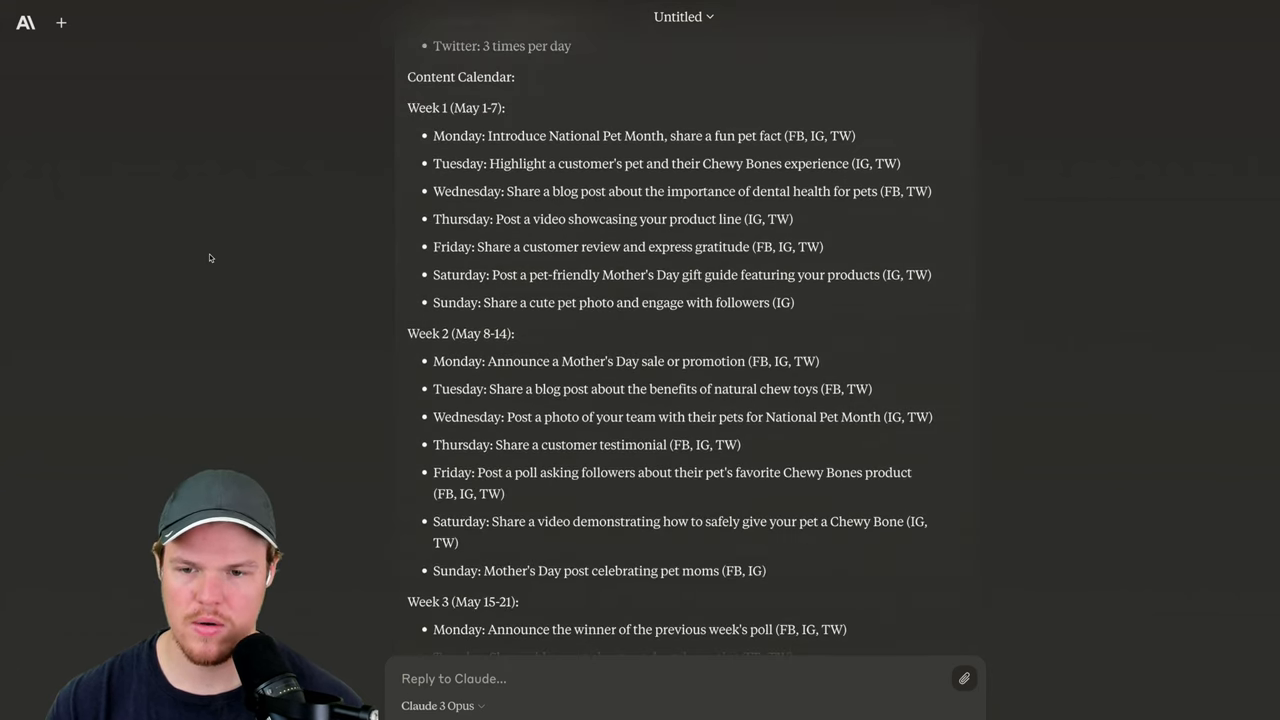
{"action": "scroll", "scroll_direction": "down", "scroll_amount": 3}
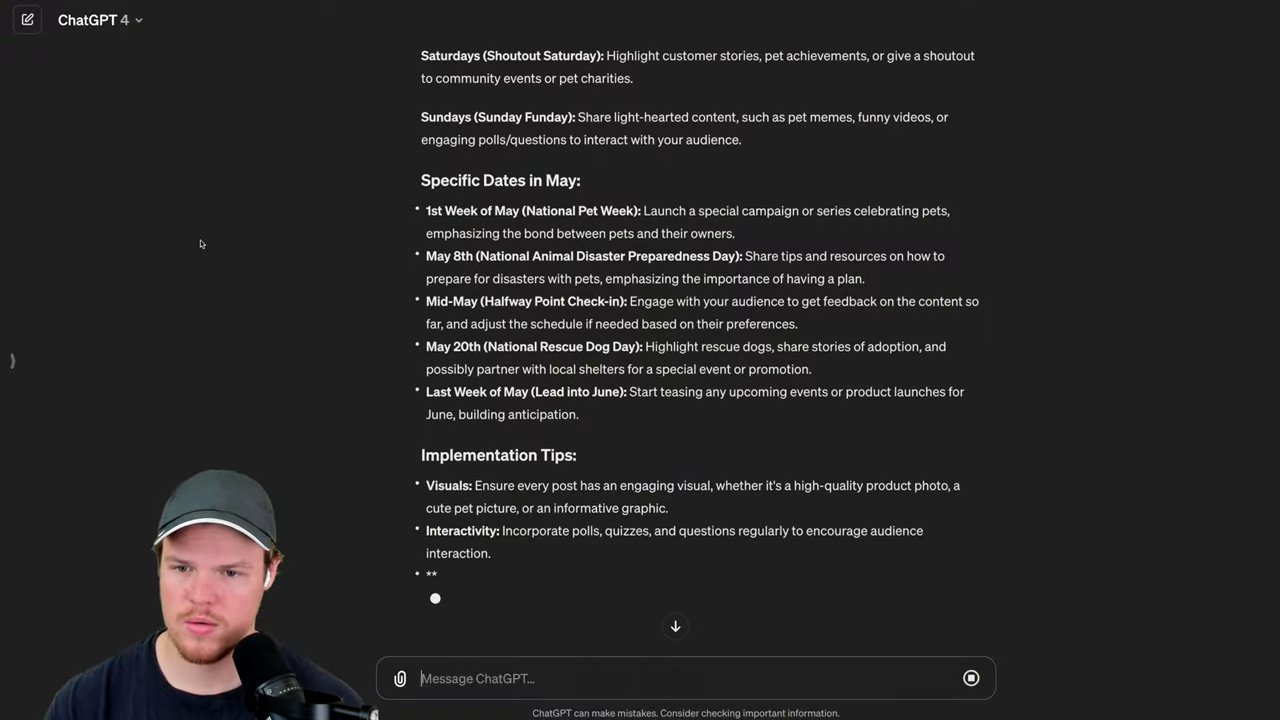
Step: Scroll through ChatGPT's May framework with weekly themes, key dates and implementation tips
{"action": "scroll", "scroll_direction": "up", "scroll_amount": 3}
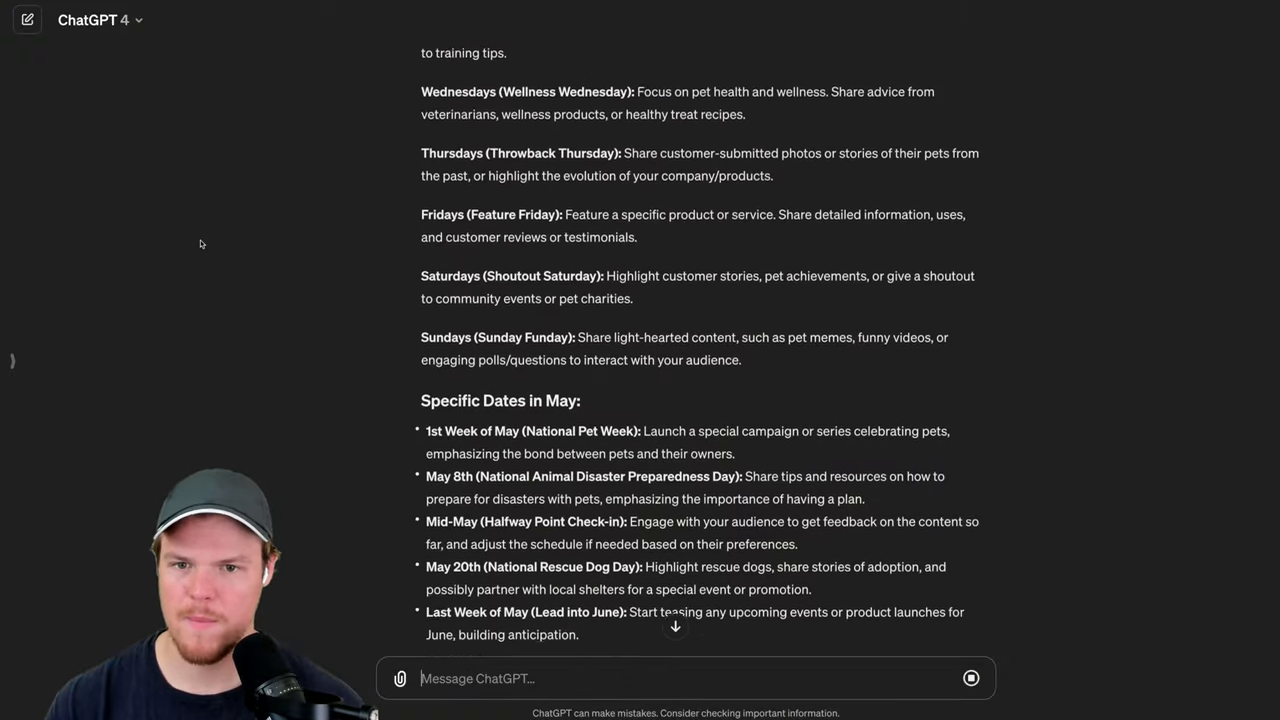
{"action": "scroll", "scroll_direction": "up", "scroll_amount": 3}
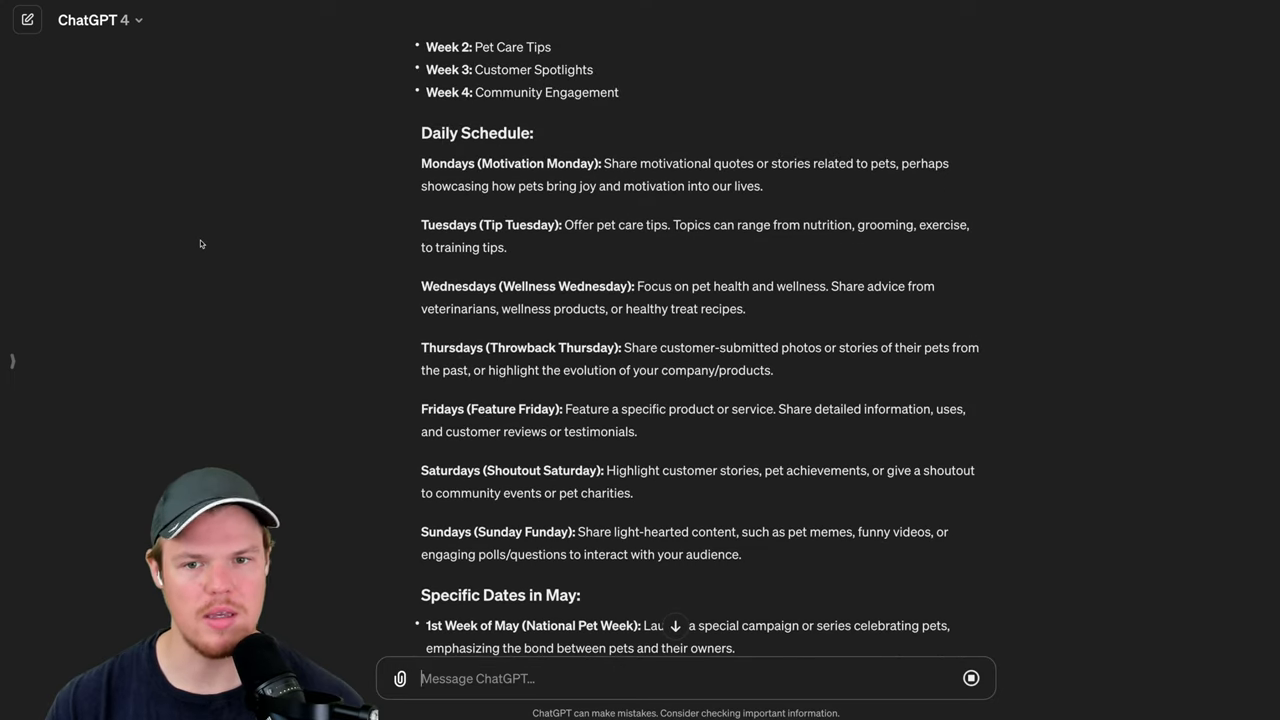
{"action": "scroll", "scroll_direction": "down", "scroll_amount": 3}
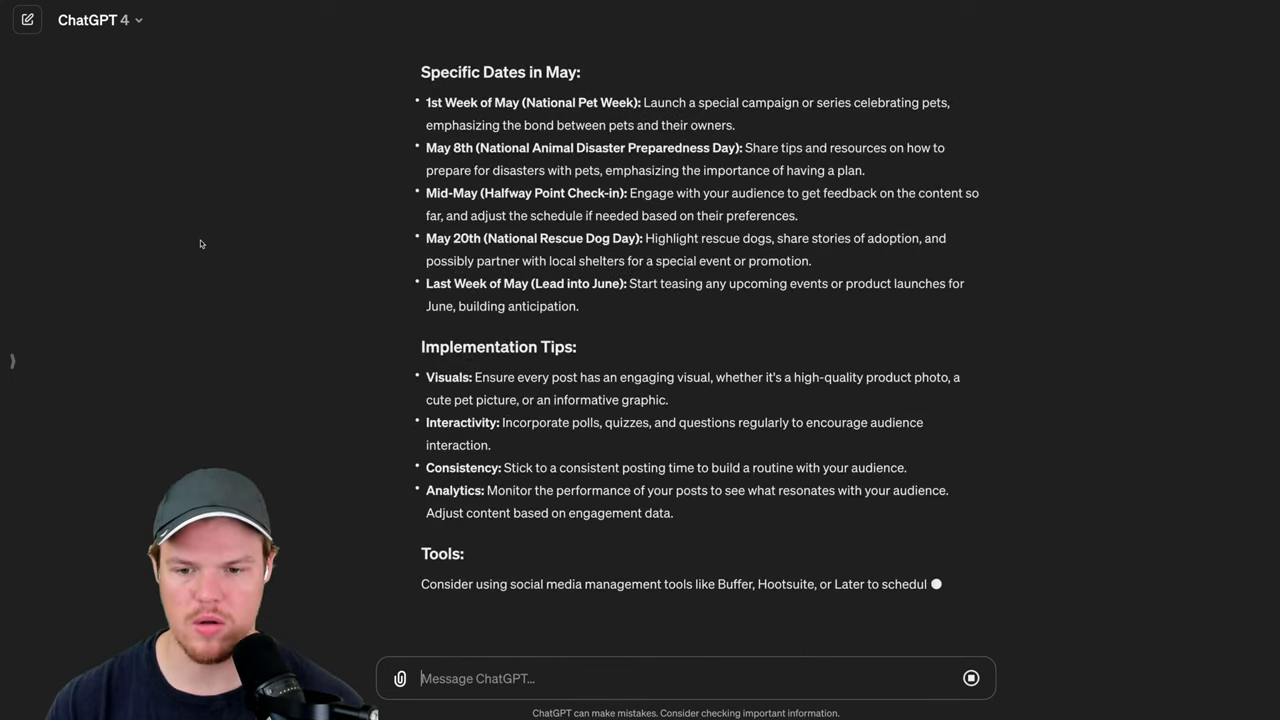
{"action": "scroll", "scroll_direction": "up", "scroll_amount": 3}
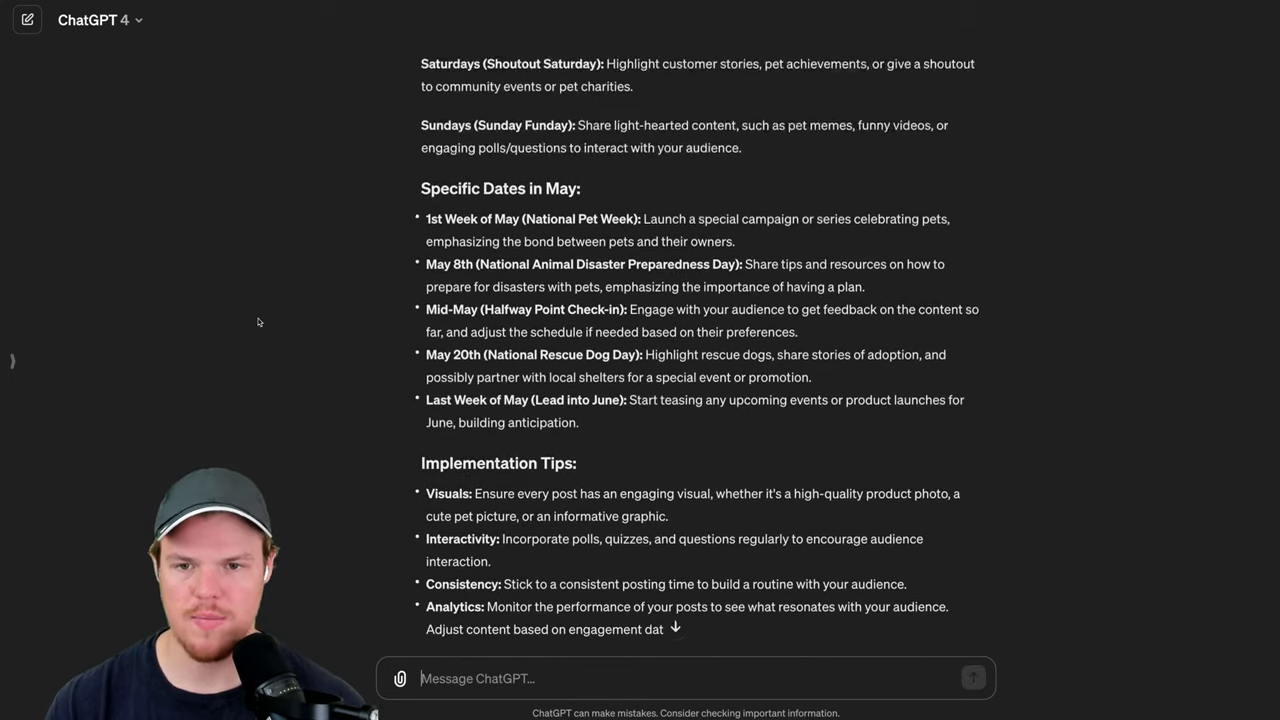
{"action": "scroll", "scroll_direction": "up", "scroll_amount": 3}
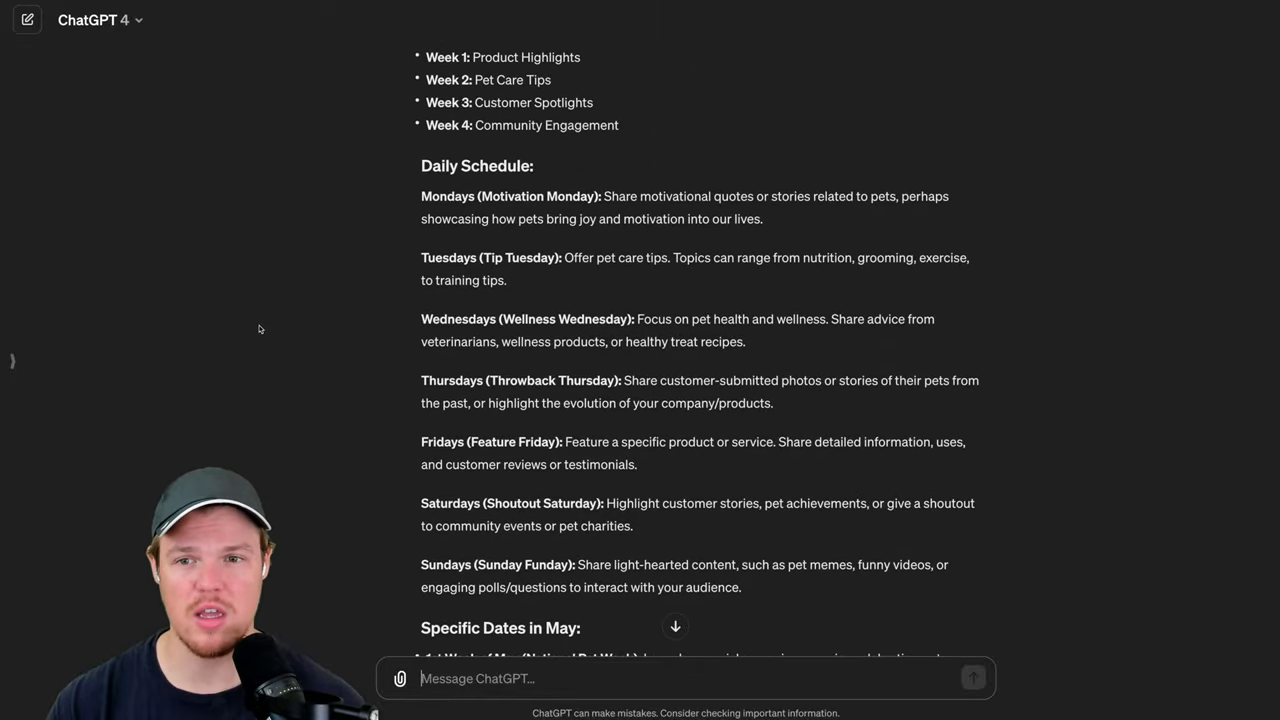
{"action": "scroll", "scroll_direction": "up", "scroll_amount": 3}
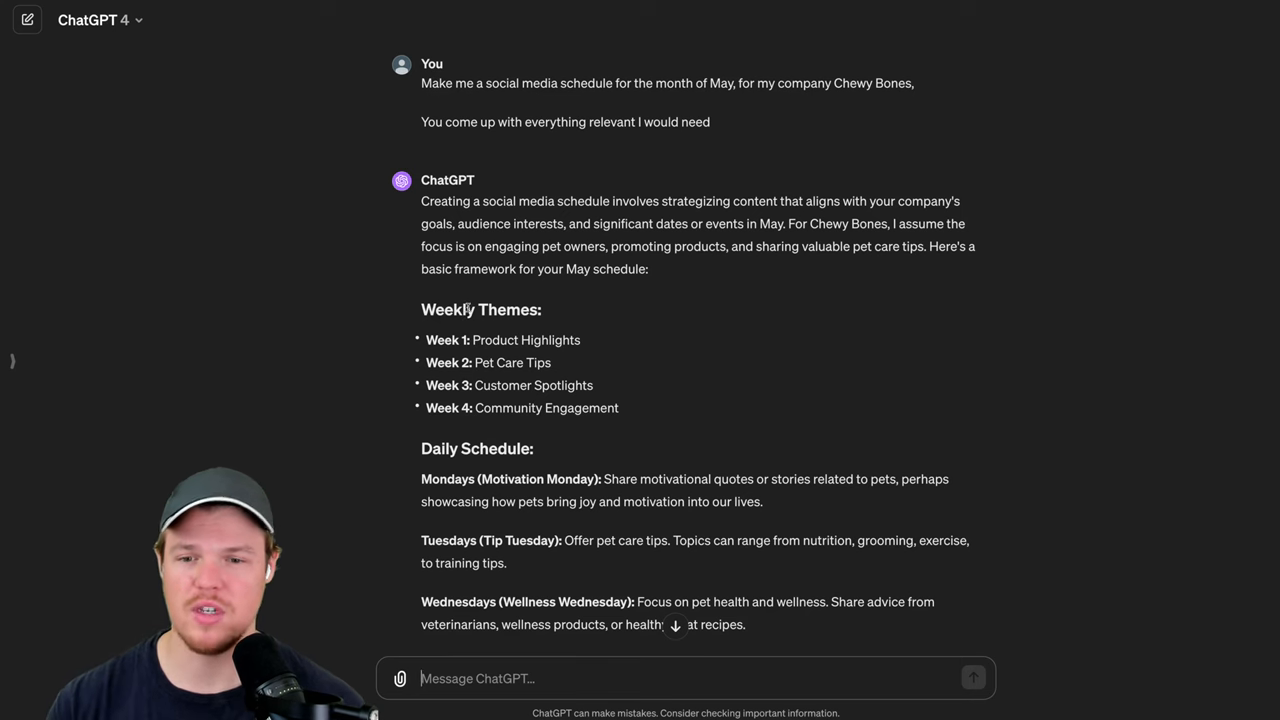
{"action": "scroll", "scroll_direction": "down", "scroll_amount": 3}
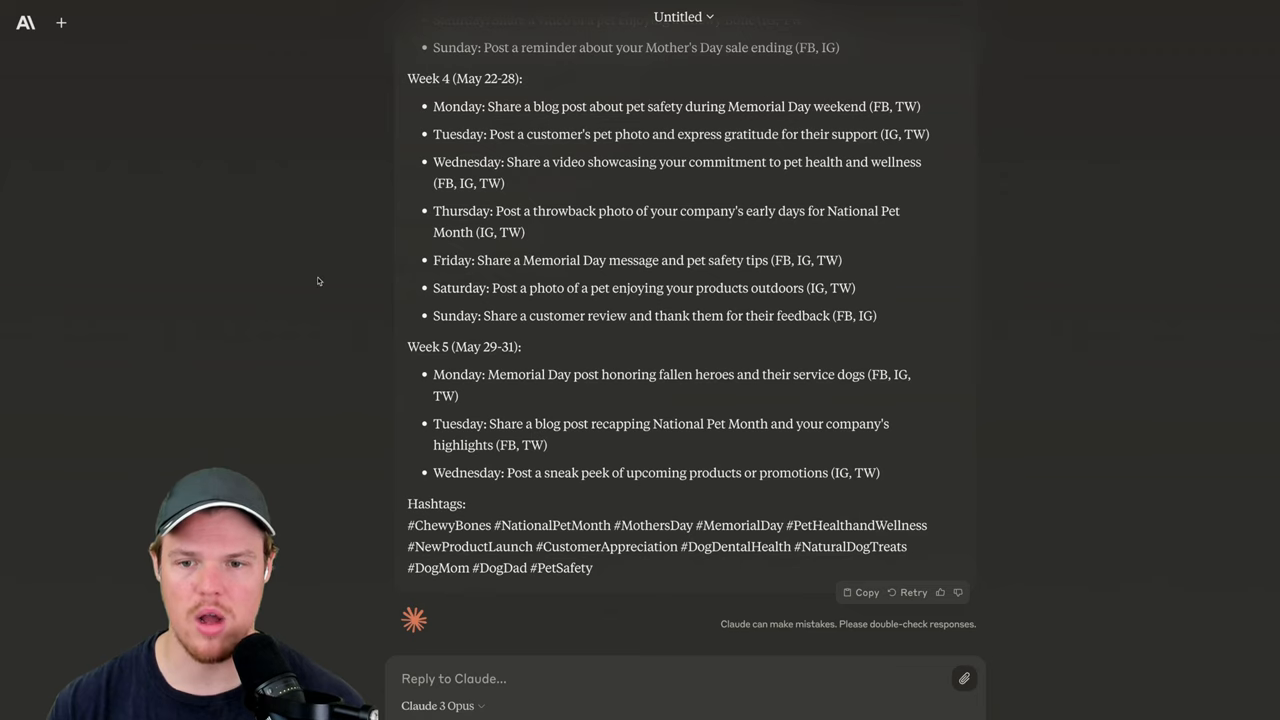
Step: Review Claude's full five-week May calendar and hashtag list against ChatGPT's schedule
{"action": "scroll", "scroll_direction": "up", "scroll_amount": 3}
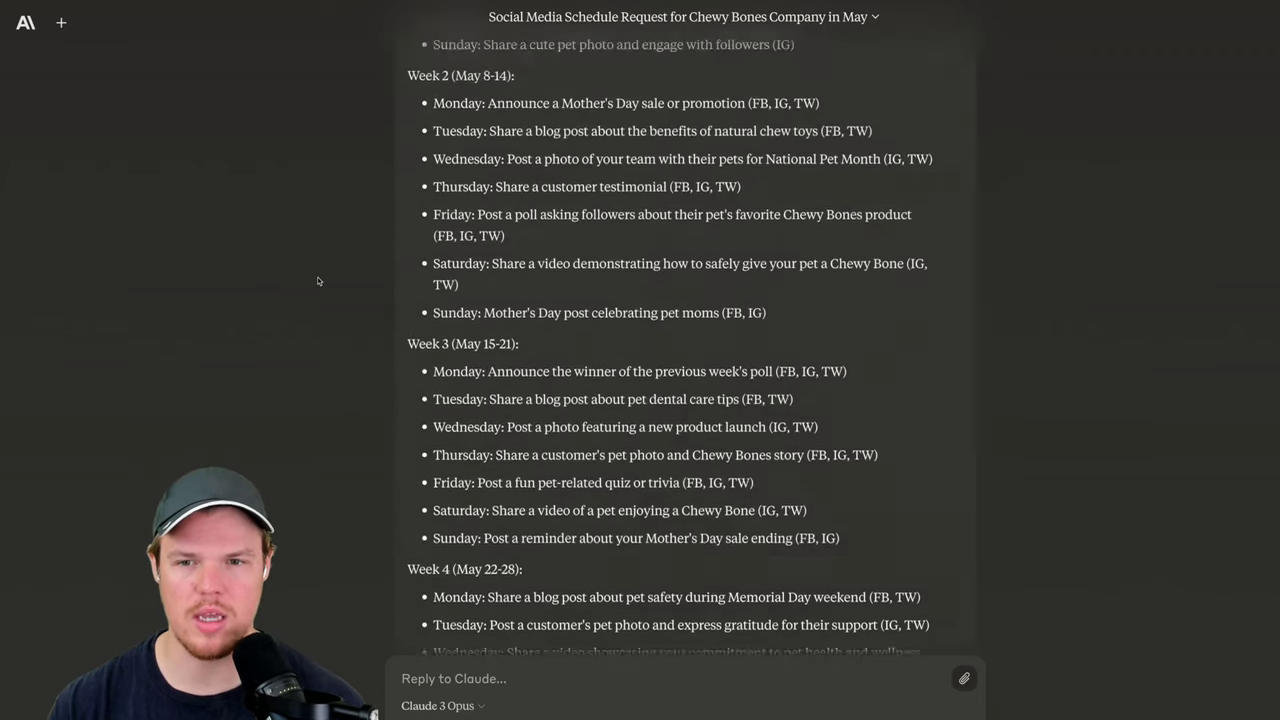
{"action": "scroll", "scroll_direction": "up", "scroll_amount": 3}
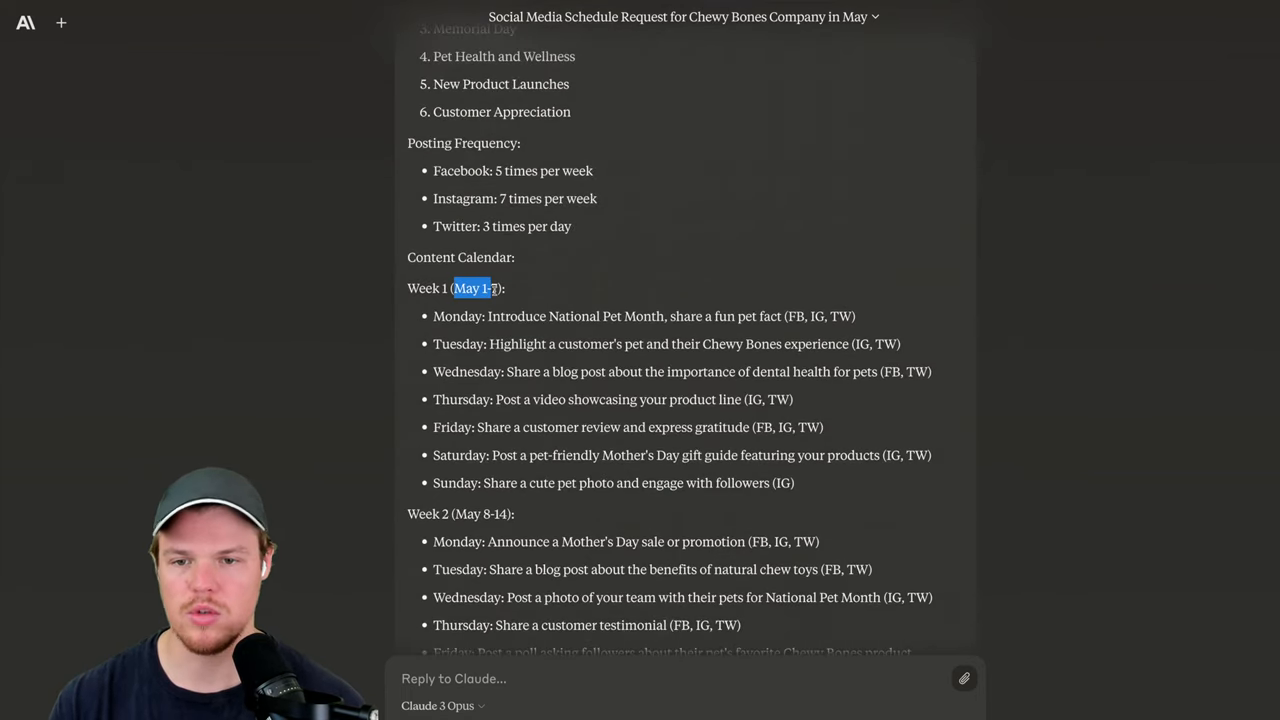
{"action": "left_click", "coordinate": [516, 296]}
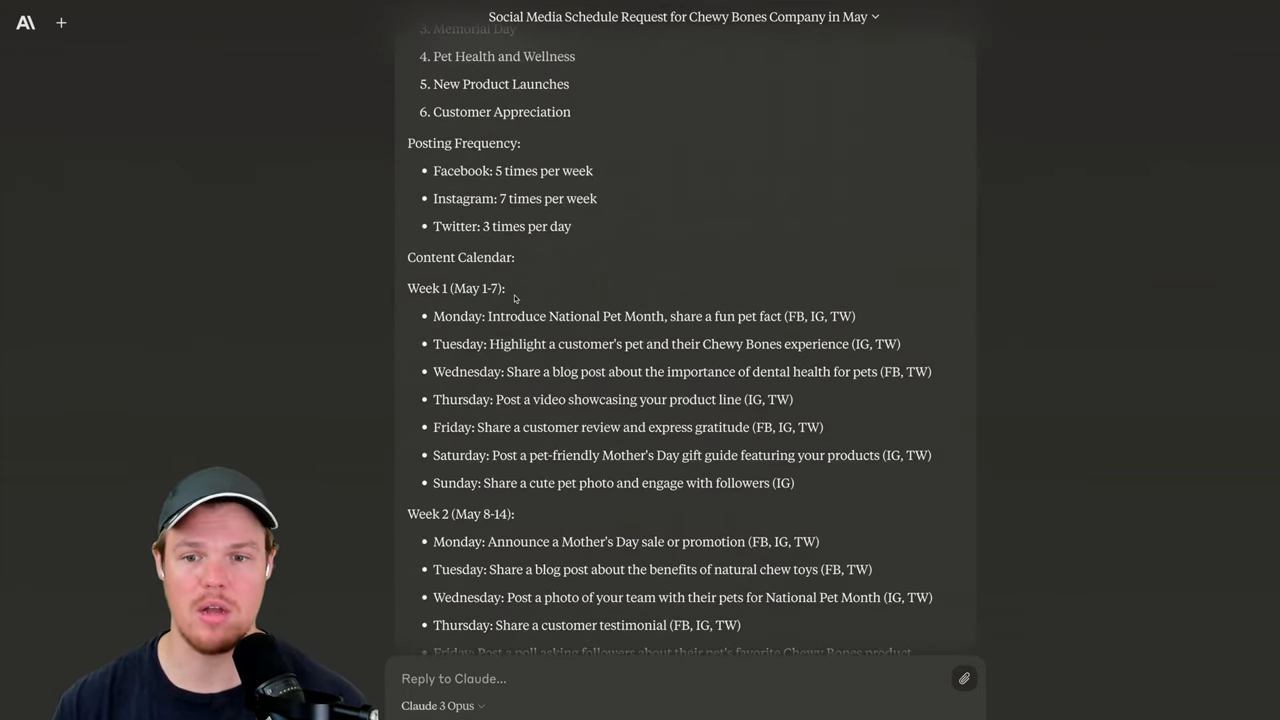
{"action": "scroll", "scroll_direction": "down", "scroll_amount": 3}
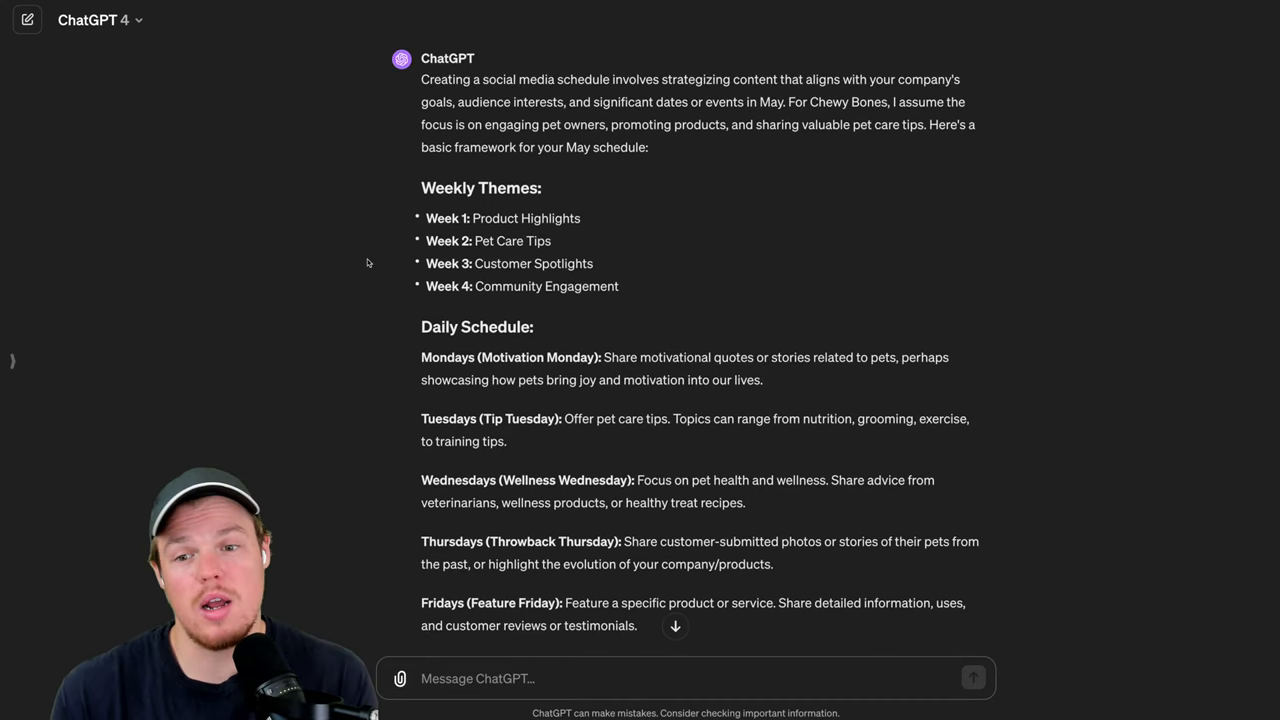
{"action": "scroll", "scroll_direction": "down", "scroll_amount": 3}
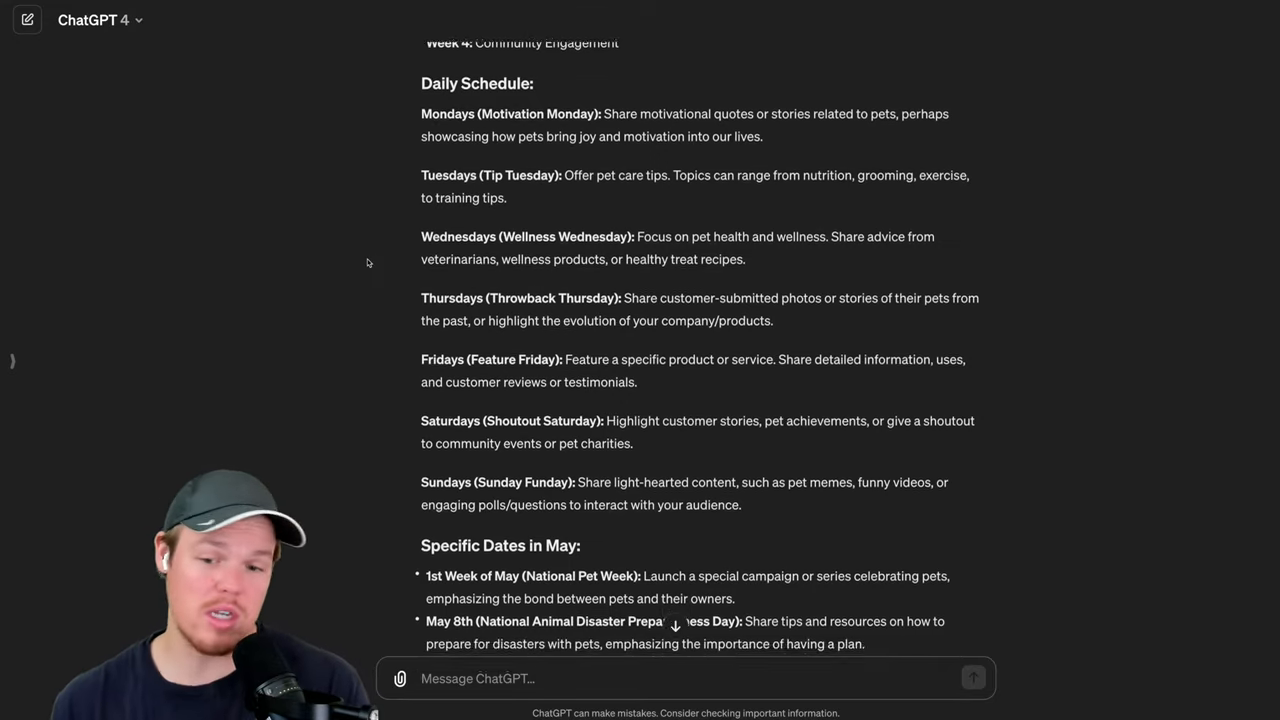
{"action": "scroll", "scroll_direction": "down", "scroll_amount": 3}
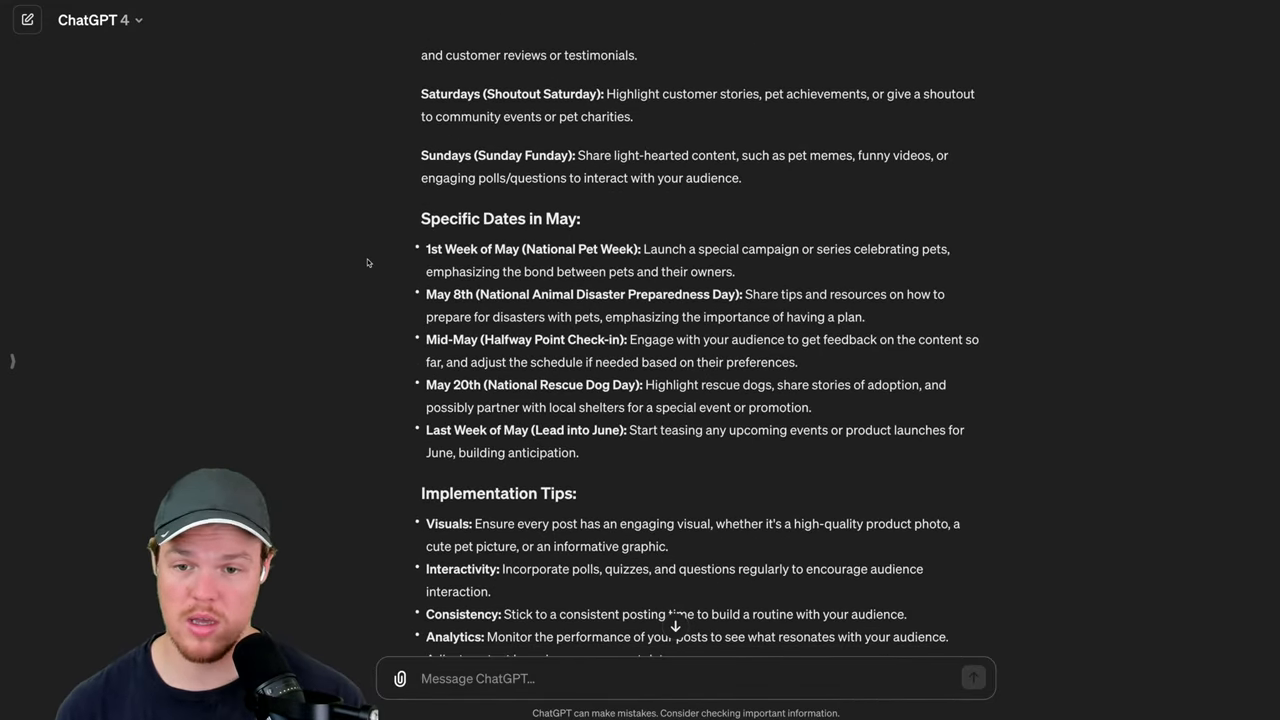
{"action": "scroll", "scroll_direction": "down", "scroll_amount": 3}
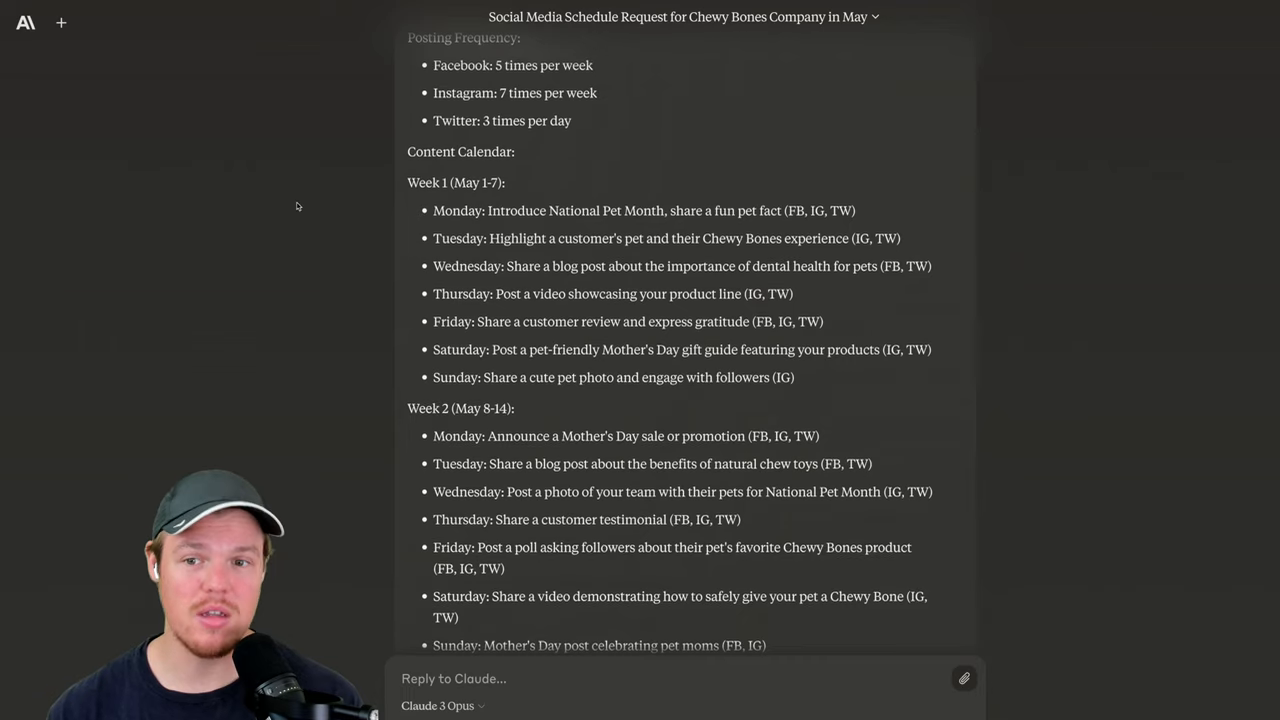
{"action": "scroll", "scroll_direction": "up", "scroll_amount": 3}
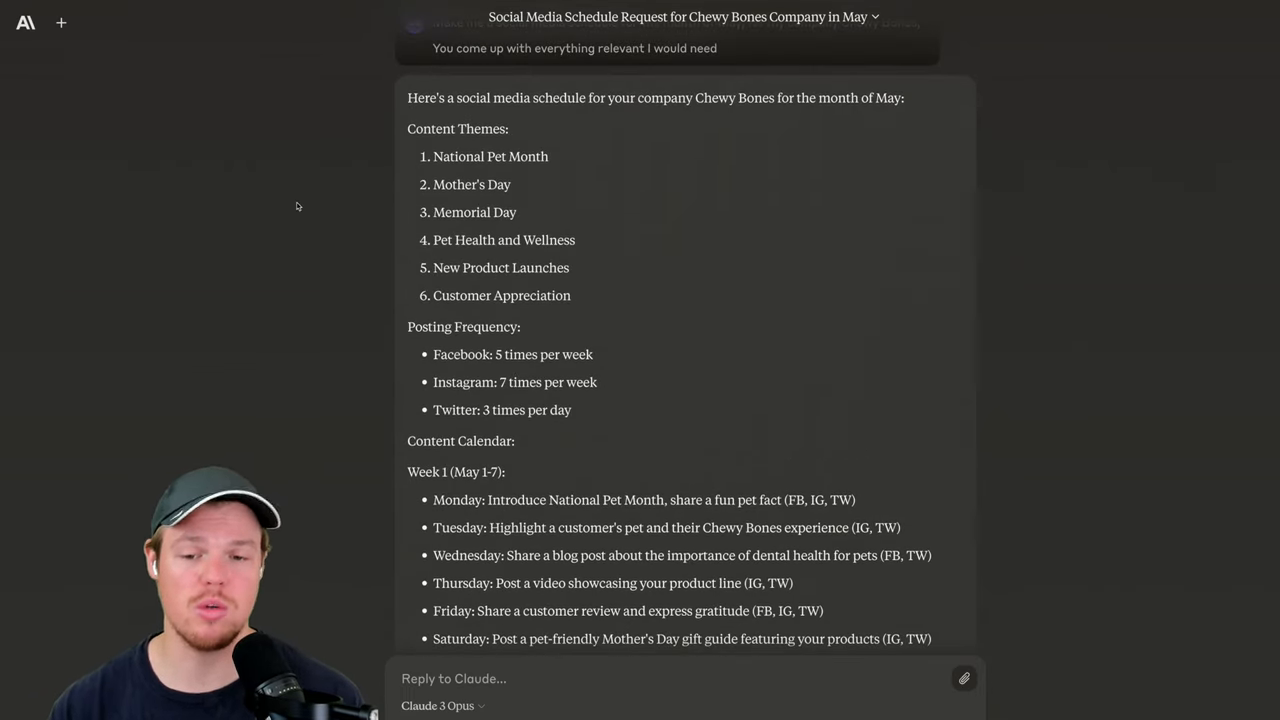
{"action": "scroll", "scroll_direction": "down", "scroll_amount": 3}
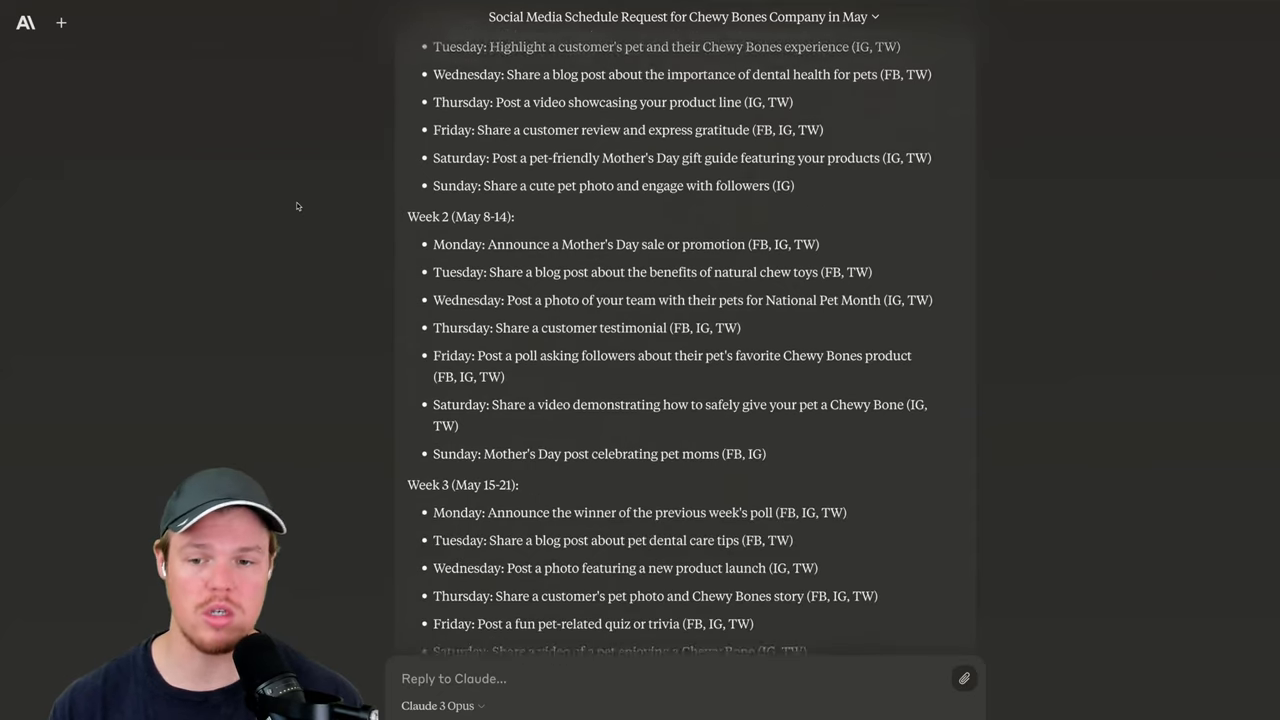
{"action": "scroll", "scroll_direction": "up", "scroll_amount": 3}
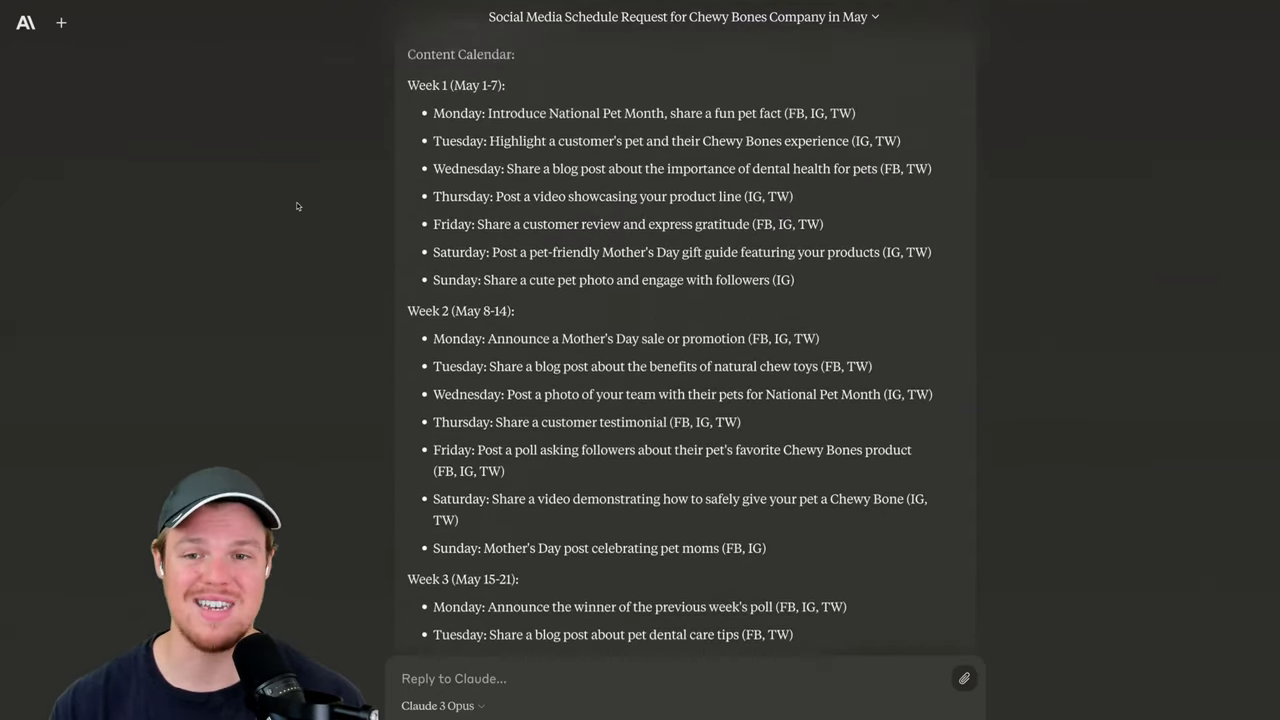
{"action": "scroll", "scroll_direction": "down", "scroll_amount": 3}
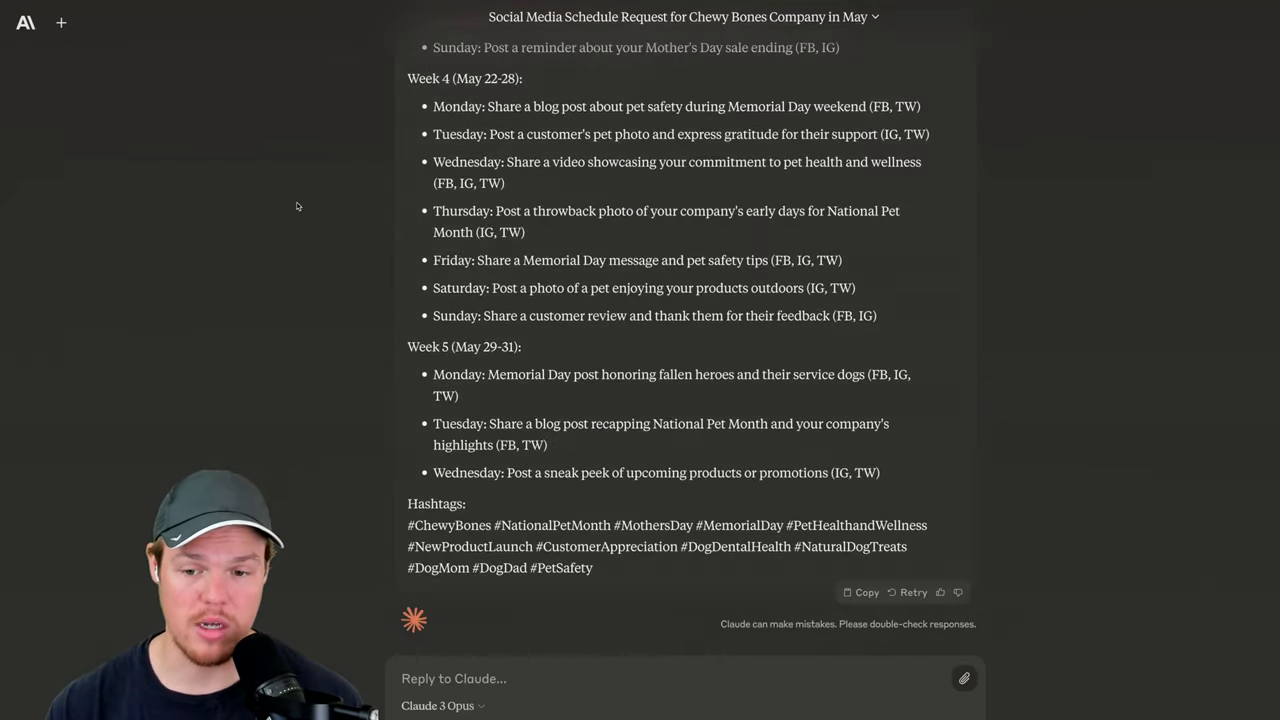
Step: Start a fresh, untitled Claude chat, leaving the Chewy Bones comparison behind
{"action": "left_click", "coordinate": [60, 22]}
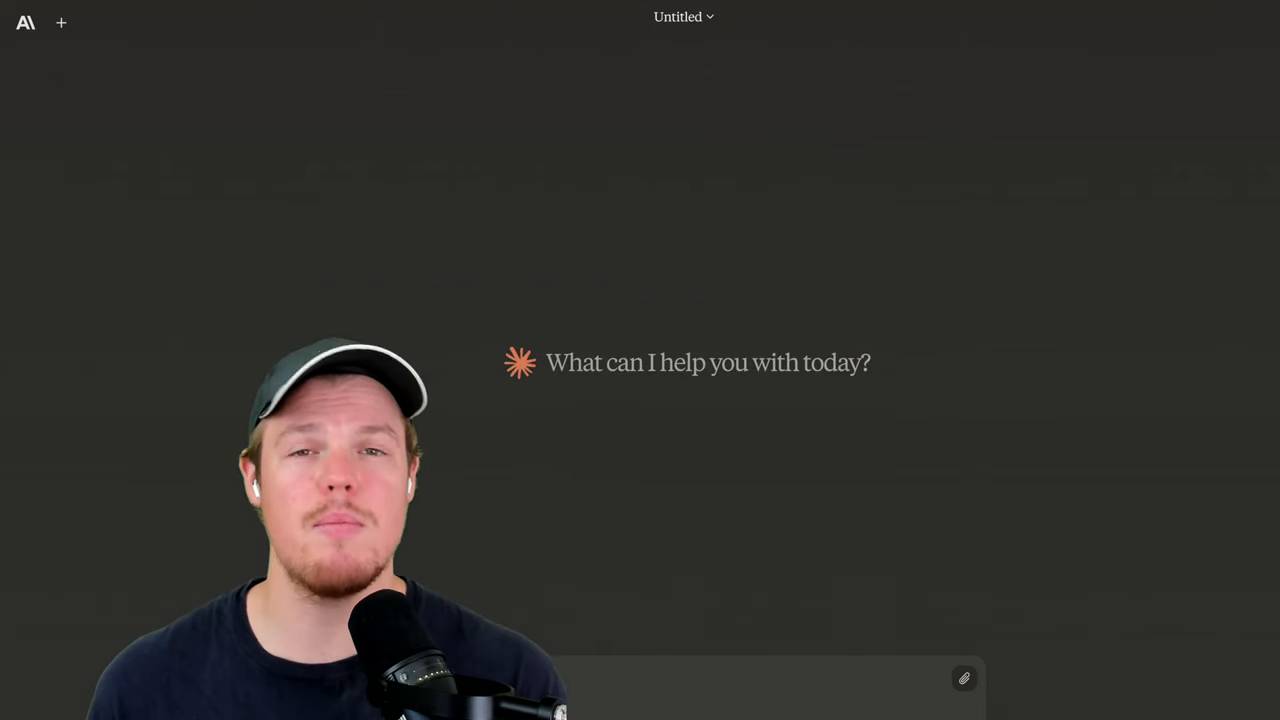